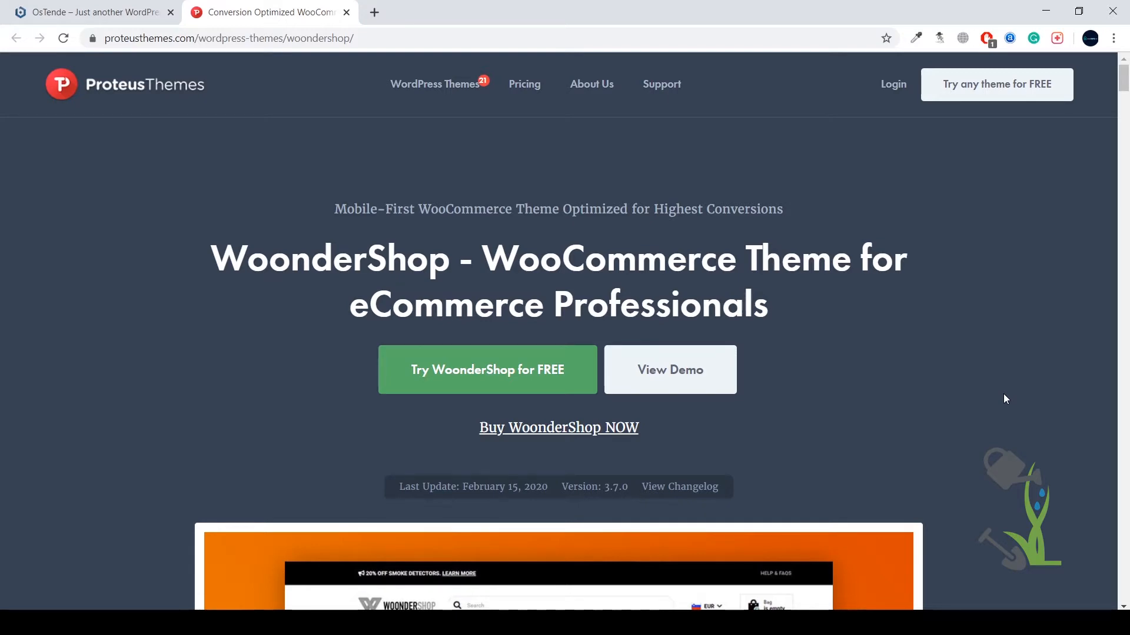
# Step: Browse down through the ProteusThemes page and back toward the top navigation
pyautogui.scroll(-3)
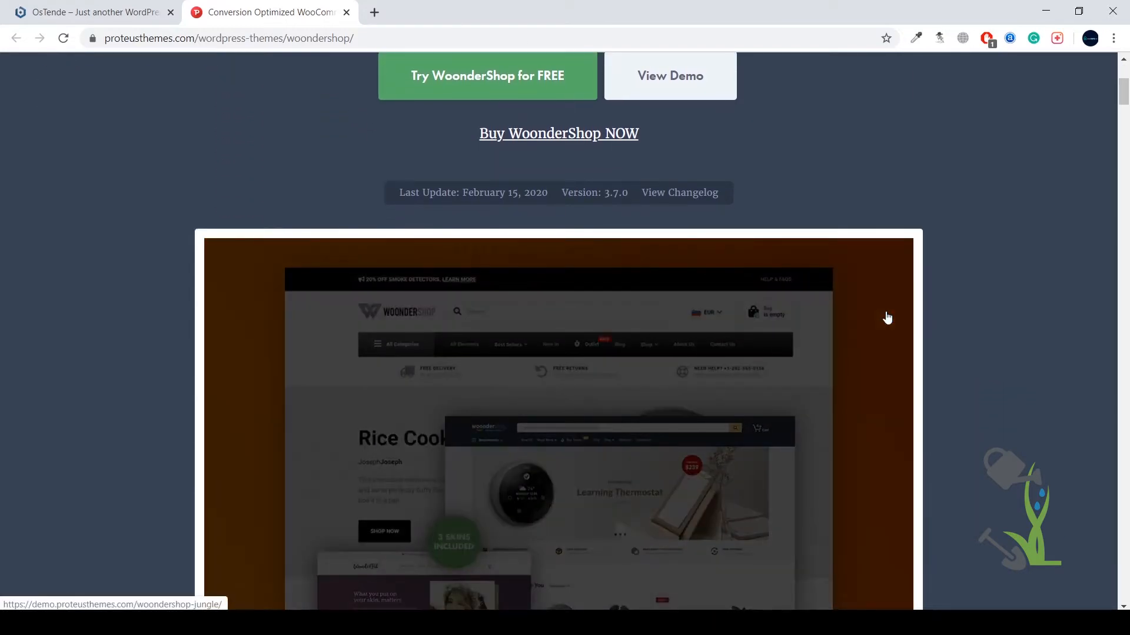
pyautogui.scroll(-3)
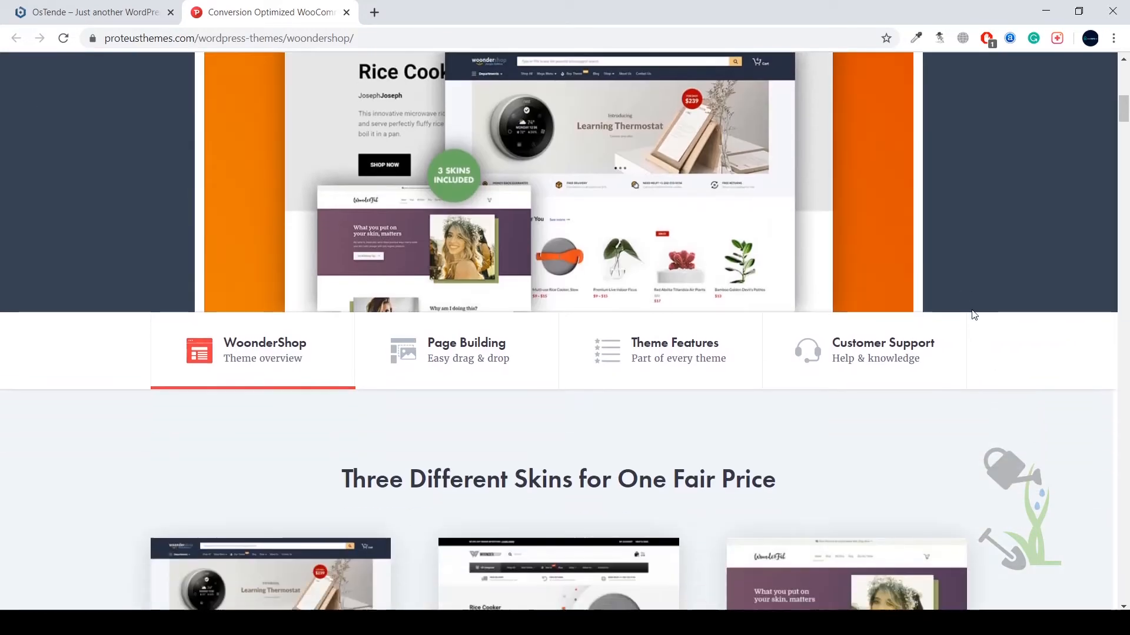
pyautogui.scroll(-3)
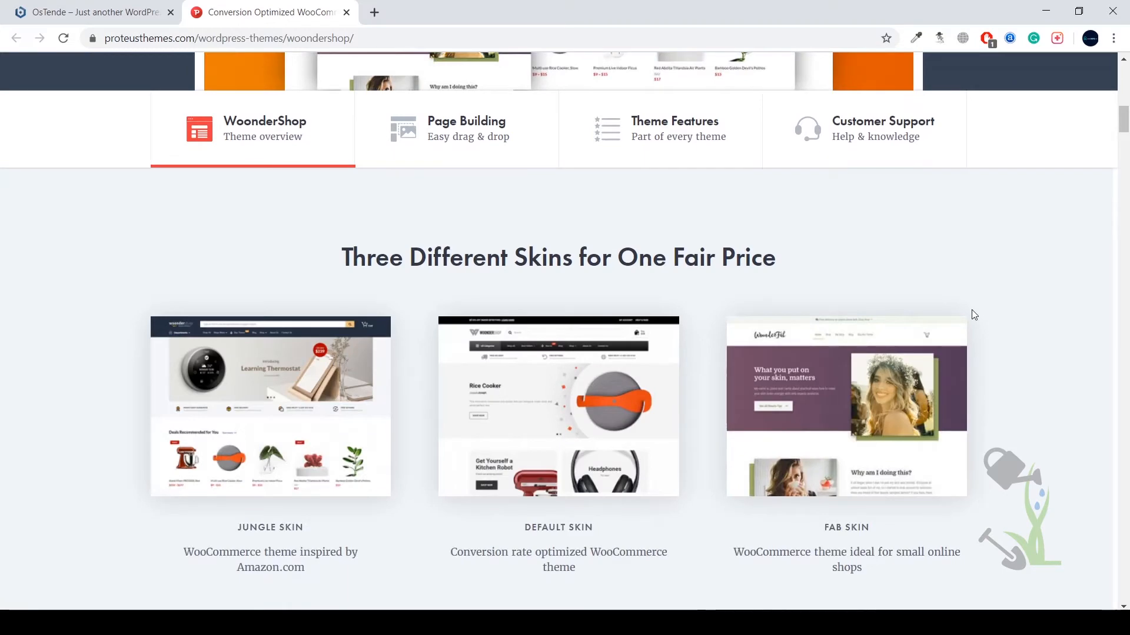
pyautogui.scroll(-3)
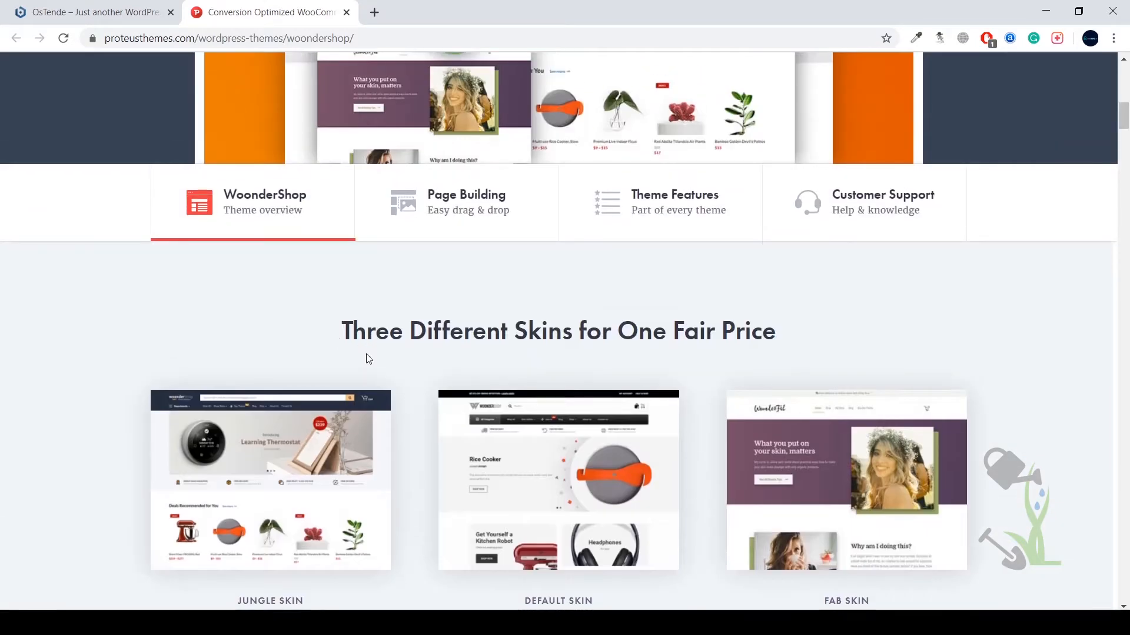
pyautogui.scroll(-3)
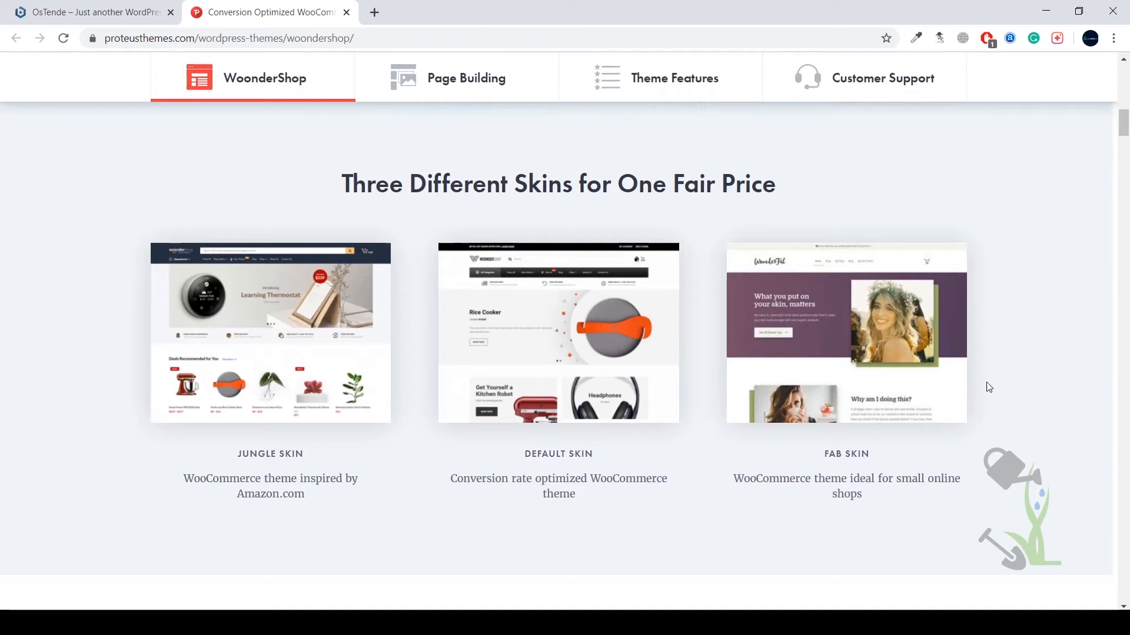
pyautogui.scroll(-3)
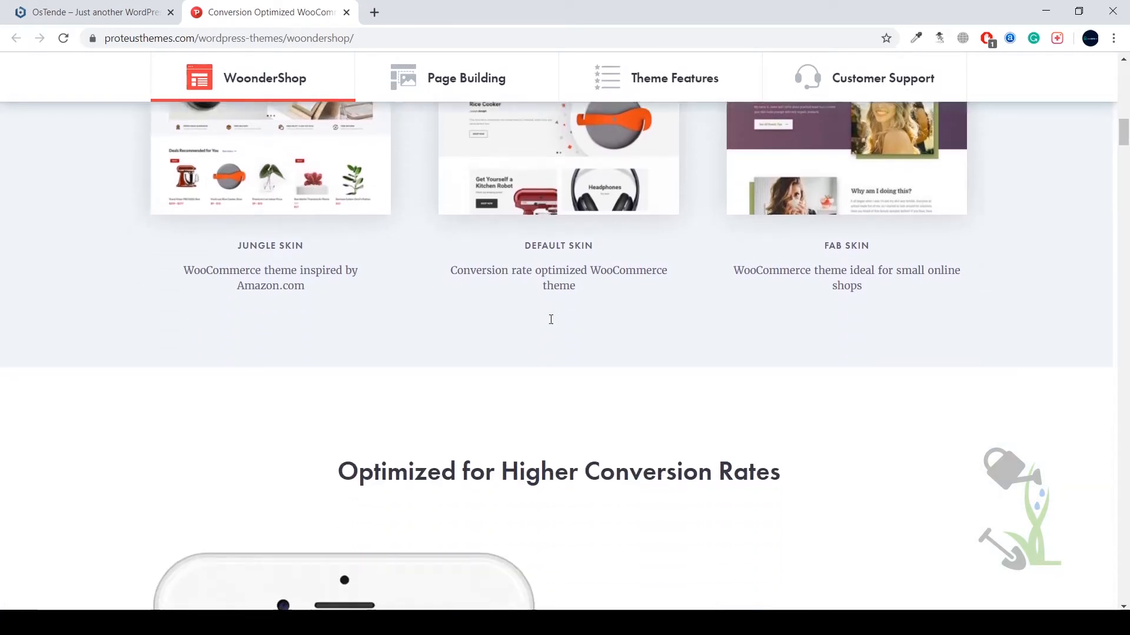
pyautogui.scroll(-3)
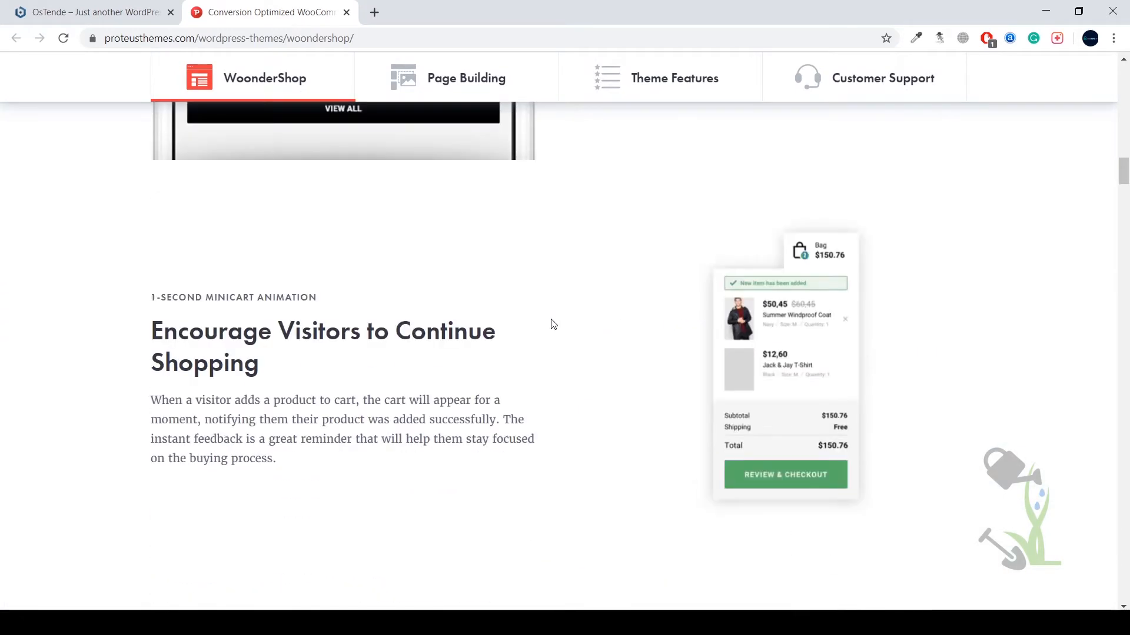
pyautogui.scroll(3)
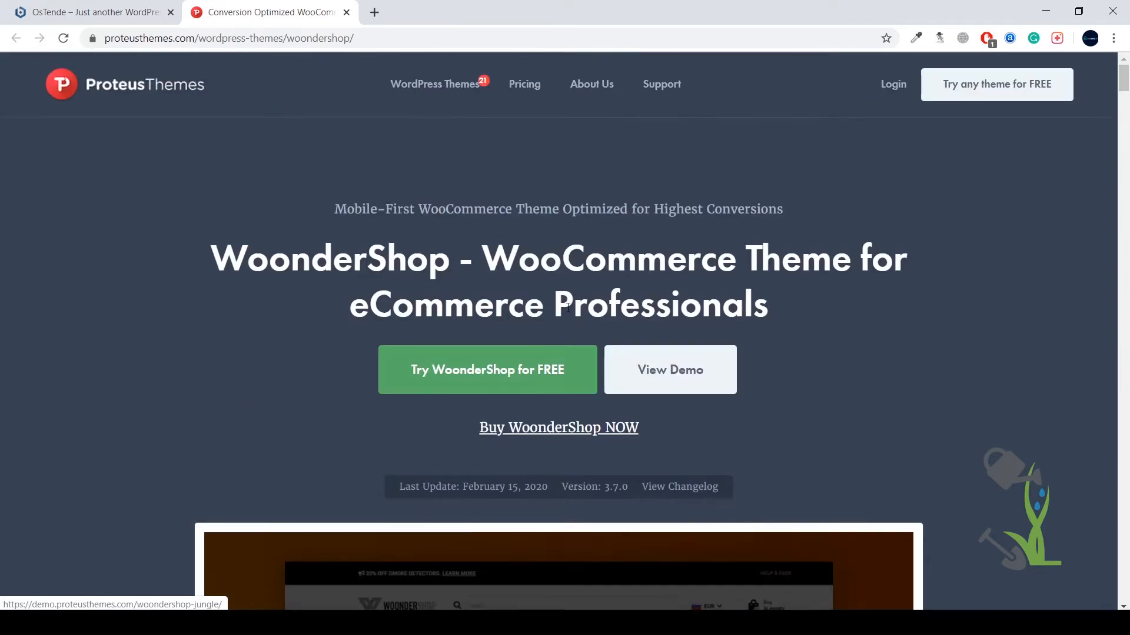
# Step: Show the Pricing page with Free trial, Personal $79, Agency $149/year and Lifetime $498 plans
pyautogui.click(525, 84)
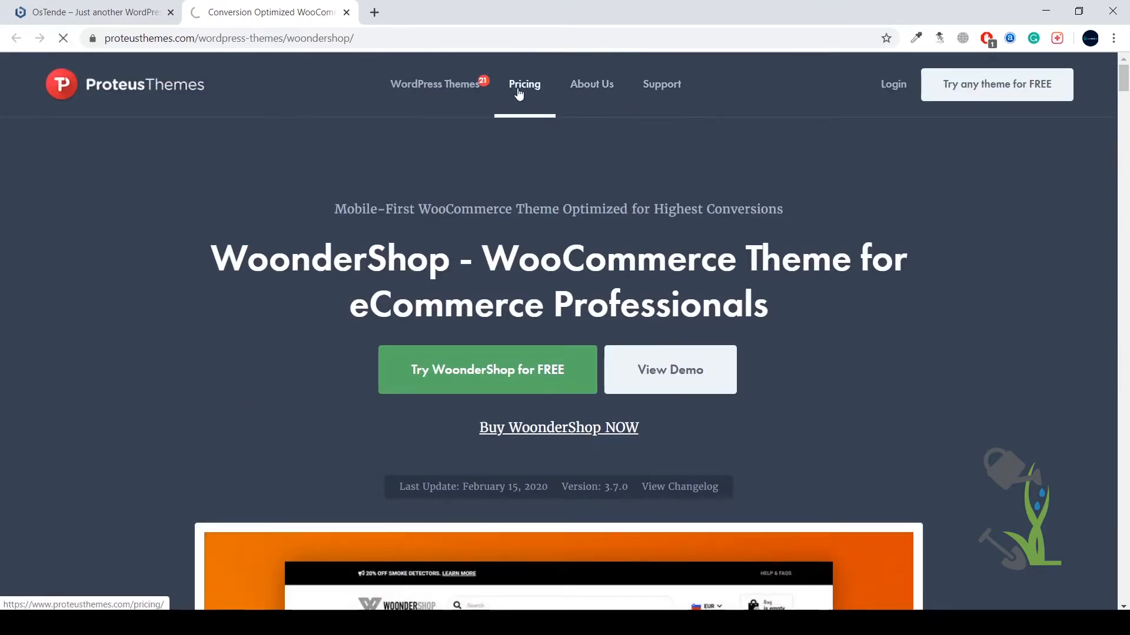
pyautogui.click(525, 84)
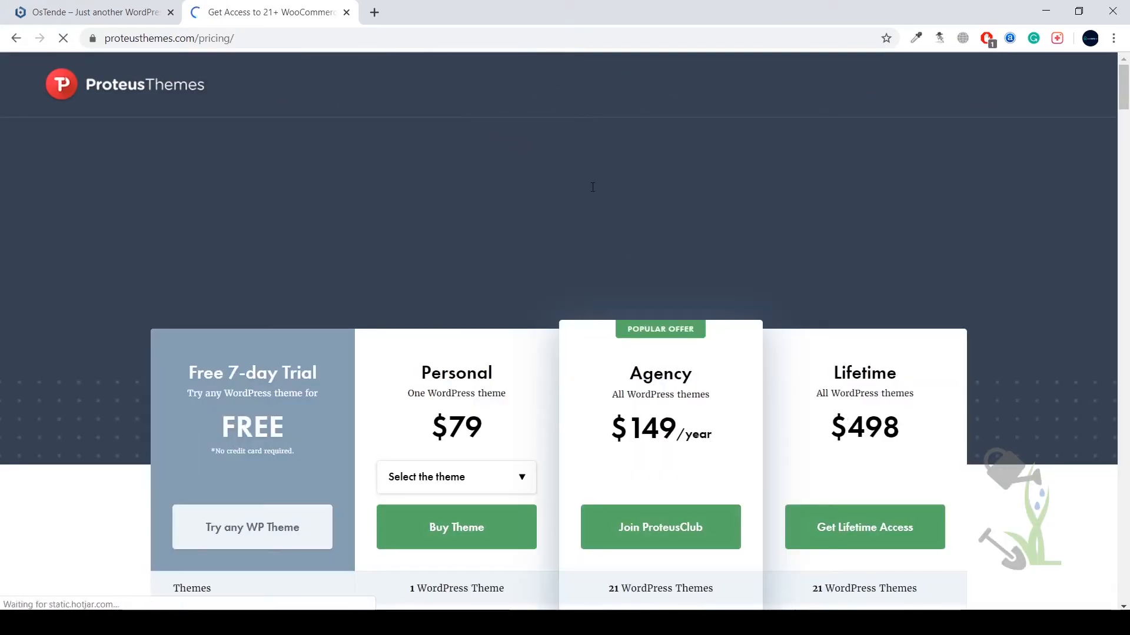
pyautogui.scroll(-3)
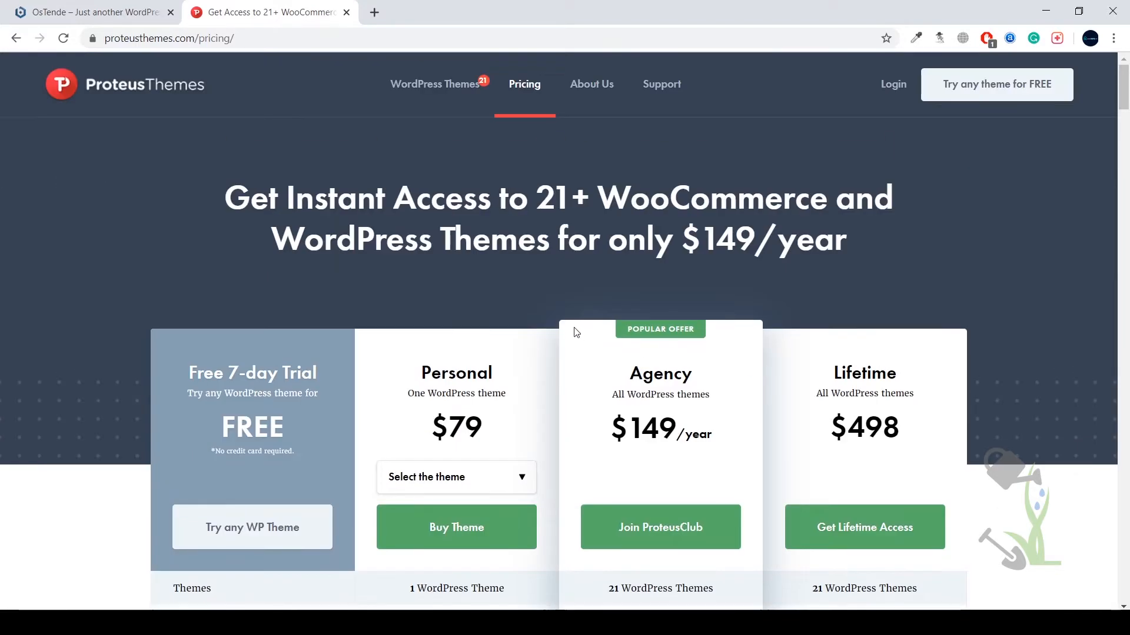
pyautogui.scroll(-3)
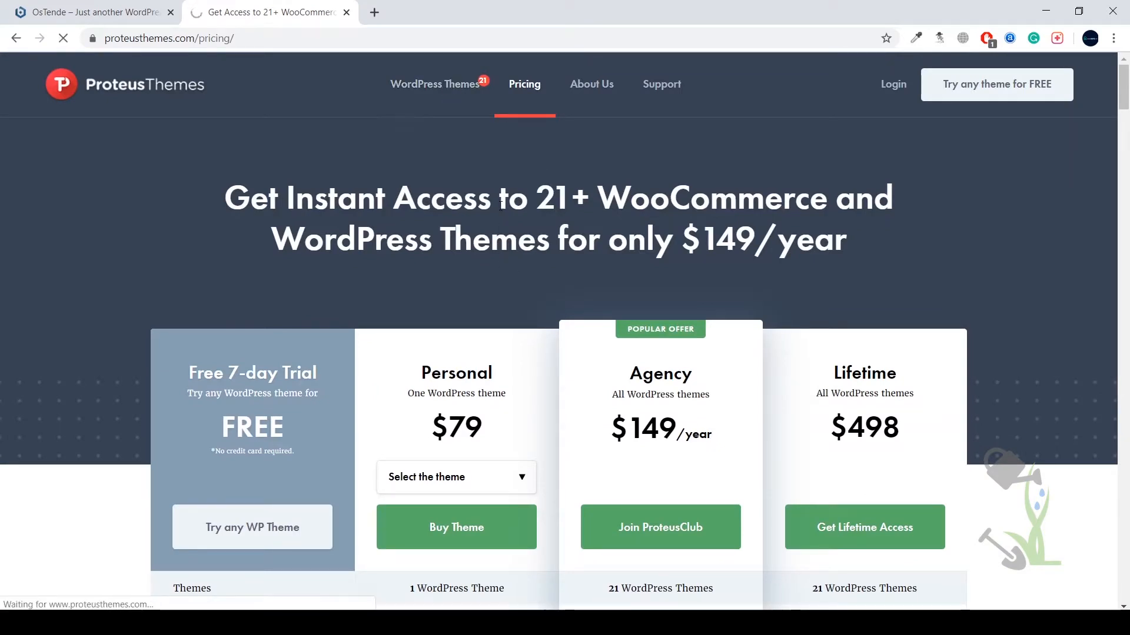
# Step: From the WordPress Themes collection, reach WoonderShop and launch its Jungle demo store
pyautogui.click(433, 85)
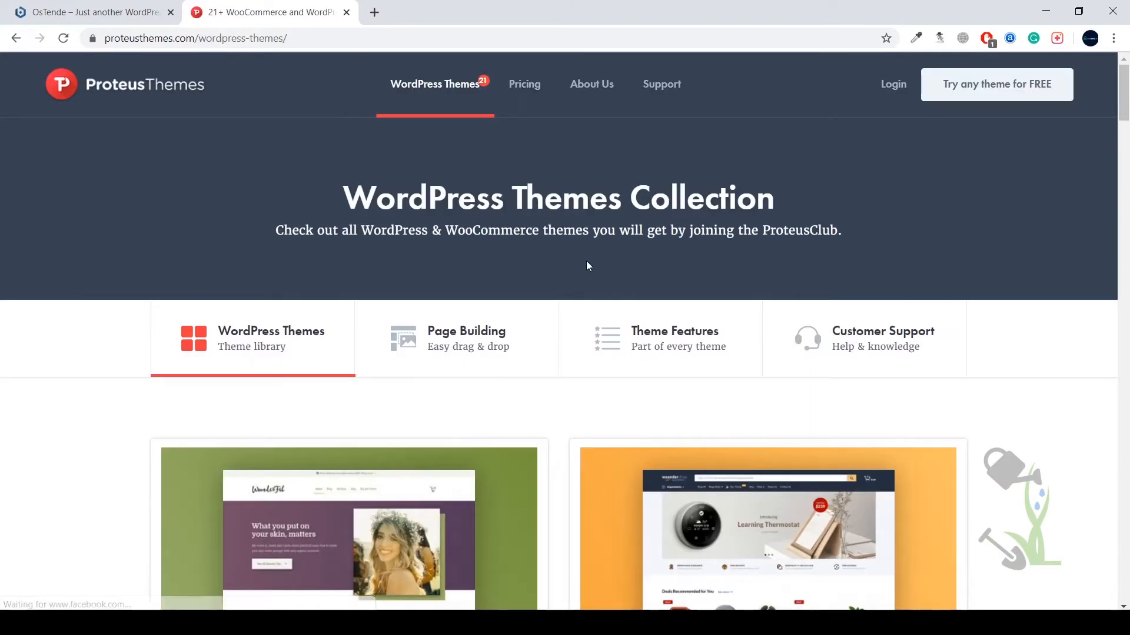
pyautogui.scroll(-3)
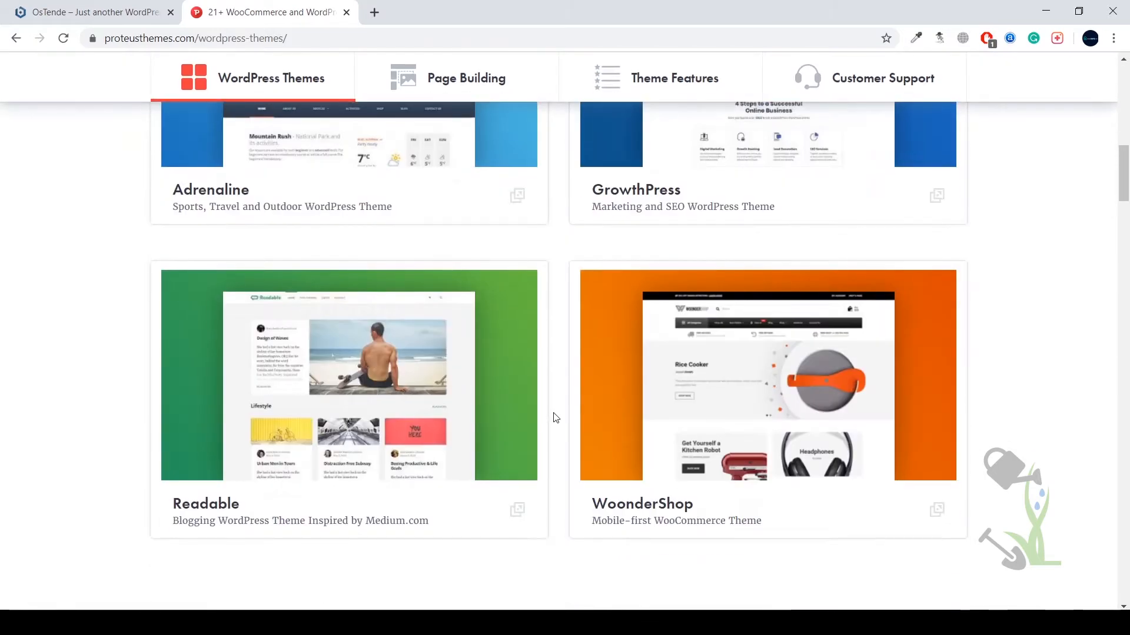
pyautogui.click(766, 375)
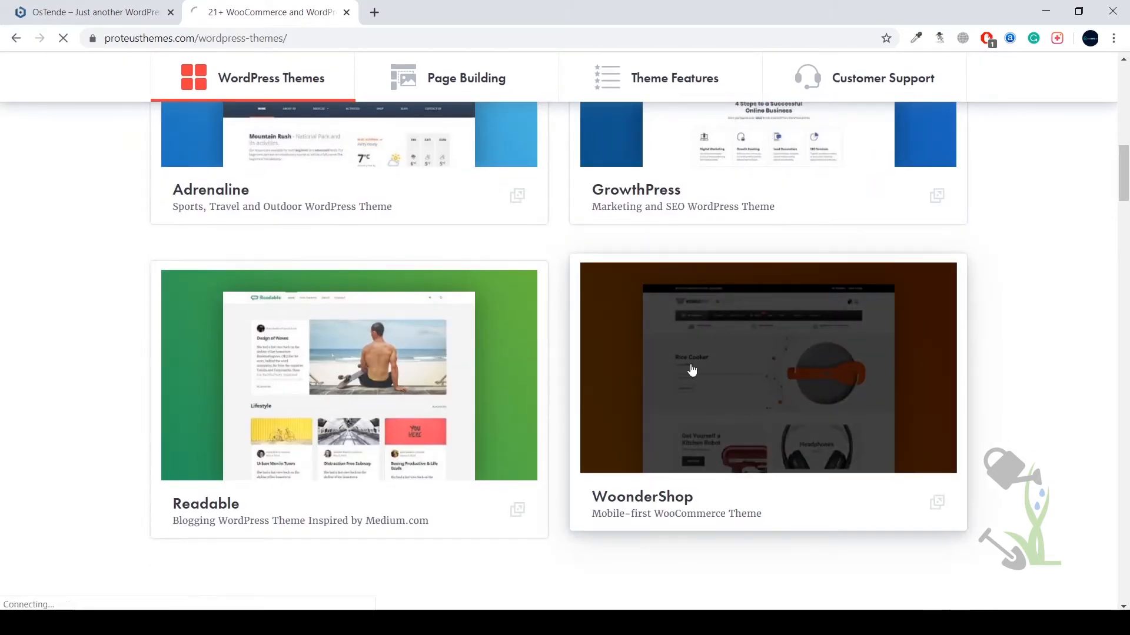
pyautogui.click(767, 367)
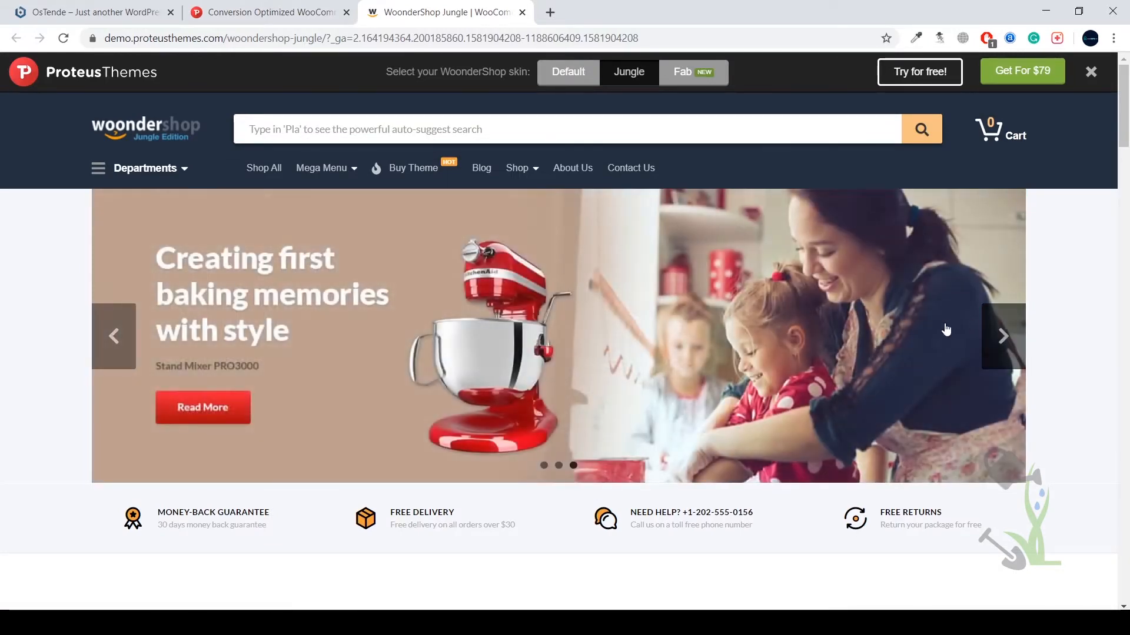
pyautogui.moveTo(824, 288)
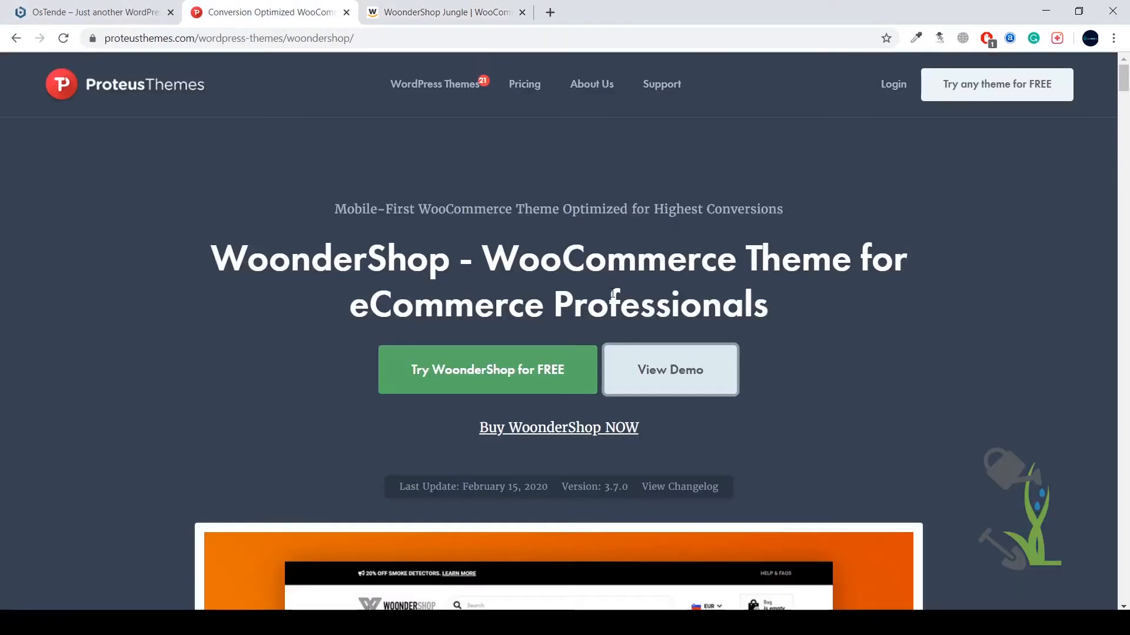
pyautogui.moveTo(525, 84)
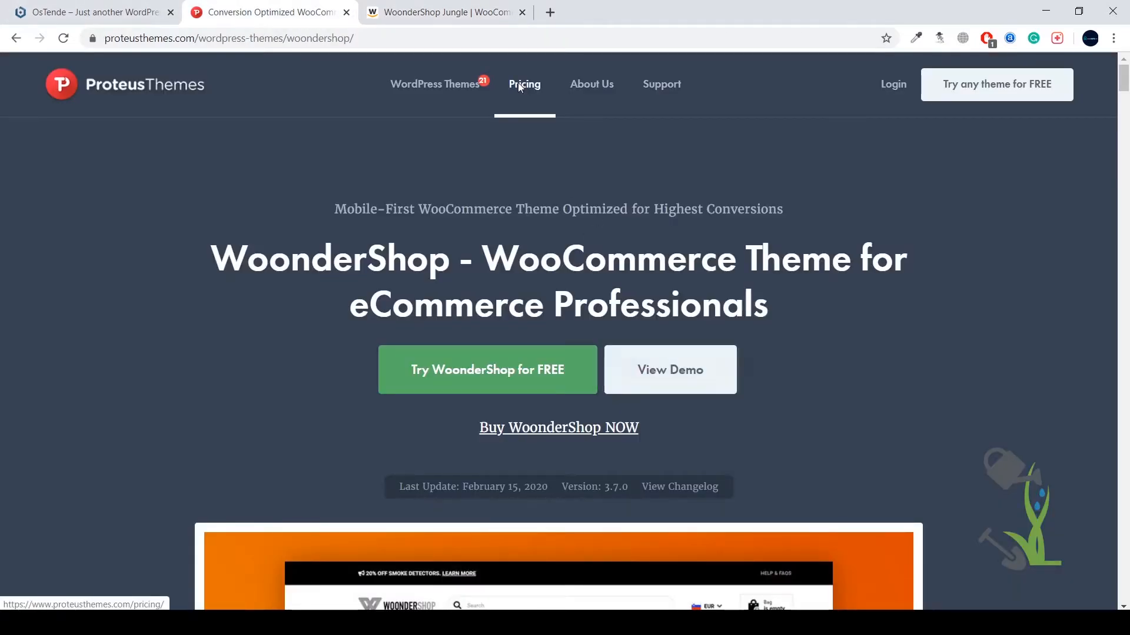
# Step: Return to Pricing and highlight the Personal plan's $79 single-theme price
pyautogui.click(525, 84)
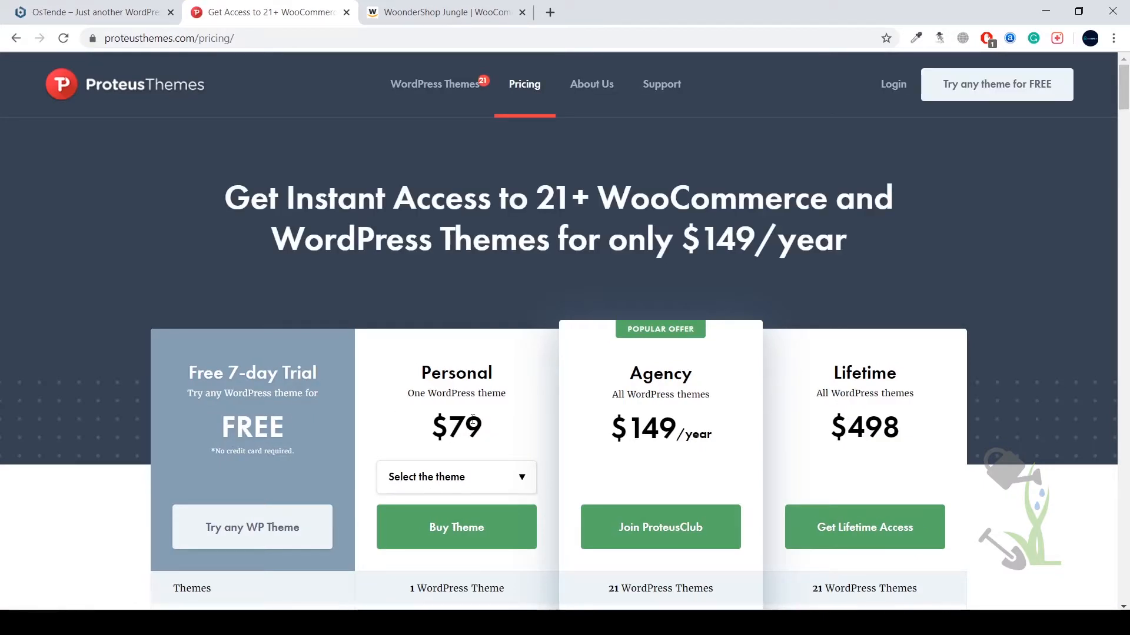
pyautogui.doubleClick(470, 427)
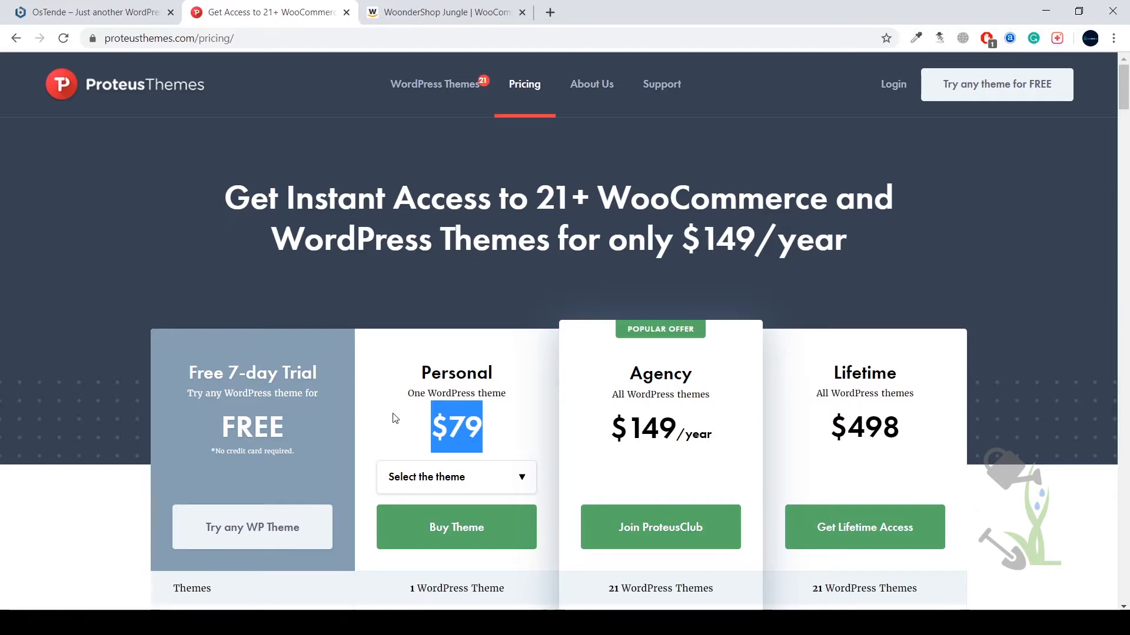
pyautogui.moveTo(374, 418)
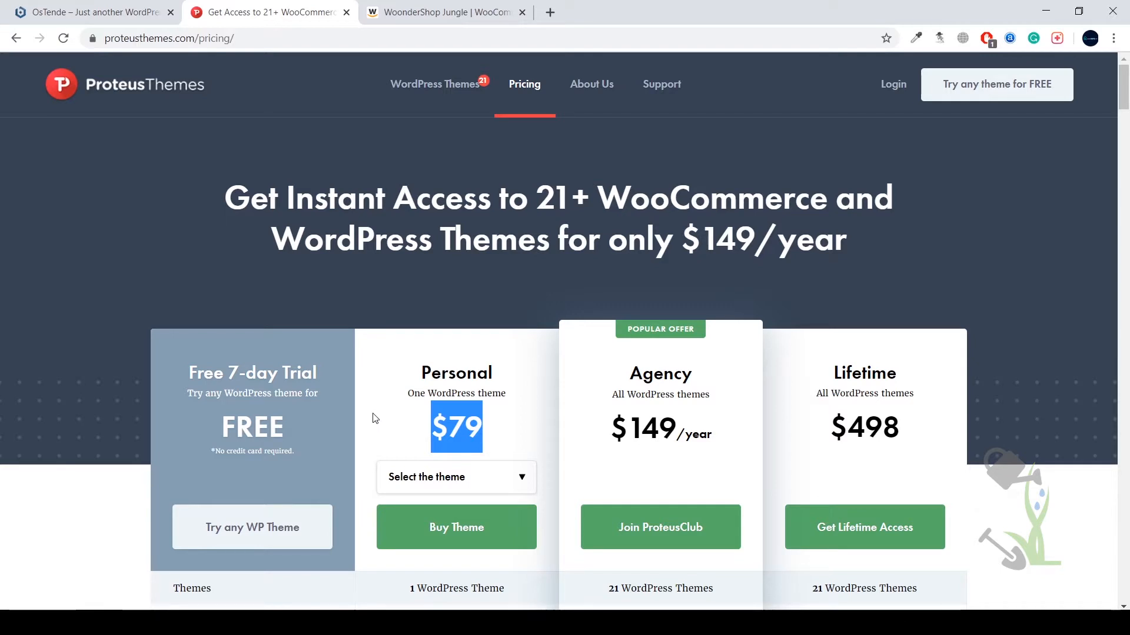
pyautogui.moveTo(343, 413)
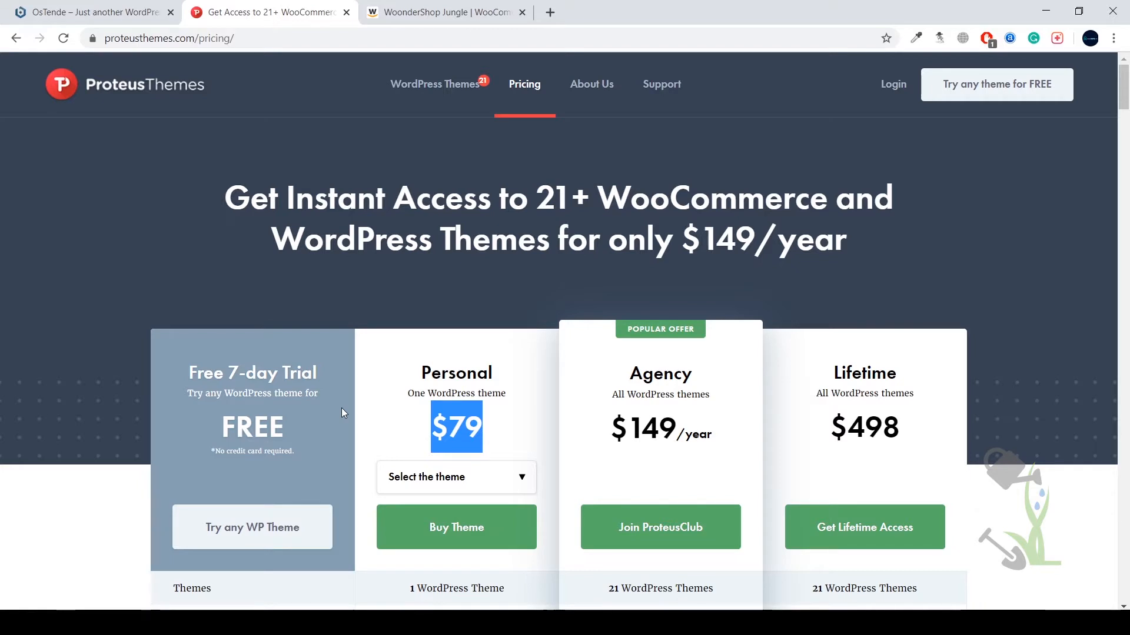
pyautogui.moveTo(325, 411)
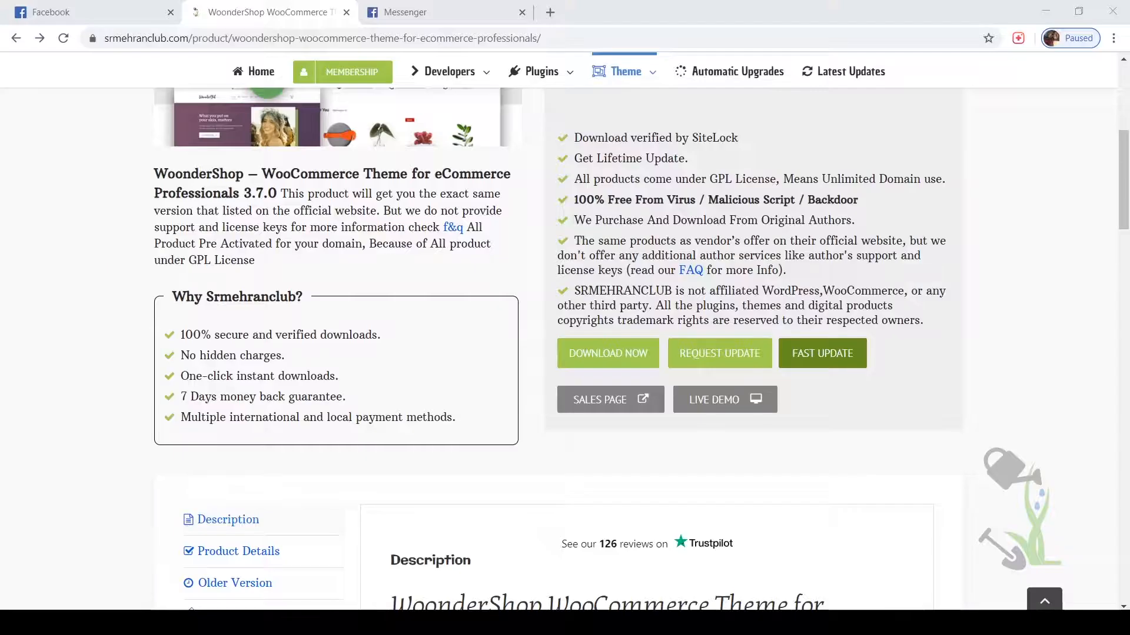
# Step: Start the WoonderShop theme zip download via DOWNLOAD NOW on the srmehranclub product page
pyautogui.scroll(3)
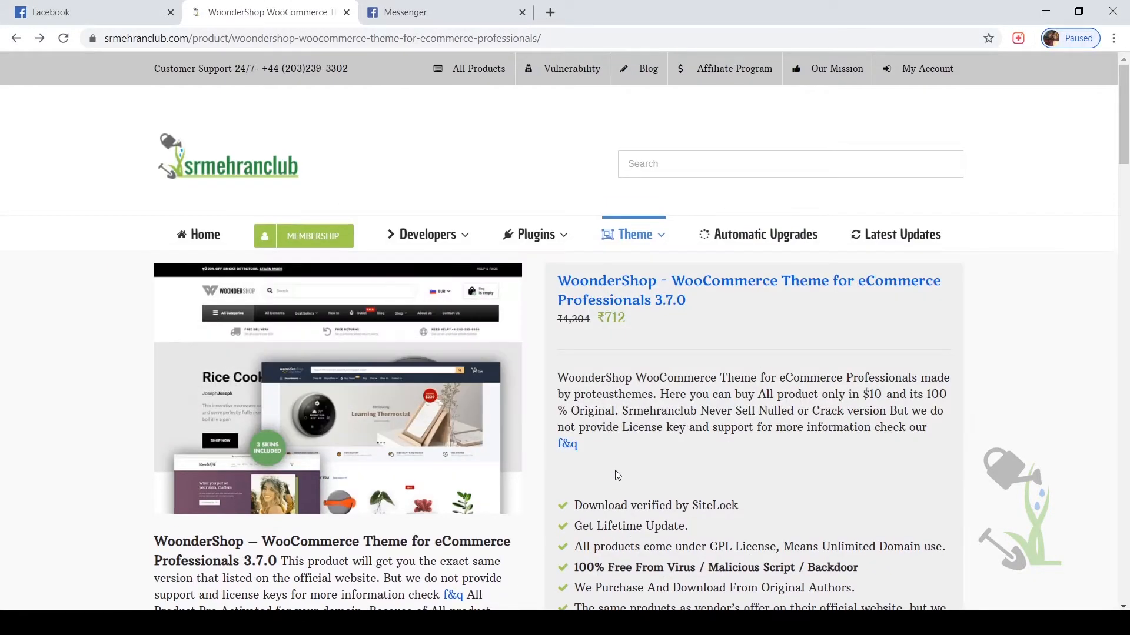
pyautogui.scroll(-3)
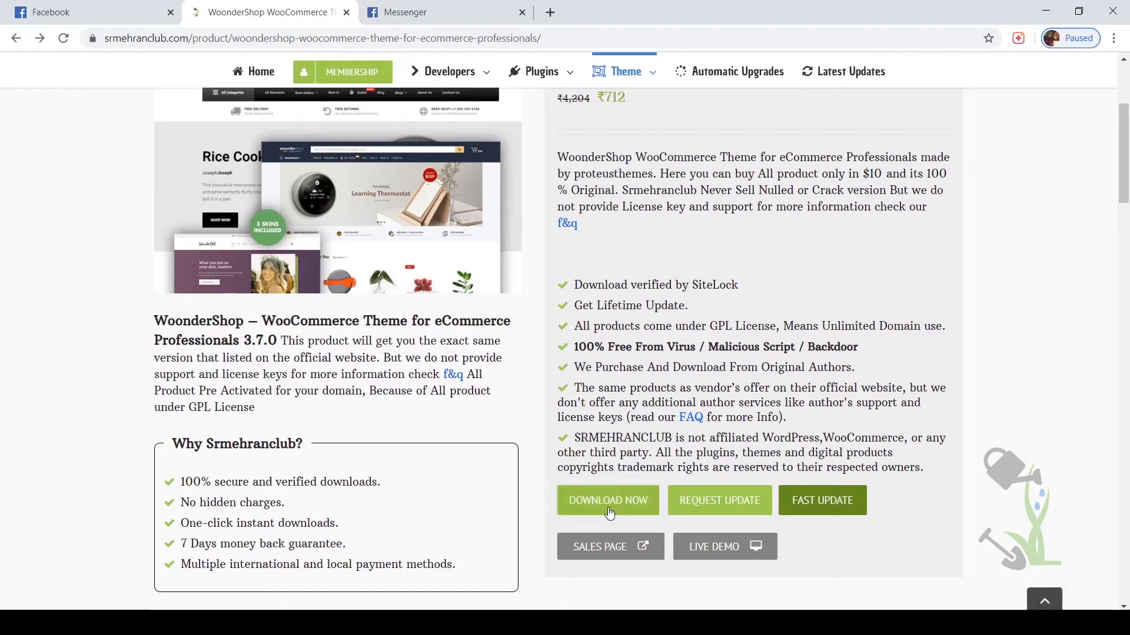
pyautogui.click(607, 500)
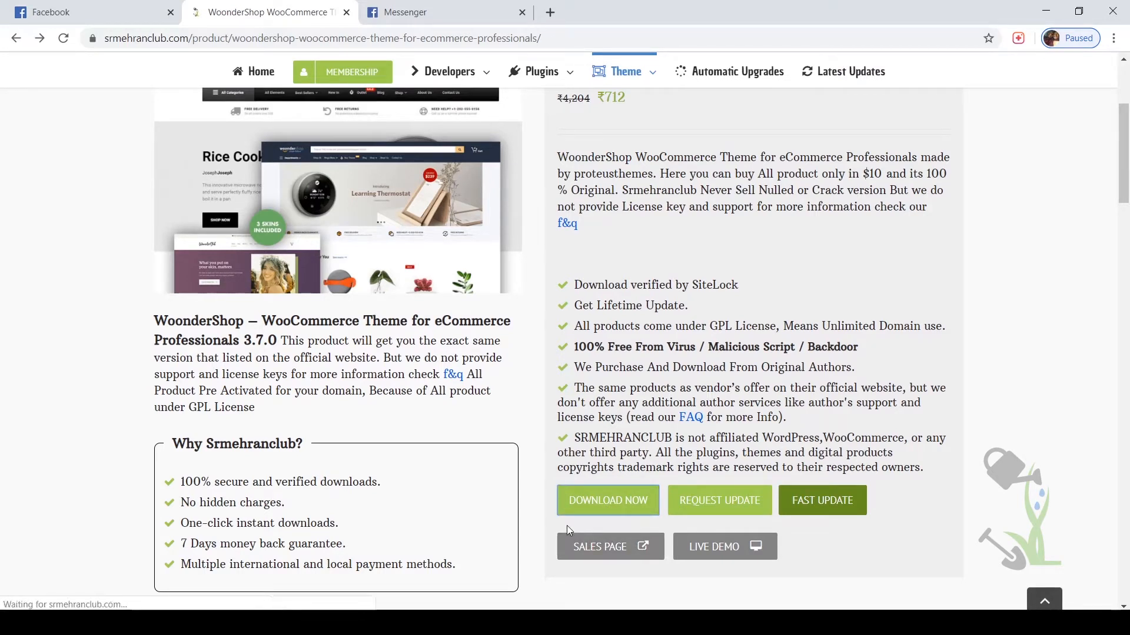
pyautogui.click(608, 501)
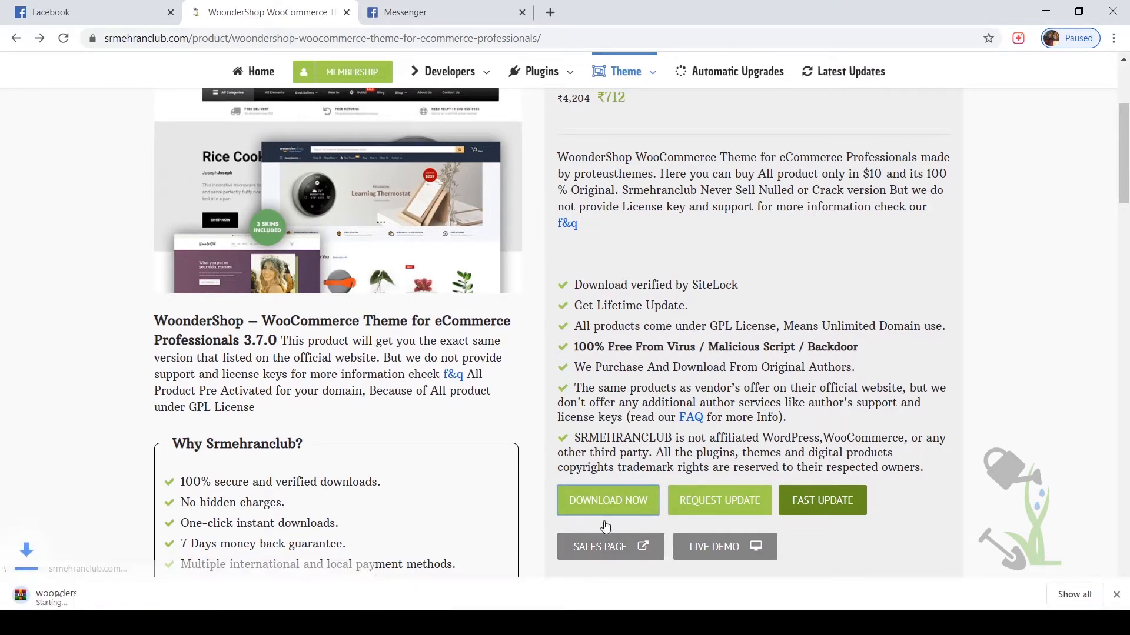
pyautogui.click(607, 500)
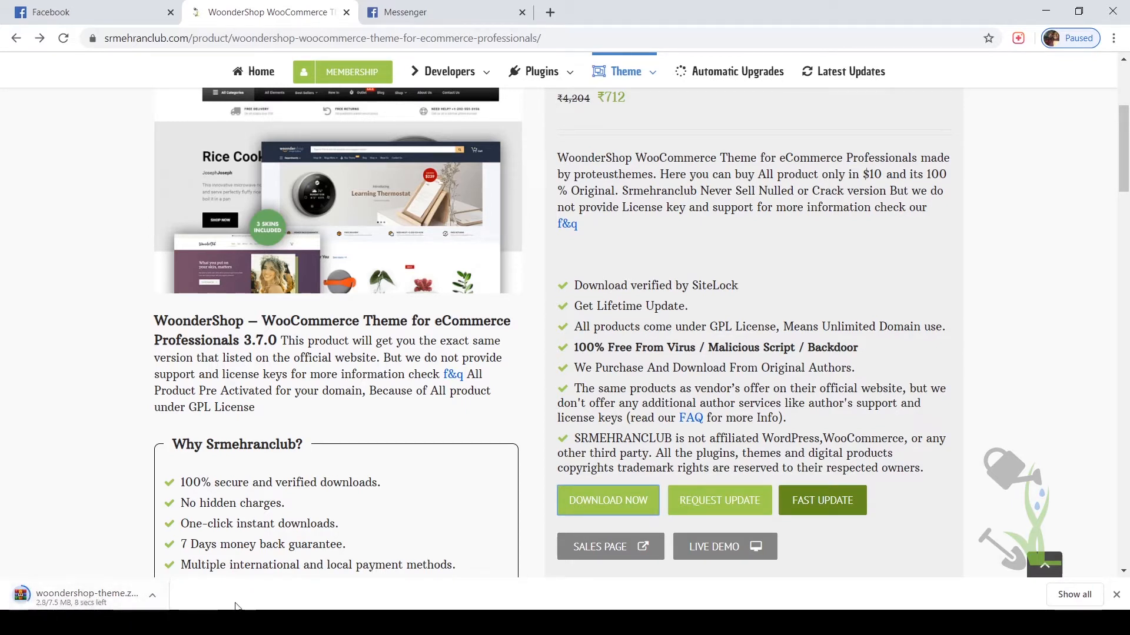
pyautogui.moveTo(3, 494)
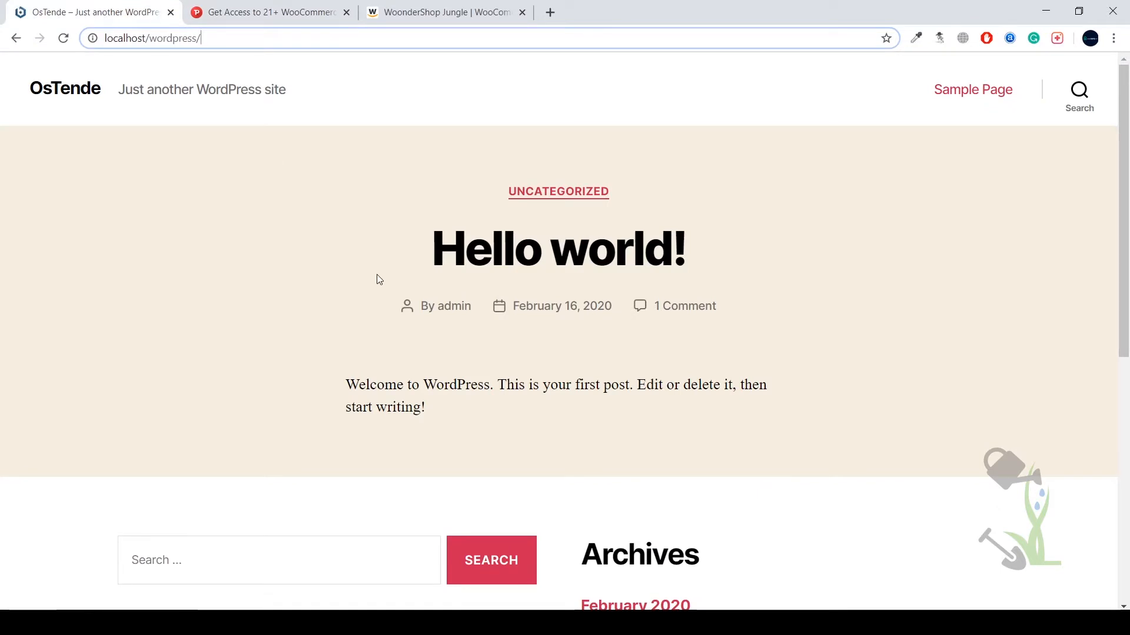
pyautogui.moveTo(382, 259)
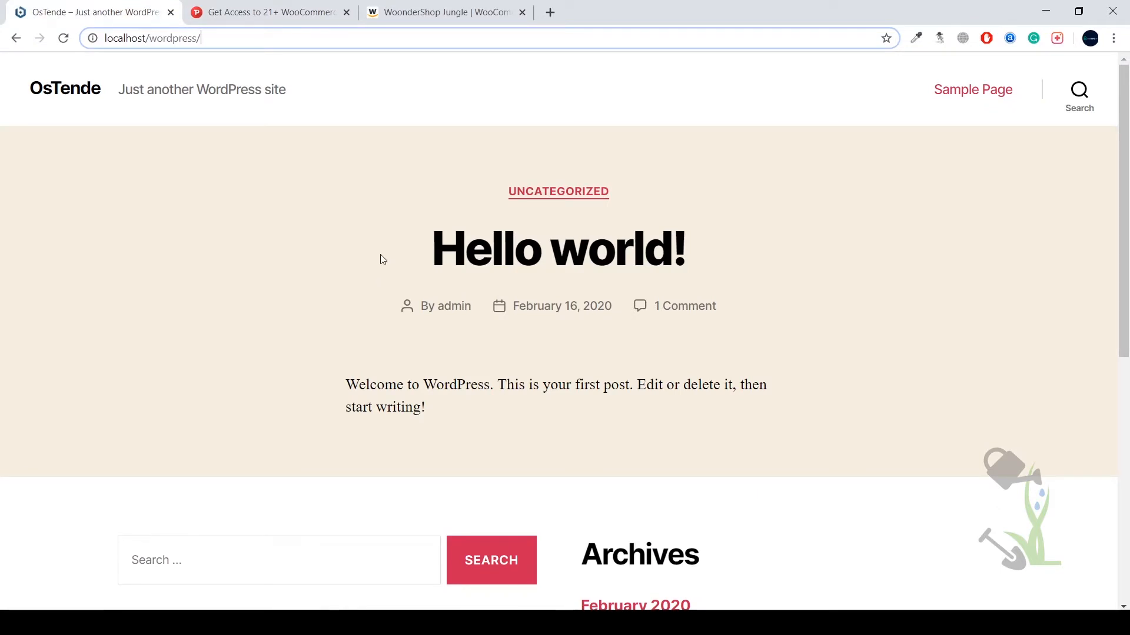
pyautogui.moveTo(380, 259)
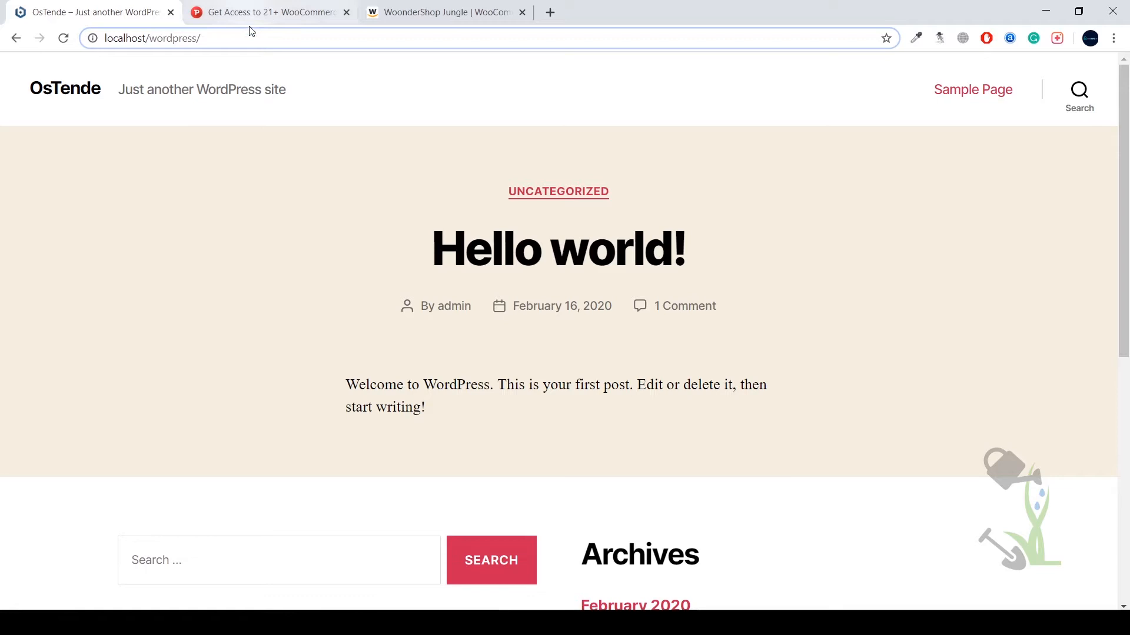
# Step: Go to localhost/wordpress/wp-admin, bringing up the WordPress login screen
pyautogui.write('wp-admin')
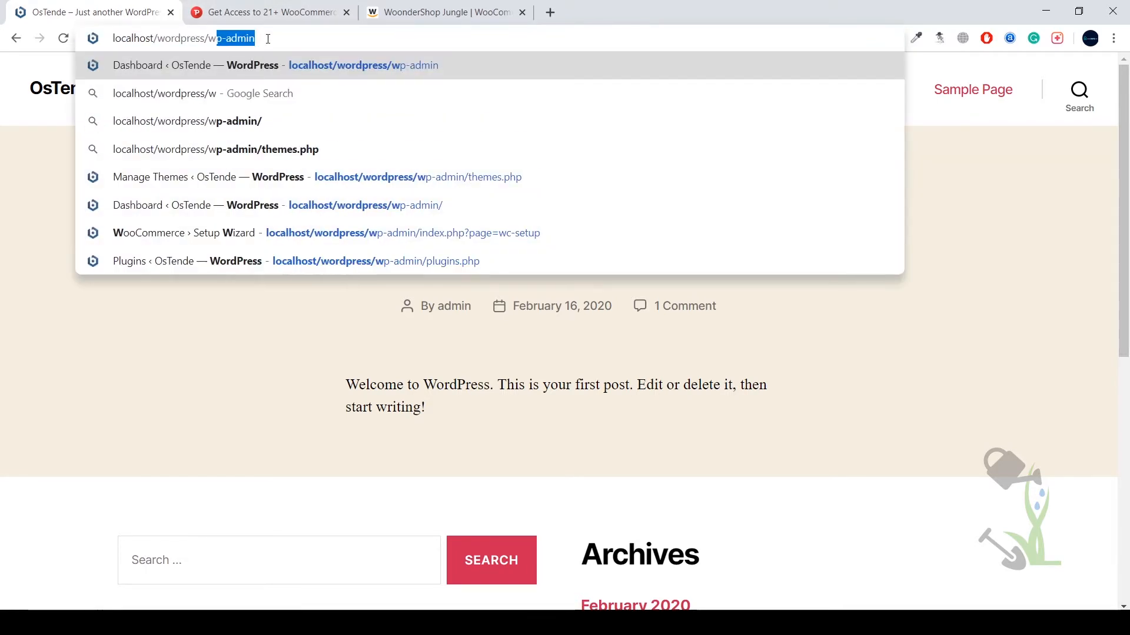
pyautogui.press('Enter')
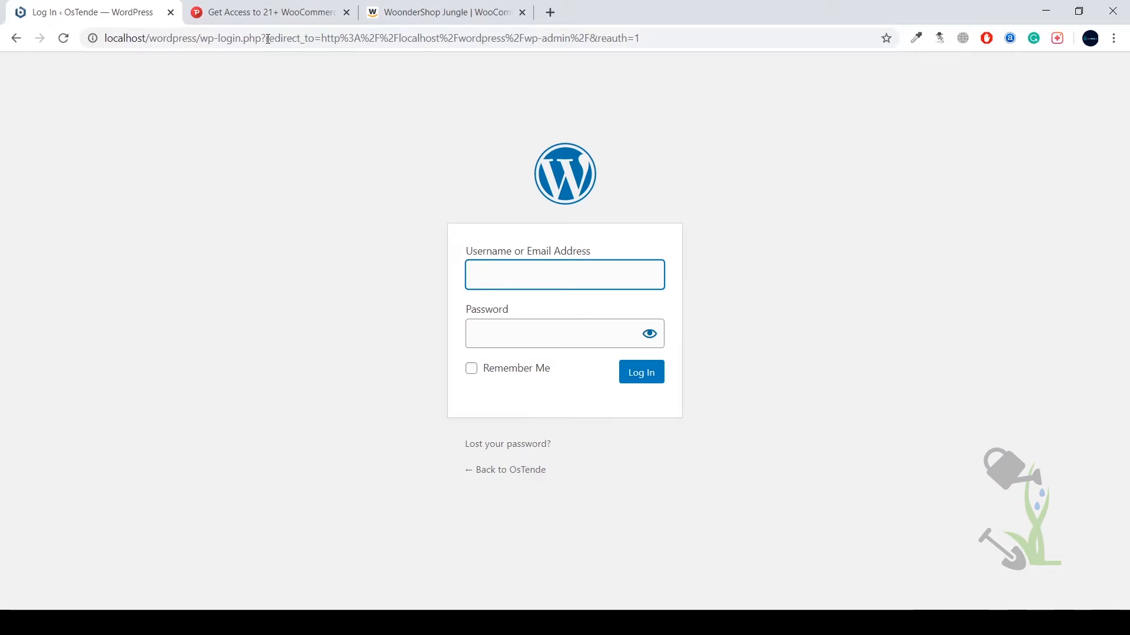
# Step: Log in with the saved admin credentials and Remember Me enabled, reaching the Dashboard
pyautogui.click(471, 369)
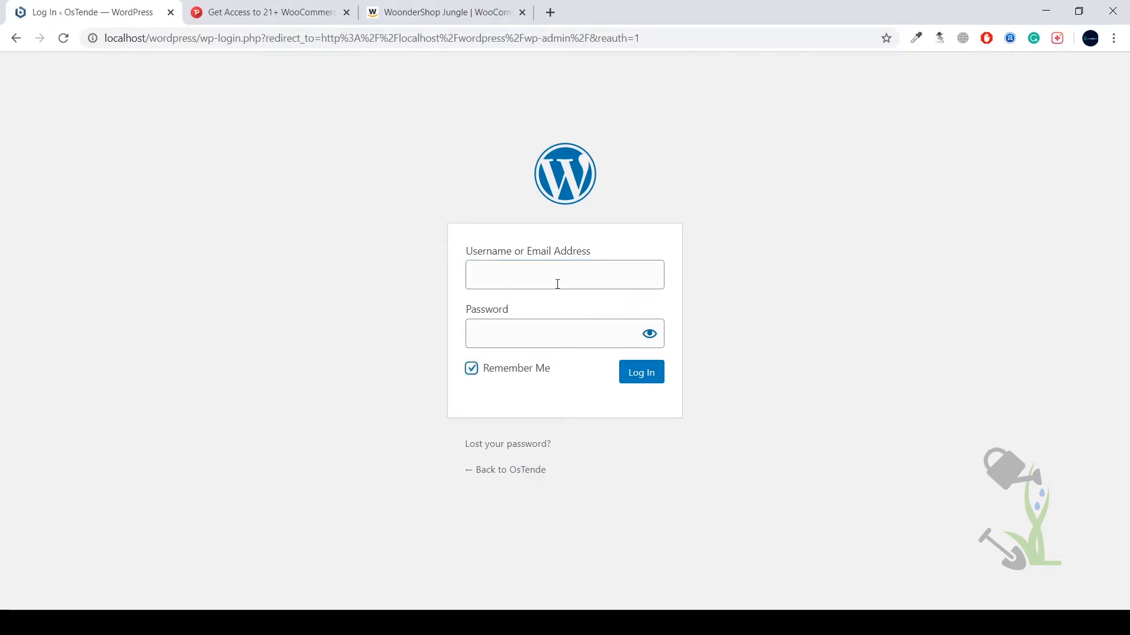
pyautogui.write('a')
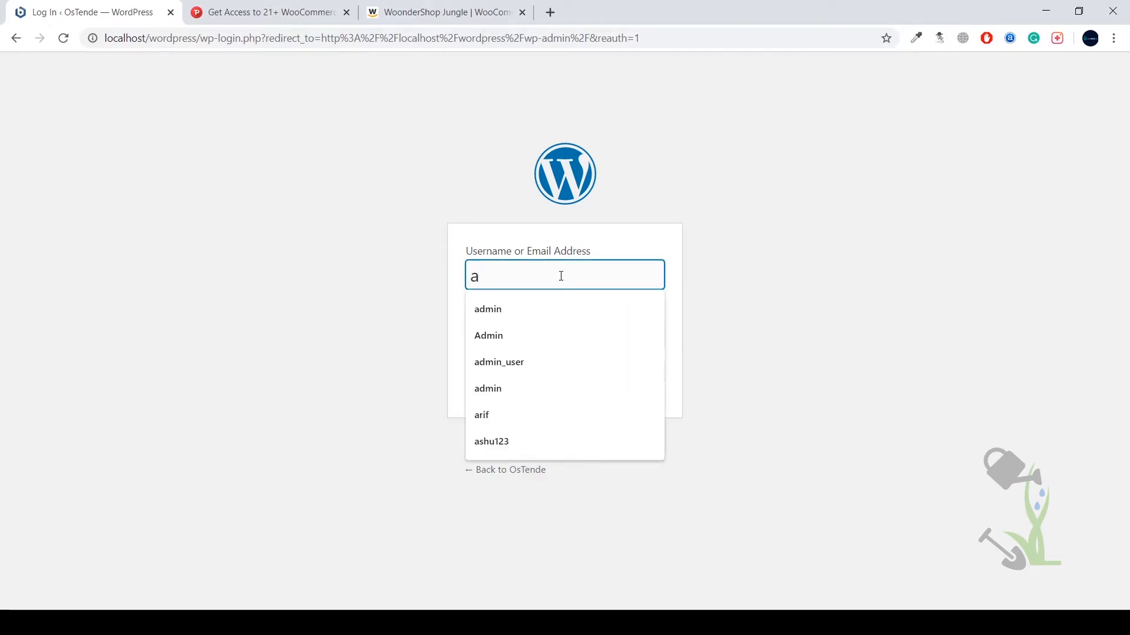
pyautogui.click(488, 310)
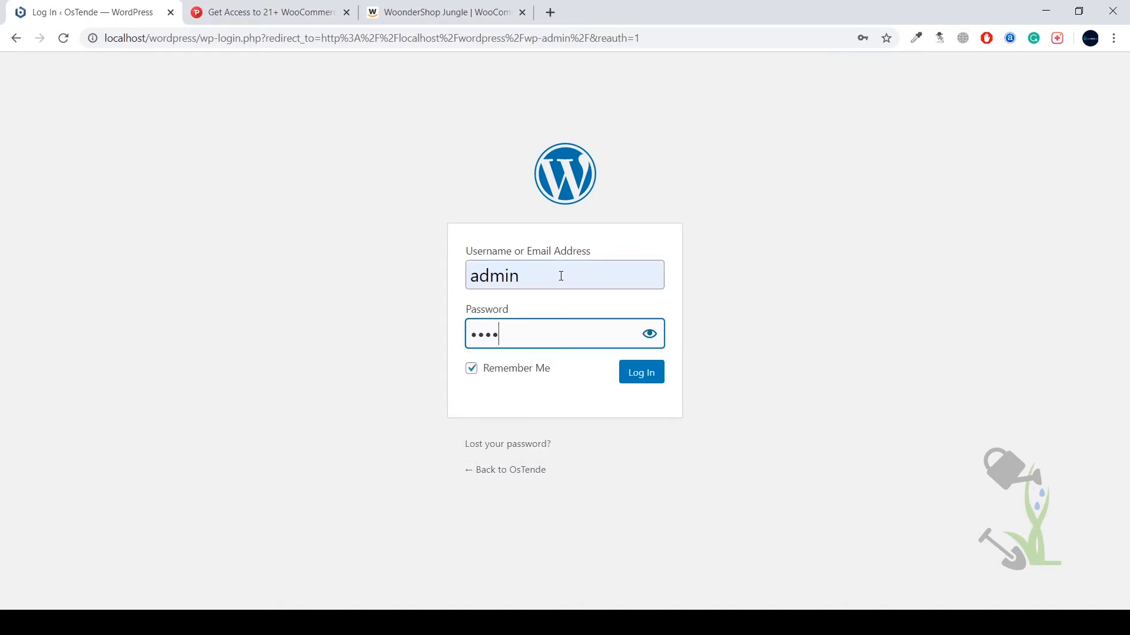
pyautogui.click(641, 372)
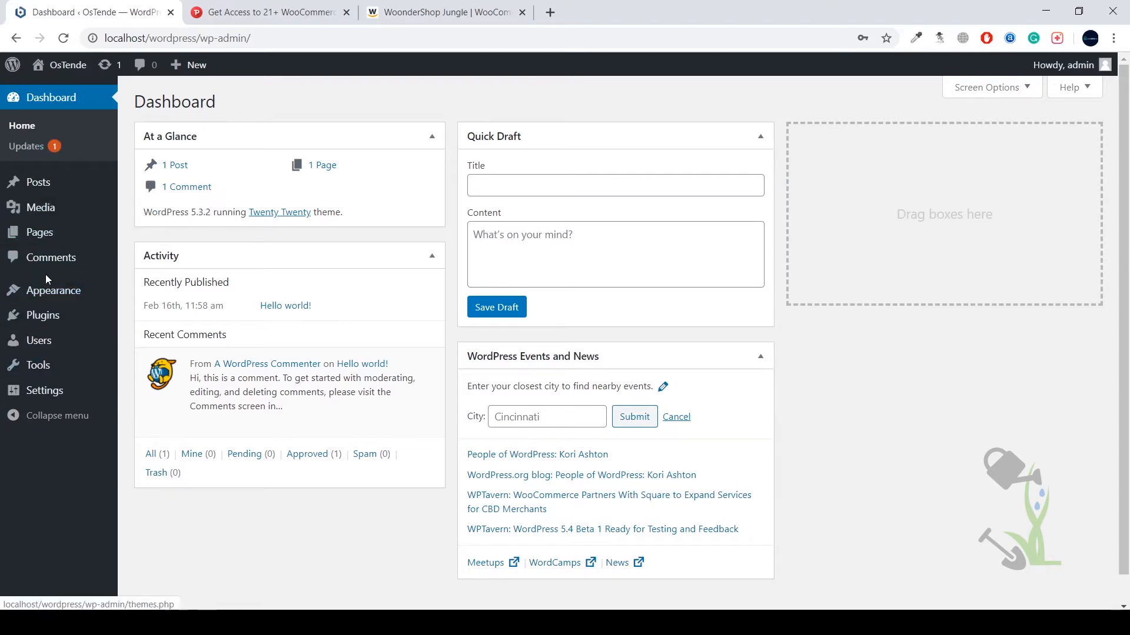
pyautogui.moveTo(37, 365)
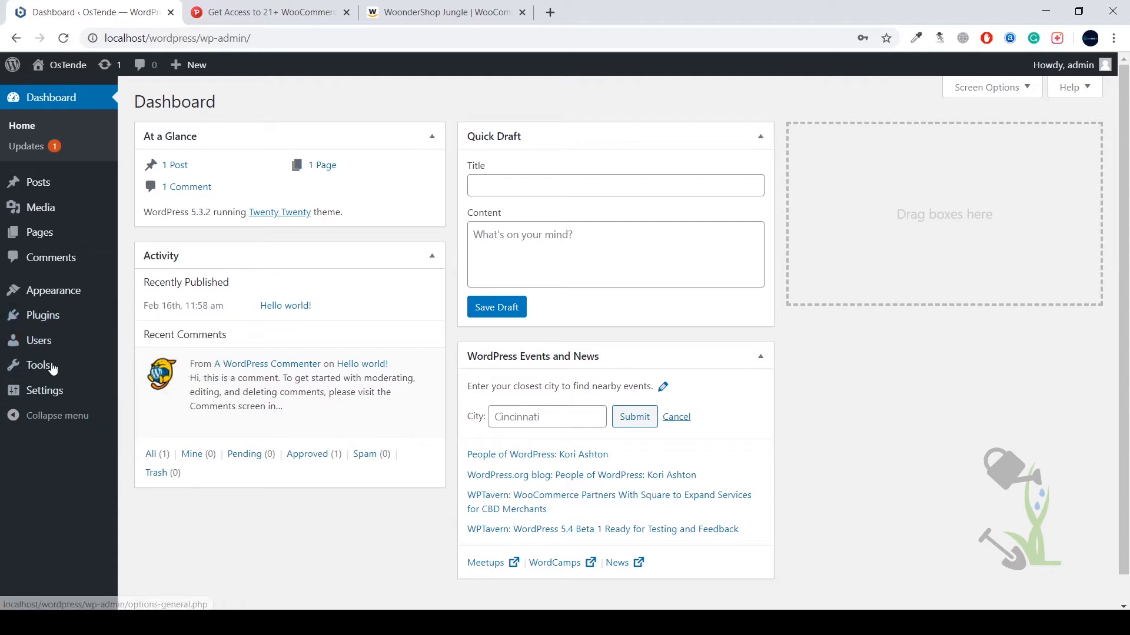
pyautogui.moveTo(51, 258)
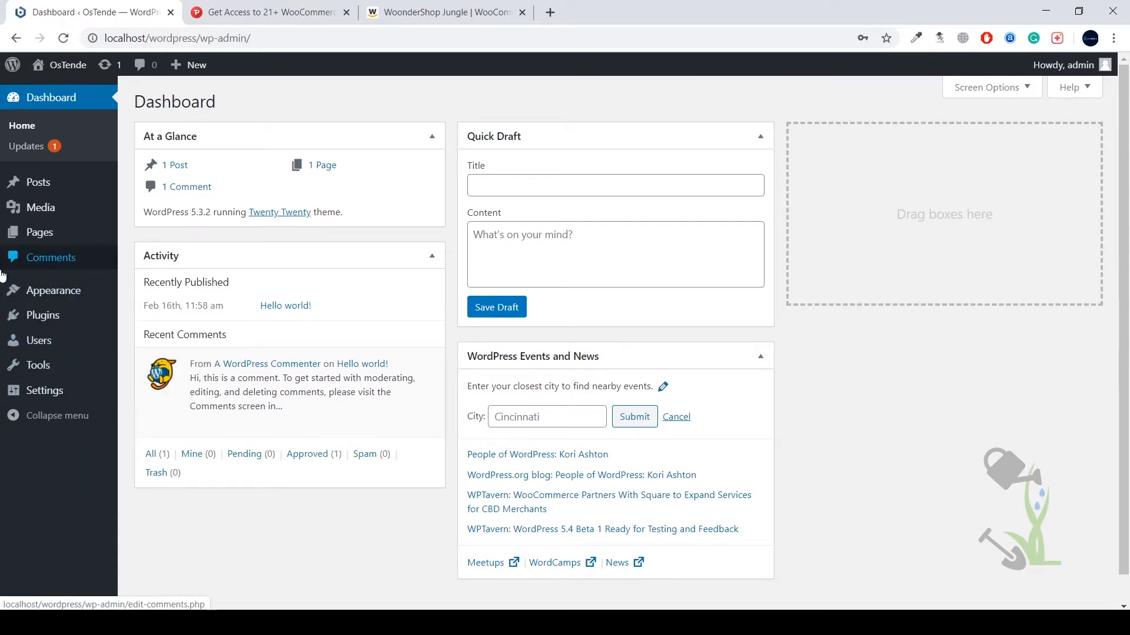
pyautogui.moveTo(53, 290)
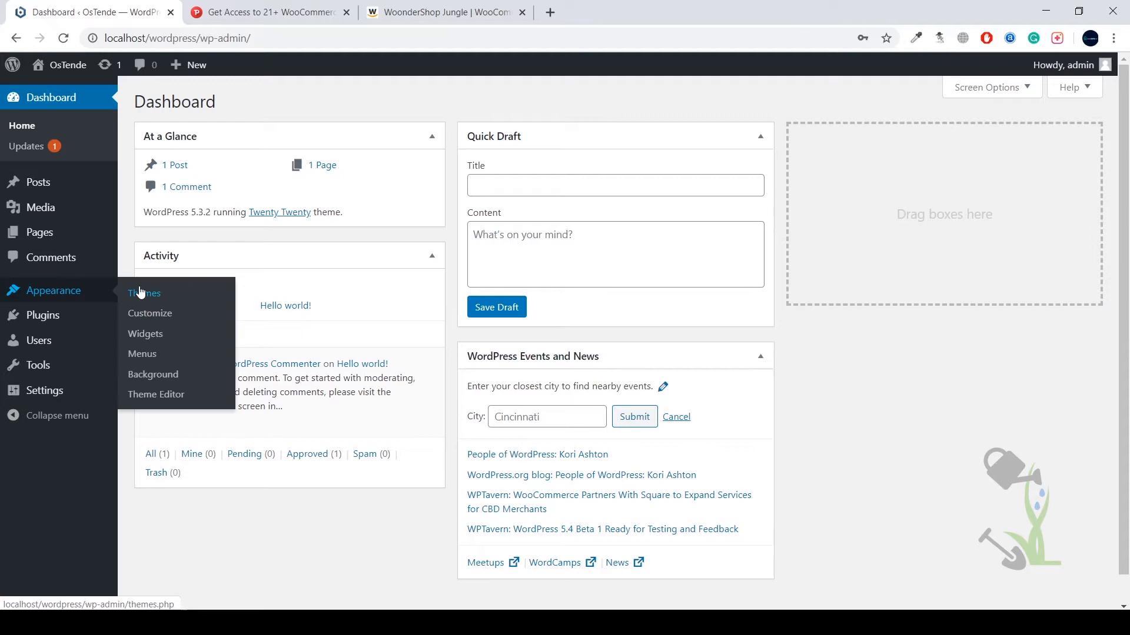
# Step: Reach Appearance > Themes > Add New, showing the featured theme gallery
pyautogui.click(144, 293)
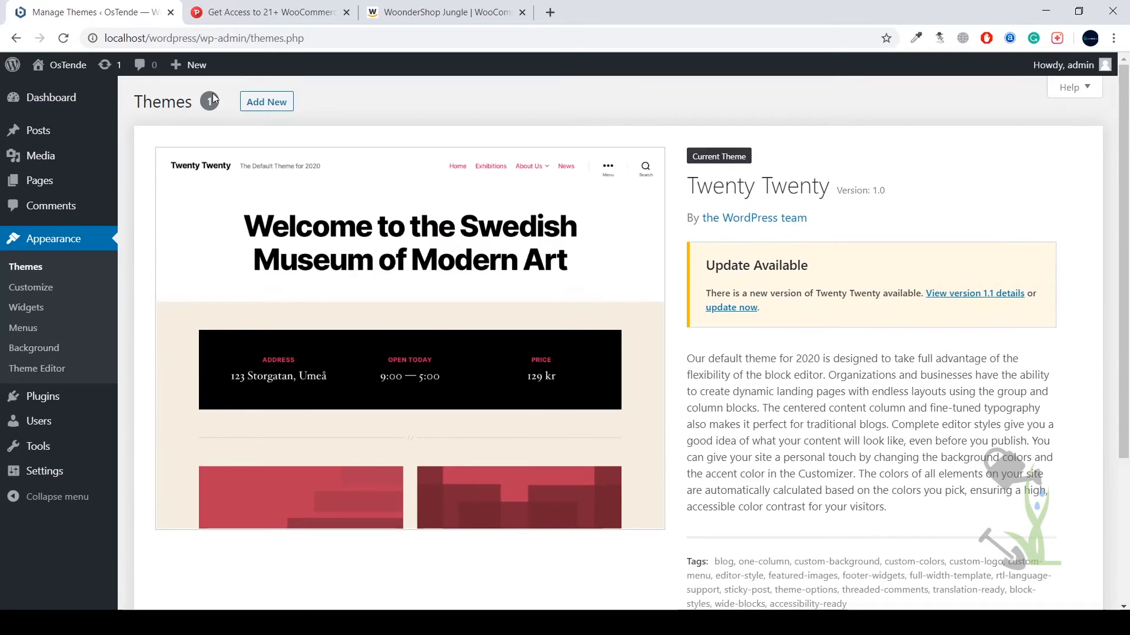
pyautogui.click(266, 101)
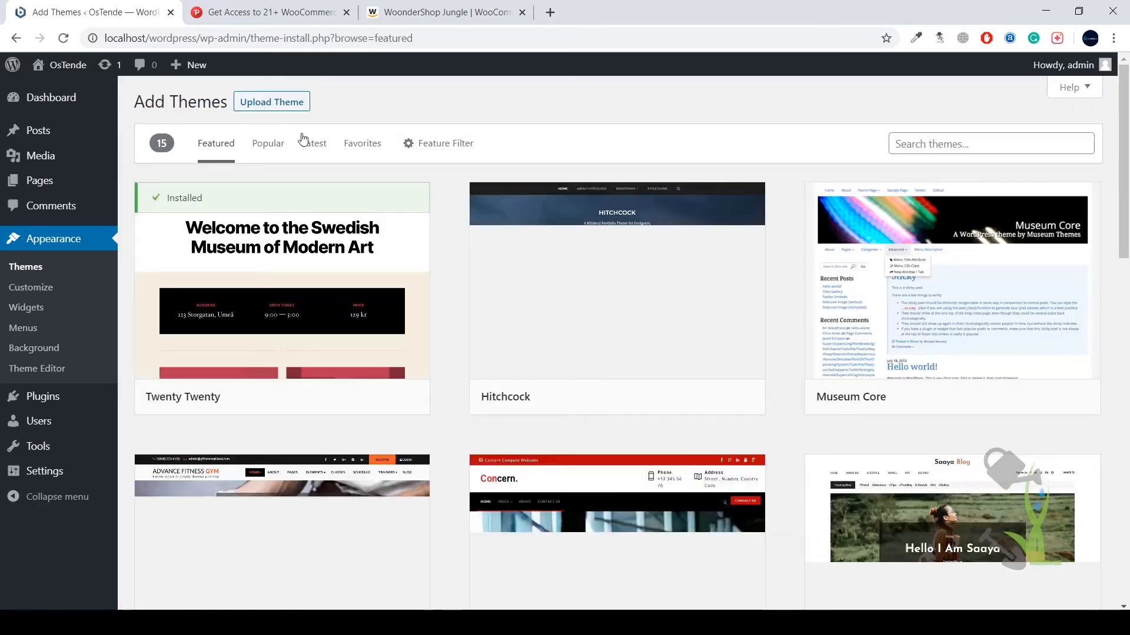
pyautogui.scroll(-3)
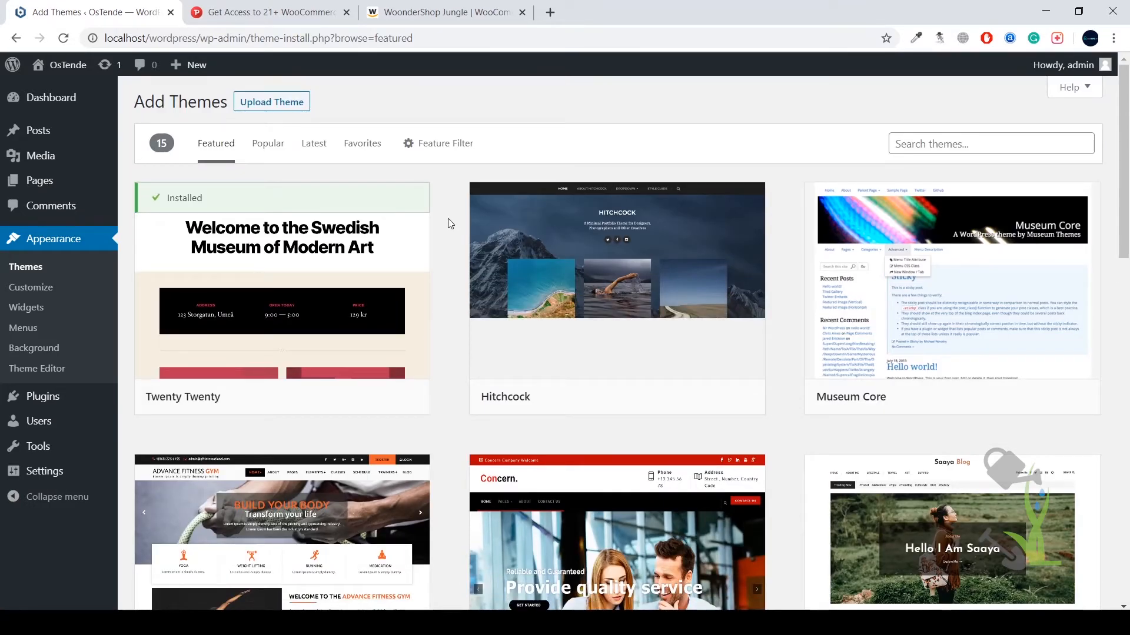
pyautogui.moveTo(282, 288)
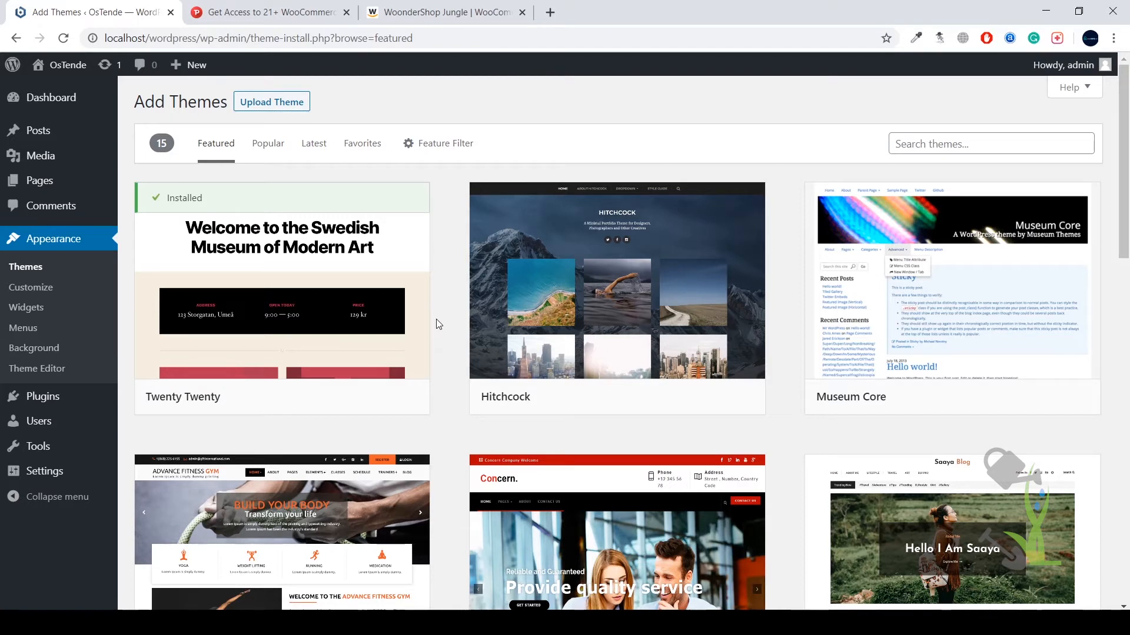
pyautogui.moveTo(455, 88)
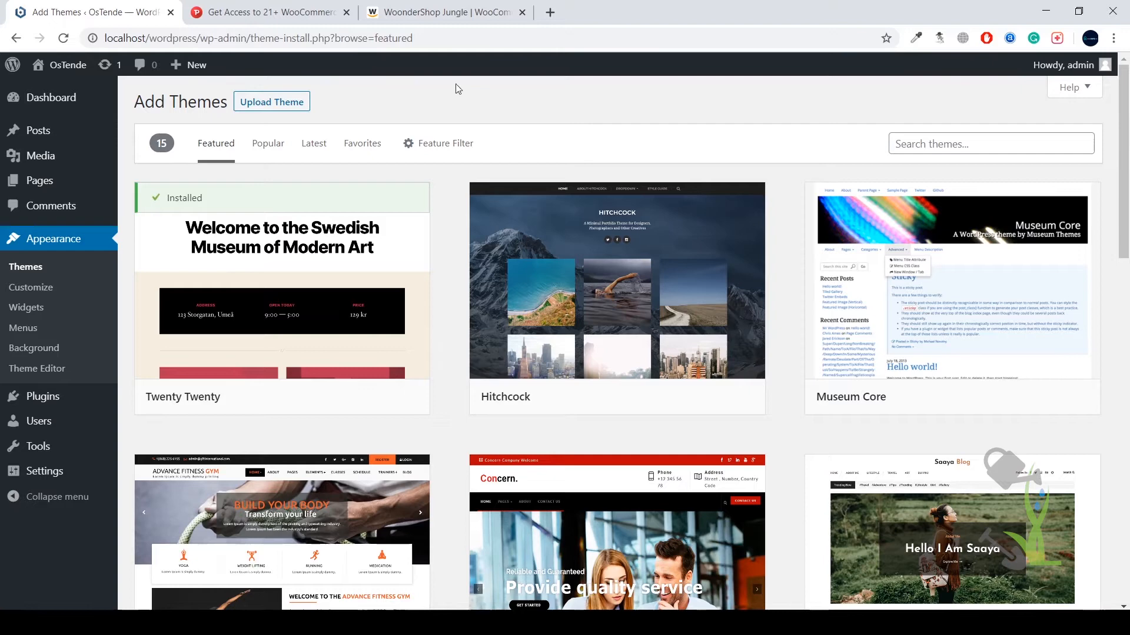
# Step: Upload woondershop-pt-installable.zip, install the WoonderShop PT theme and activate it
pyautogui.click(272, 101)
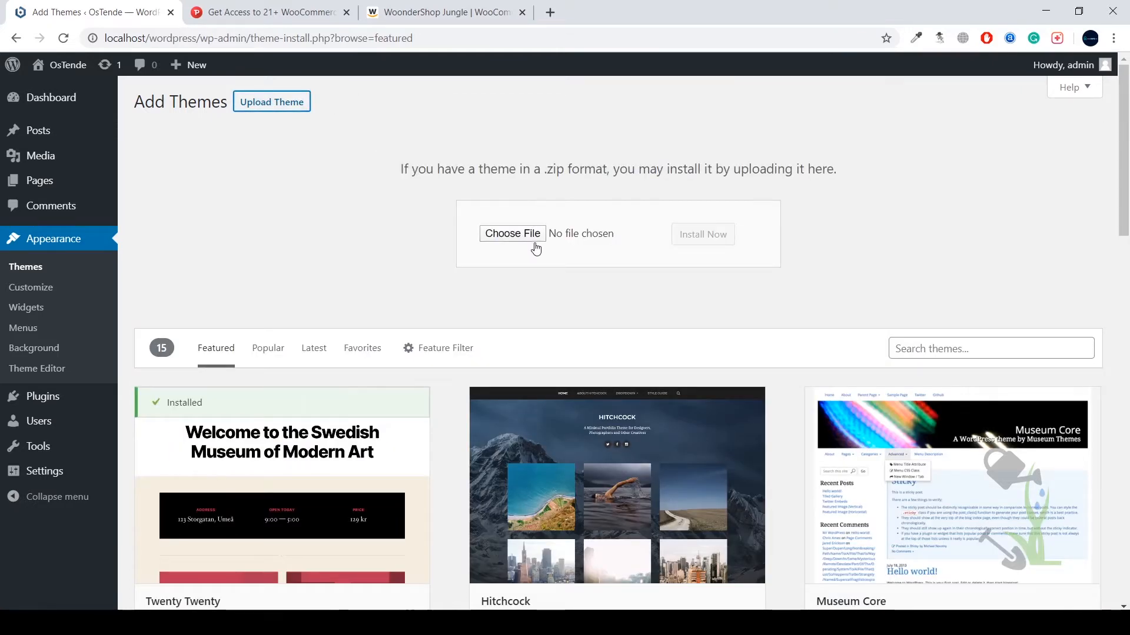
pyautogui.click(512, 233)
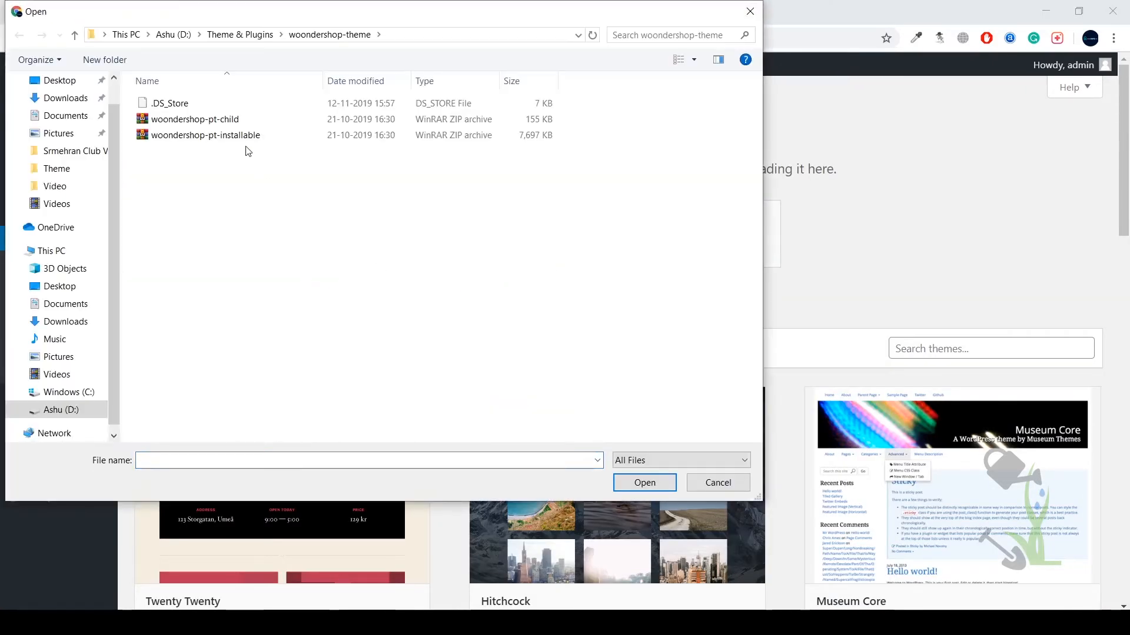
pyautogui.click(205, 136)
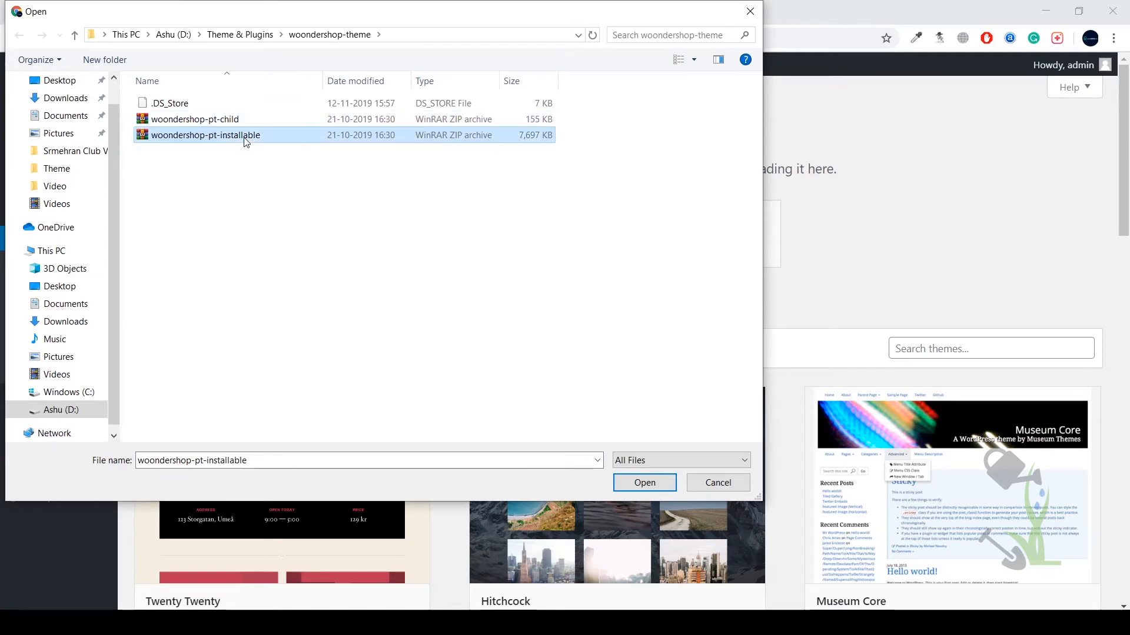
pyautogui.click(644, 483)
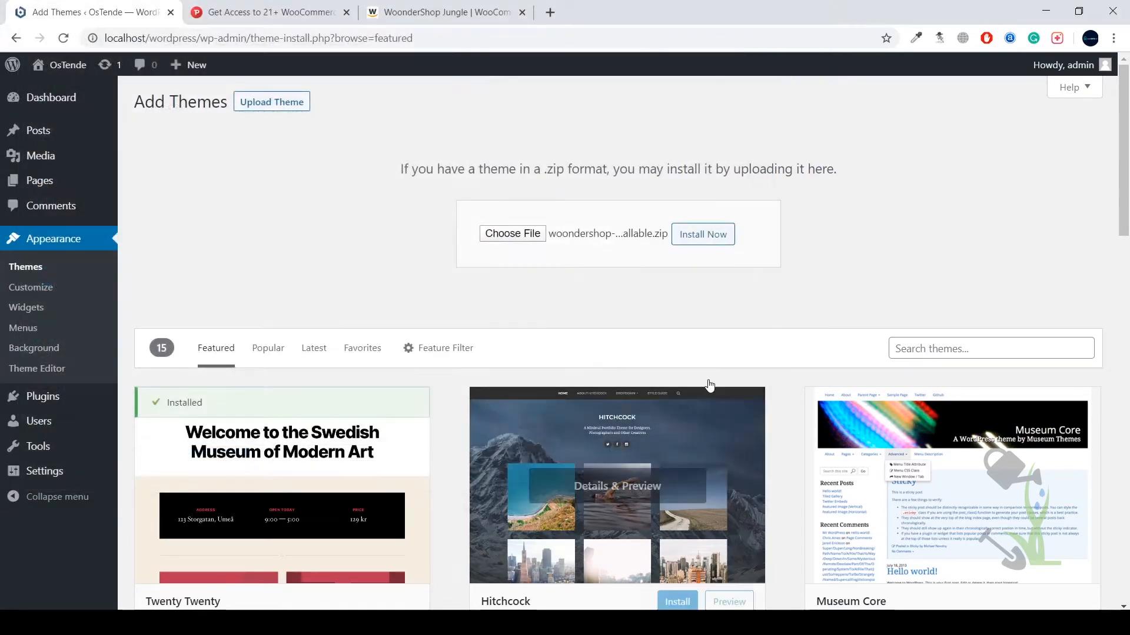
pyautogui.click(701, 234)
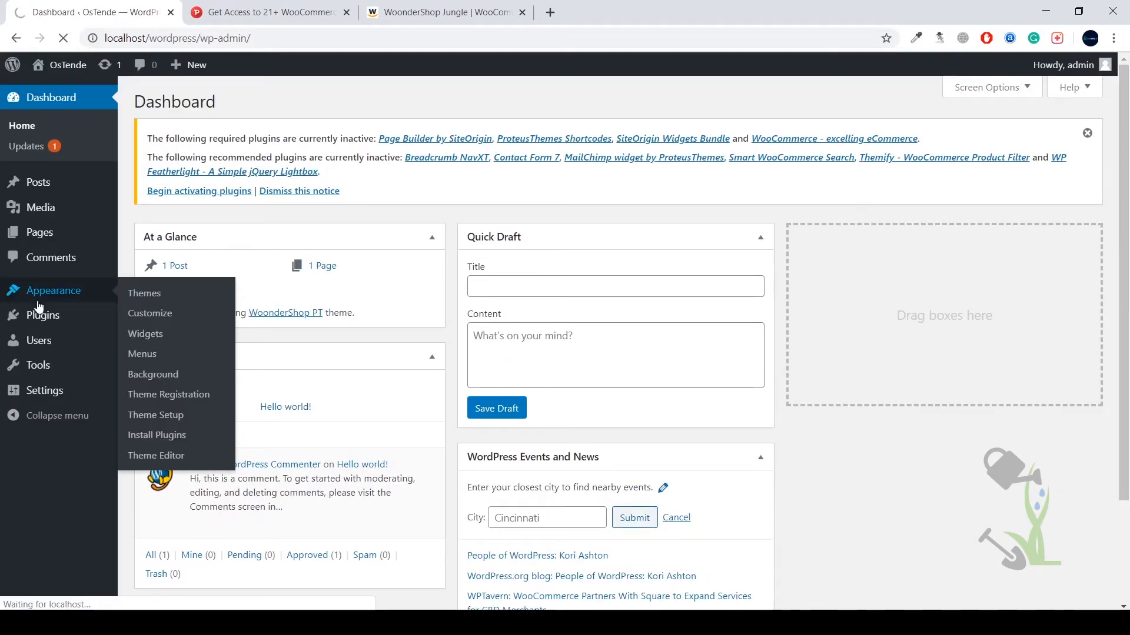
# Step: Show the Themes page with WoonderShop PT active and its required-plugins notice
pyautogui.click(143, 293)
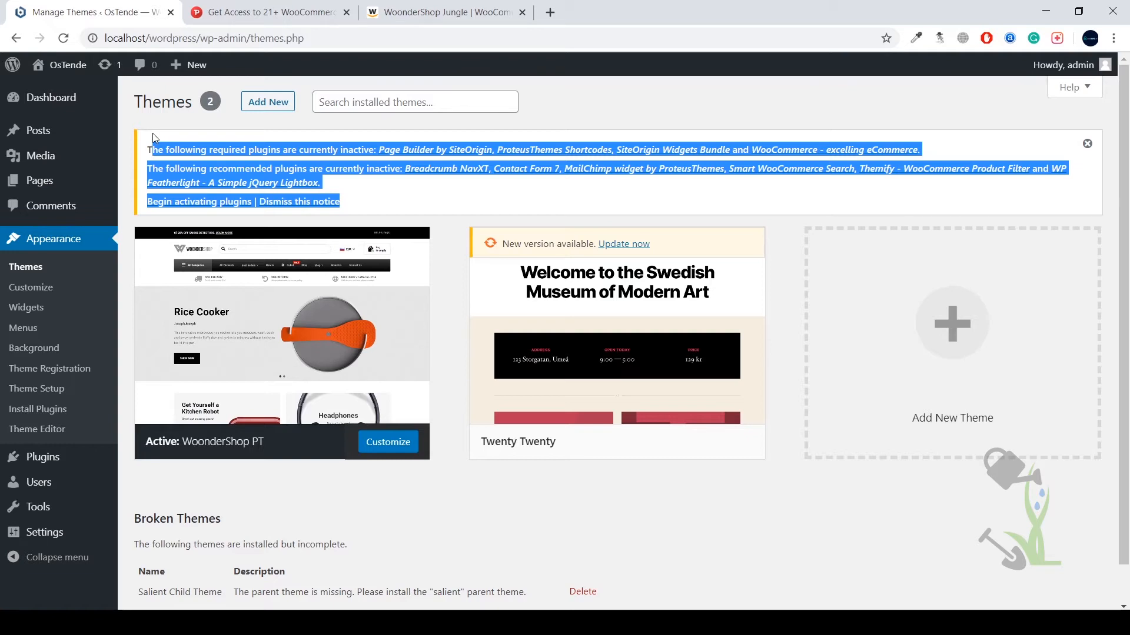
pyautogui.moveTo(81, 205)
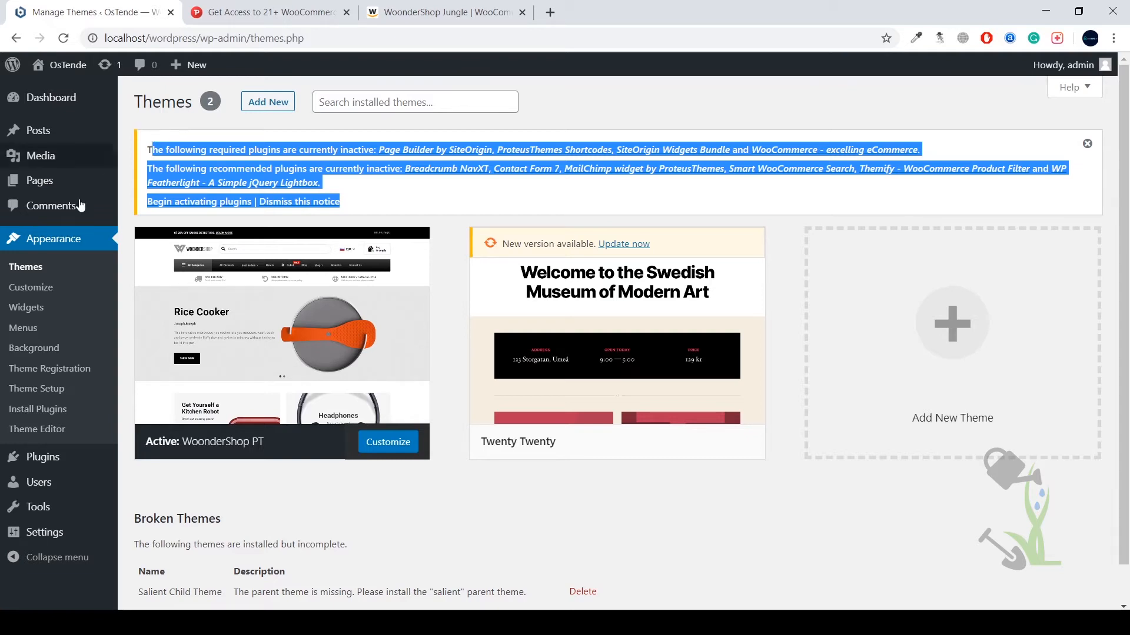
# Step: Bulk-activate all ten required and recommended plugins, adding WooCommerce and Products to the admin
pyautogui.click(197, 201)
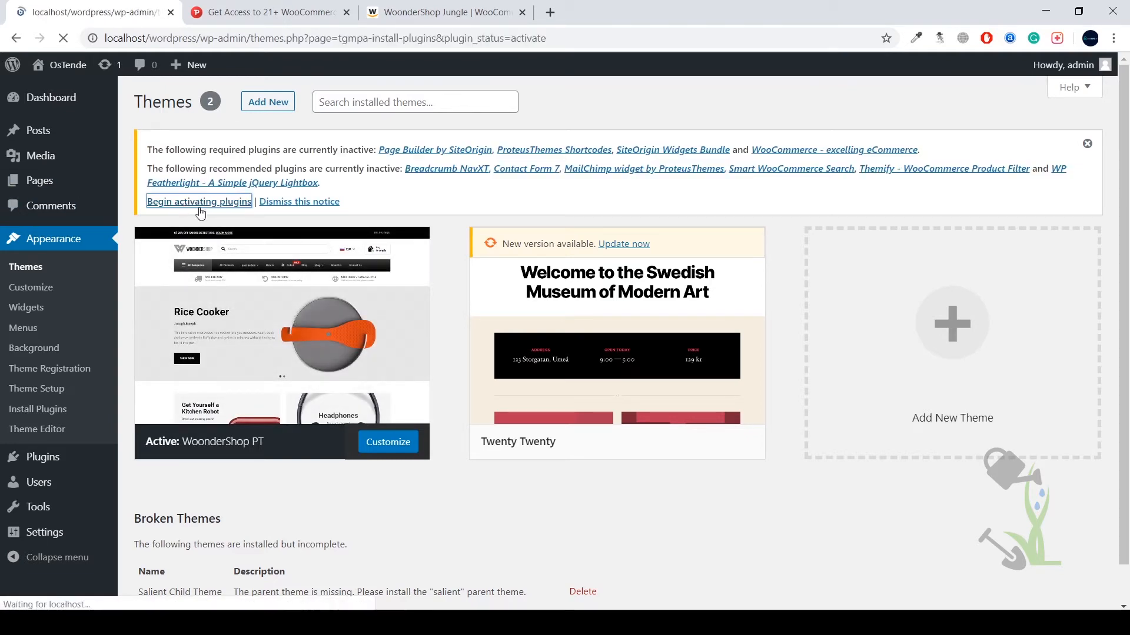
pyautogui.click(198, 201)
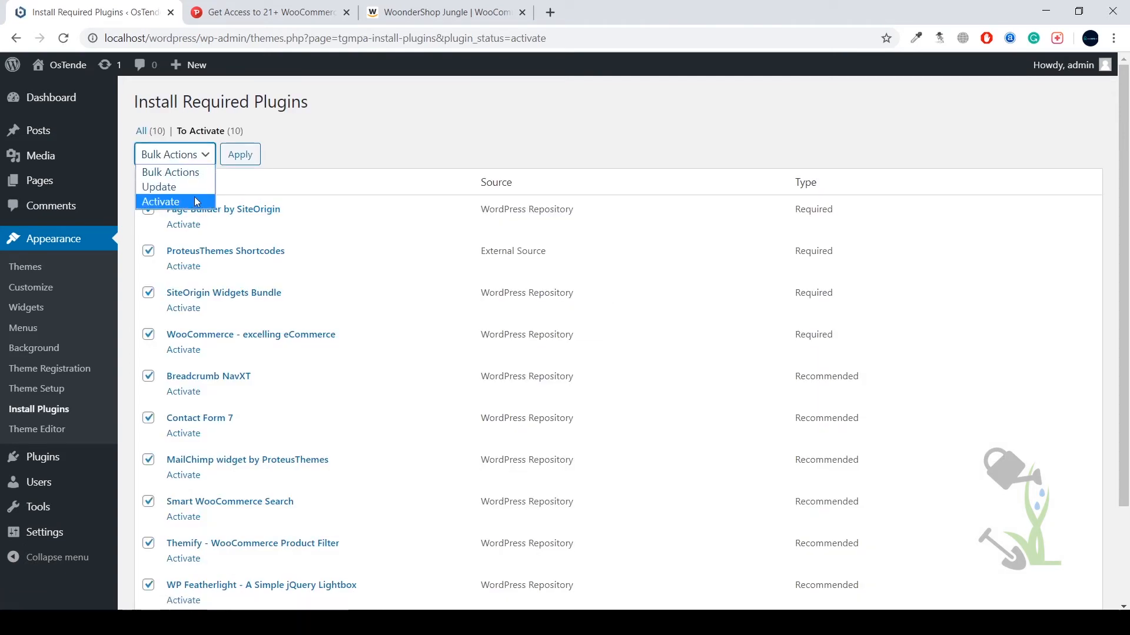
pyautogui.click(160, 202)
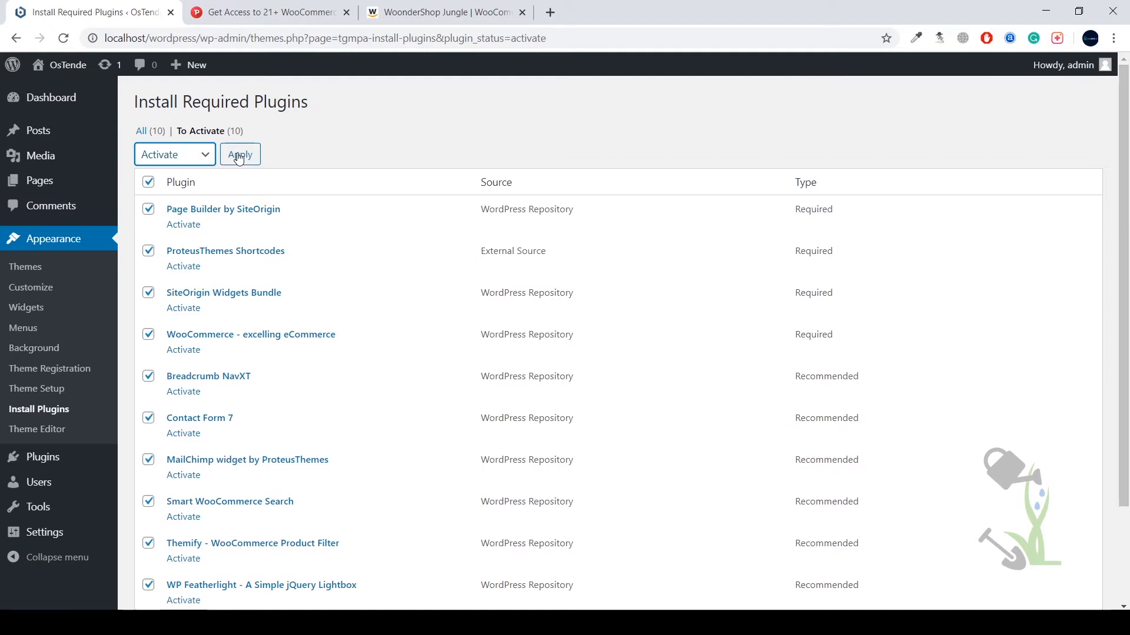
pyautogui.click(240, 154)
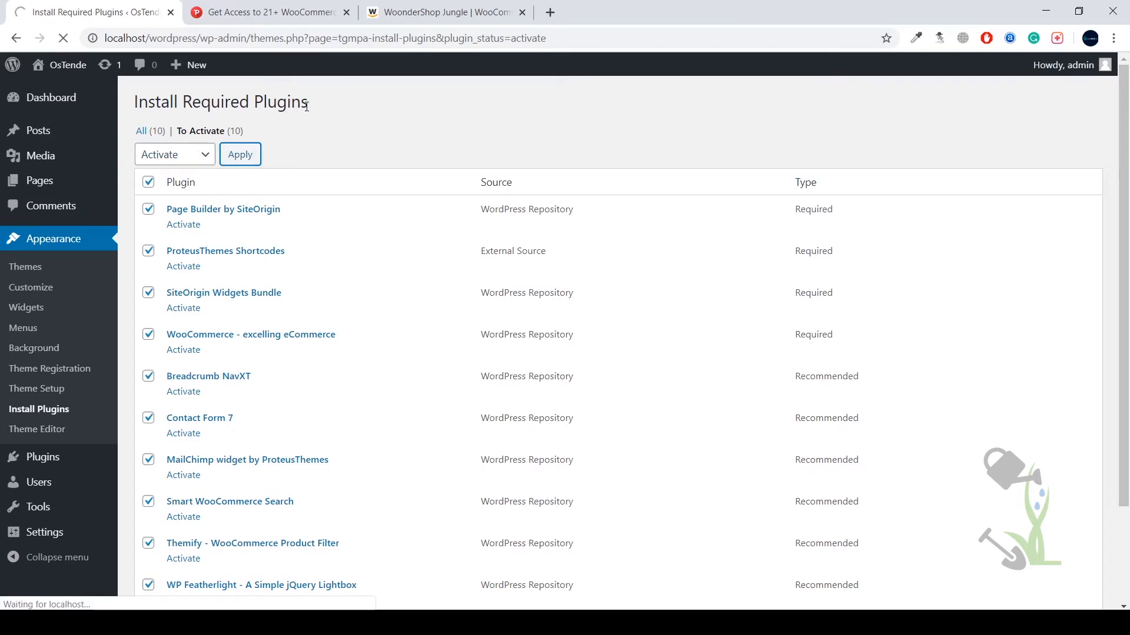
pyautogui.moveTo(313, 88)
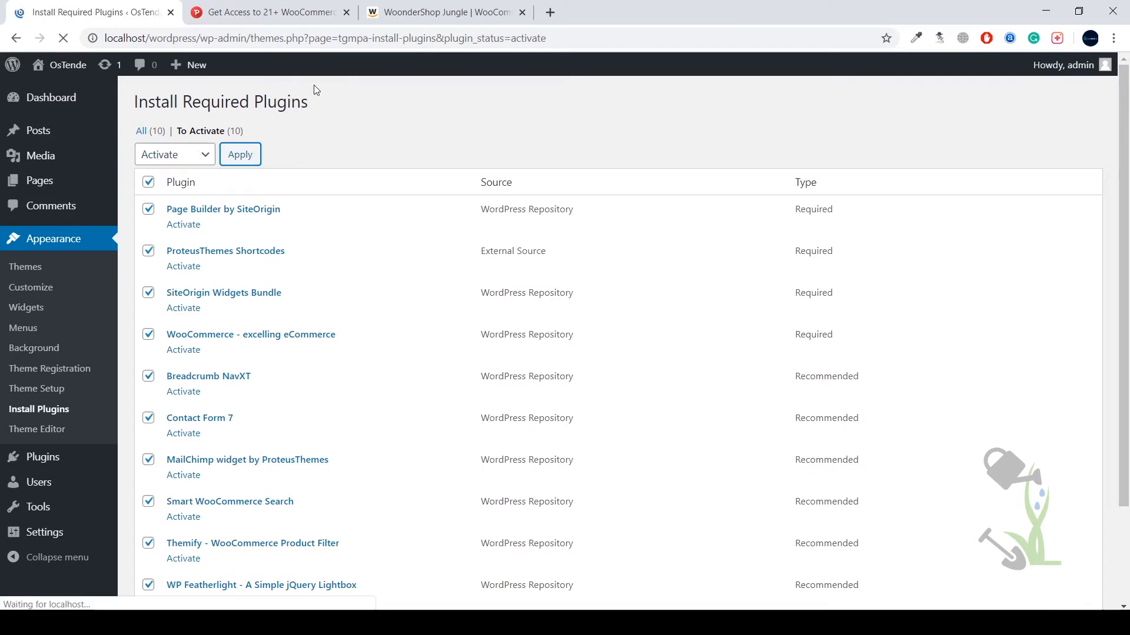
pyautogui.click(240, 155)
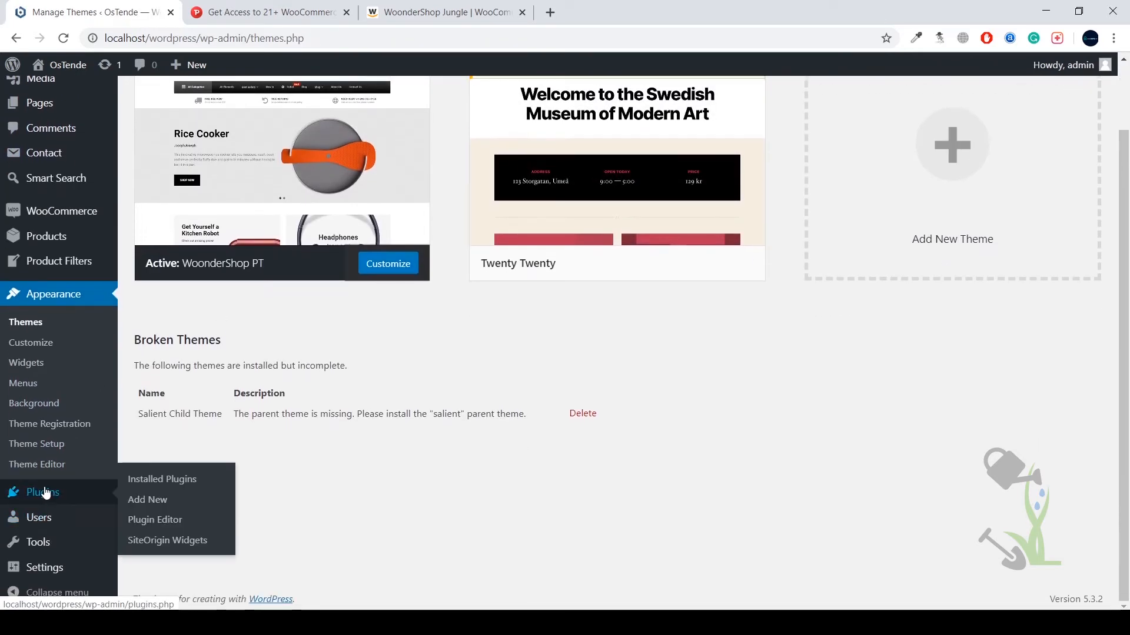
# Step: Show the Installed Plugins page listing 12 active plugins including WooCommerce
pyautogui.click(162, 479)
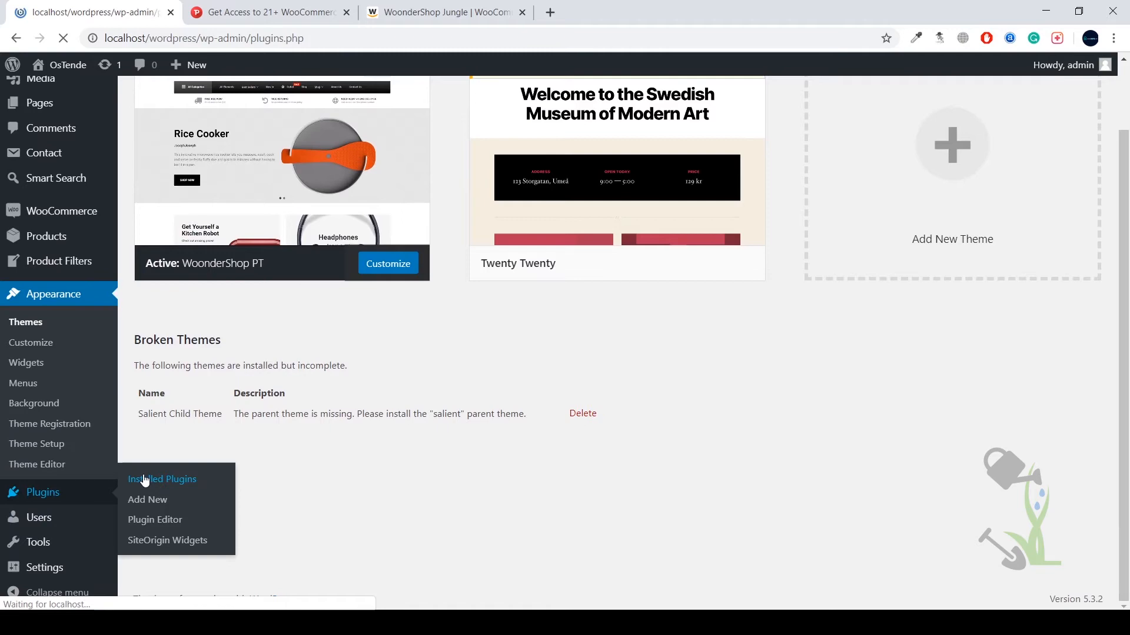
pyautogui.click(162, 479)
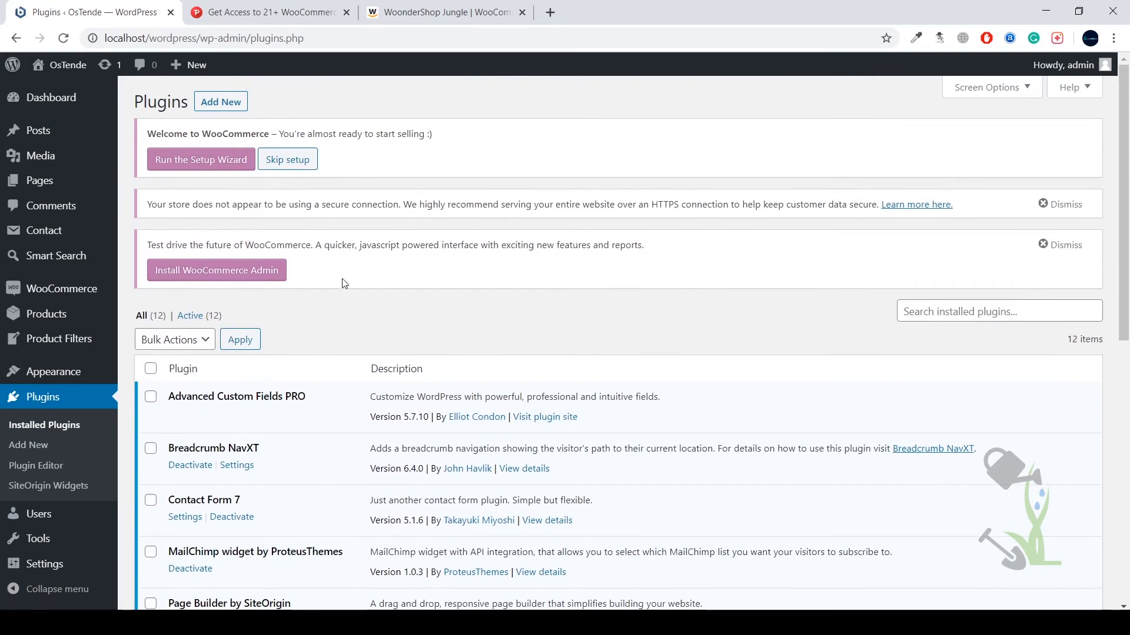
pyautogui.scroll(-3)
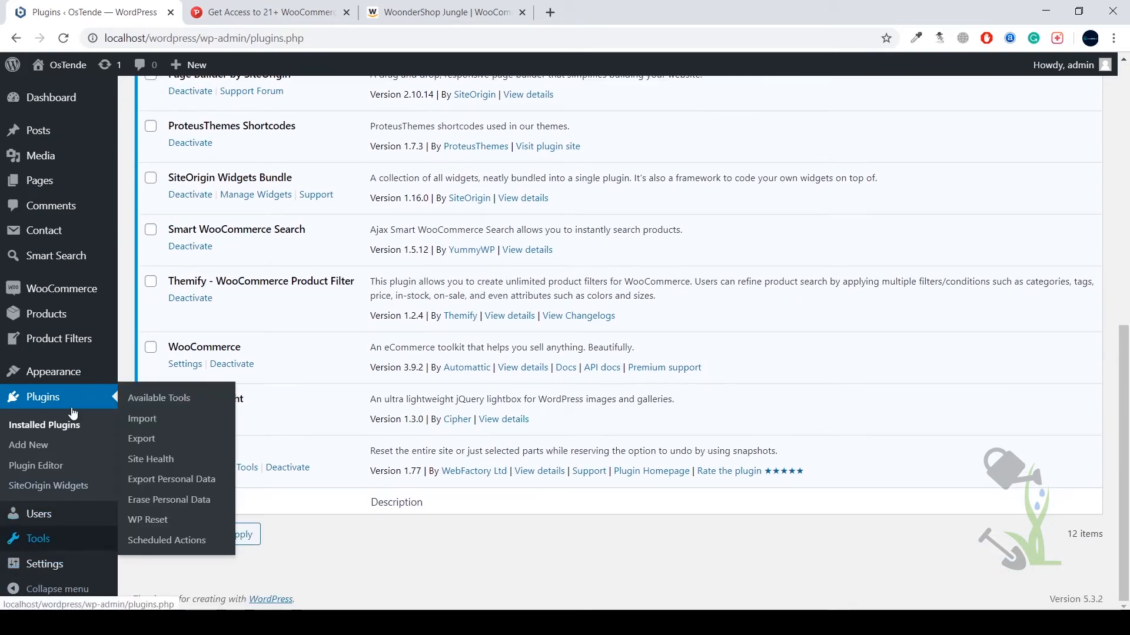
pyautogui.moveTo(52, 371)
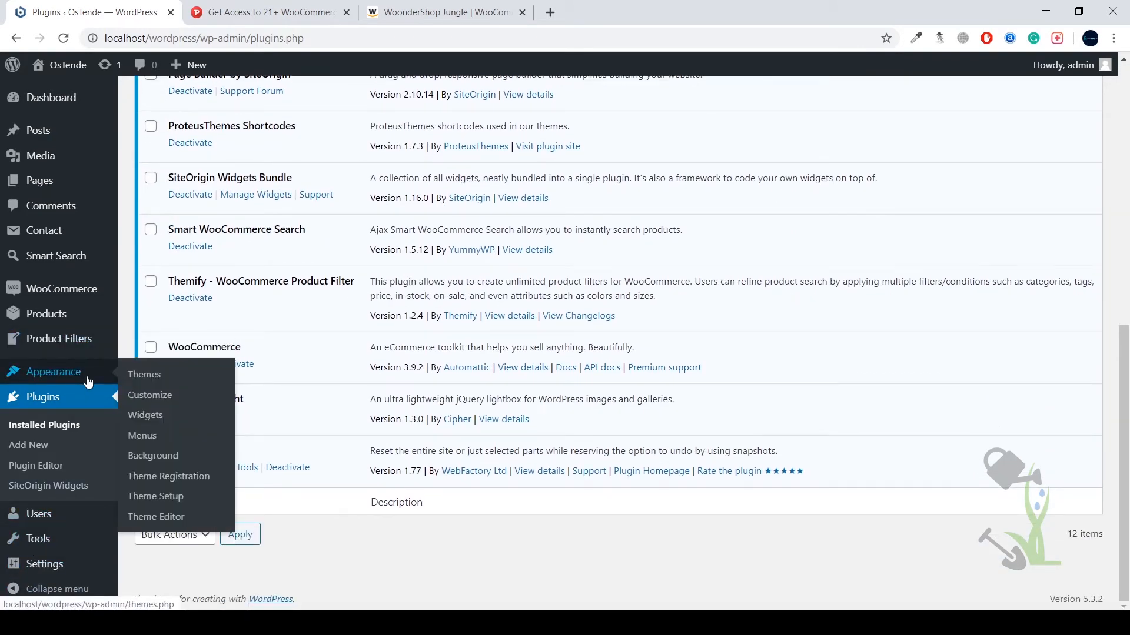
pyautogui.moveTo(155, 496)
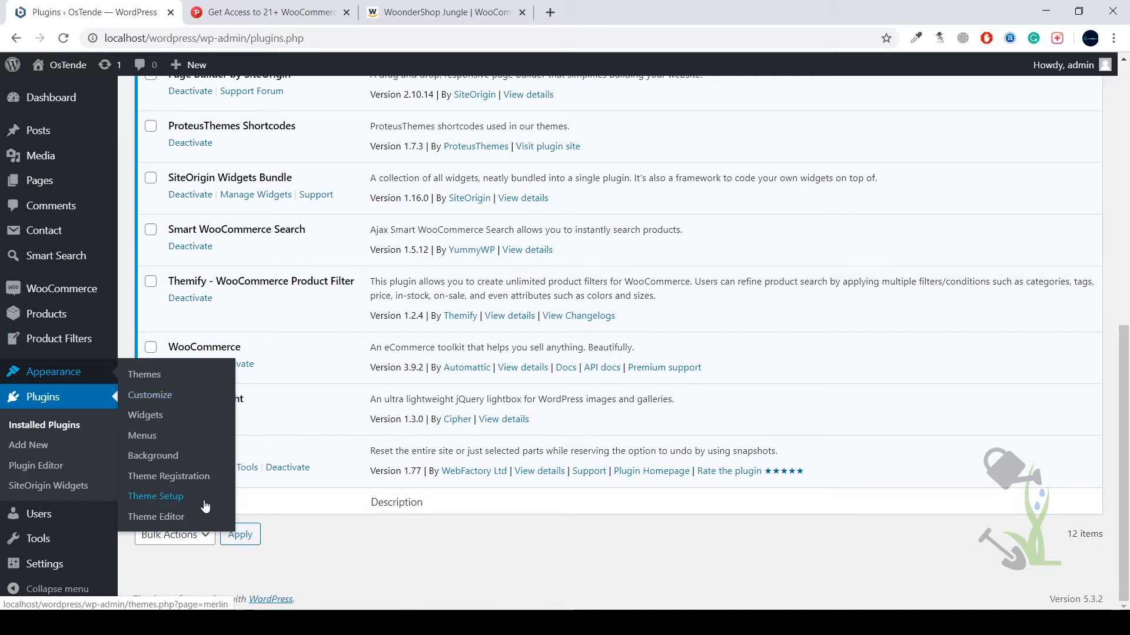
# Step: Start the WoonderShop Merlin setup wizard
pyautogui.click(155, 495)
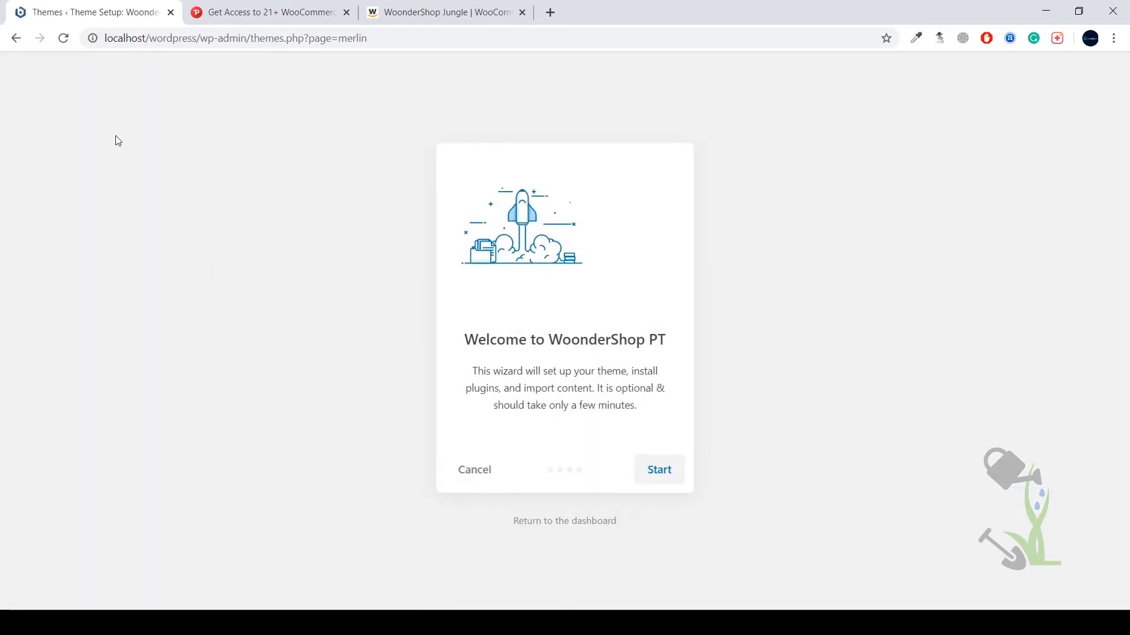
pyautogui.moveTo(504, 90)
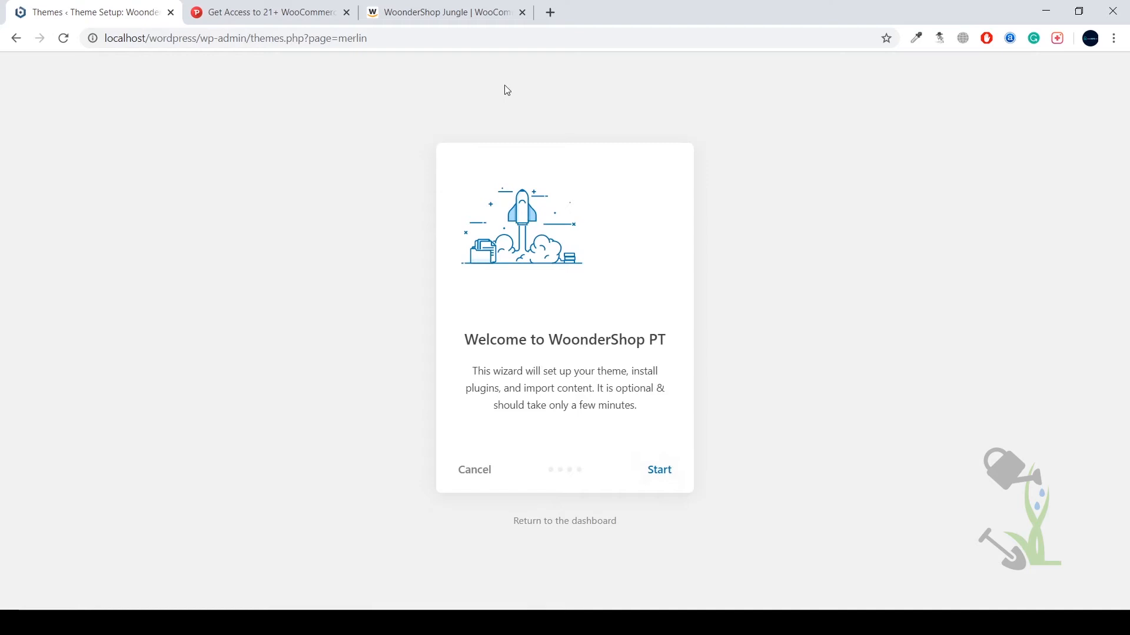
pyautogui.moveTo(659, 469)
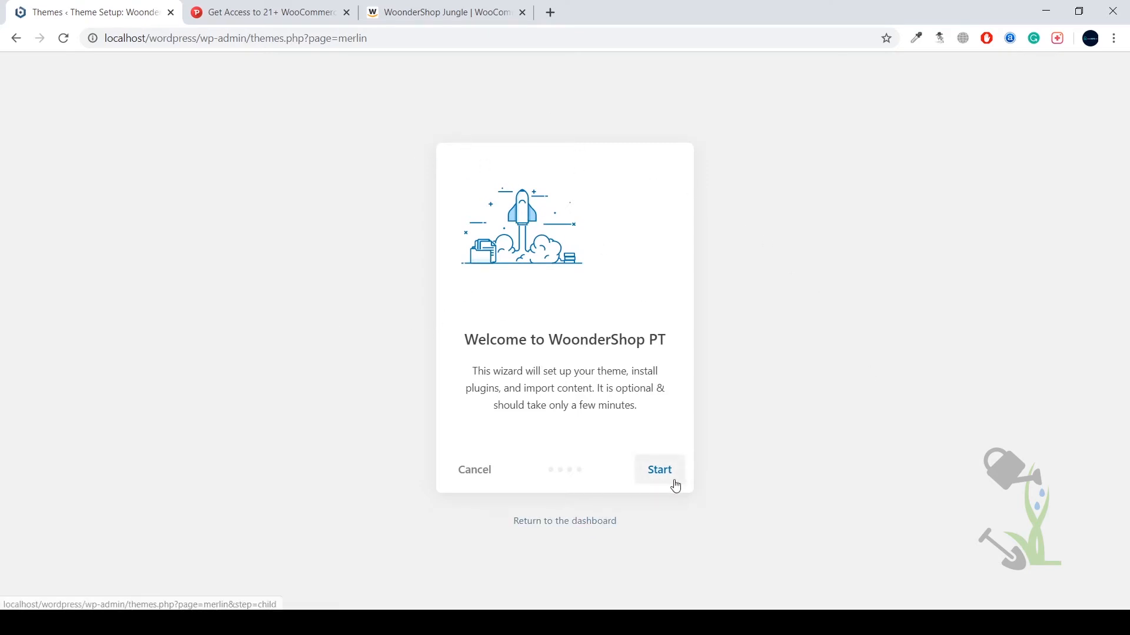
pyautogui.click(657, 469)
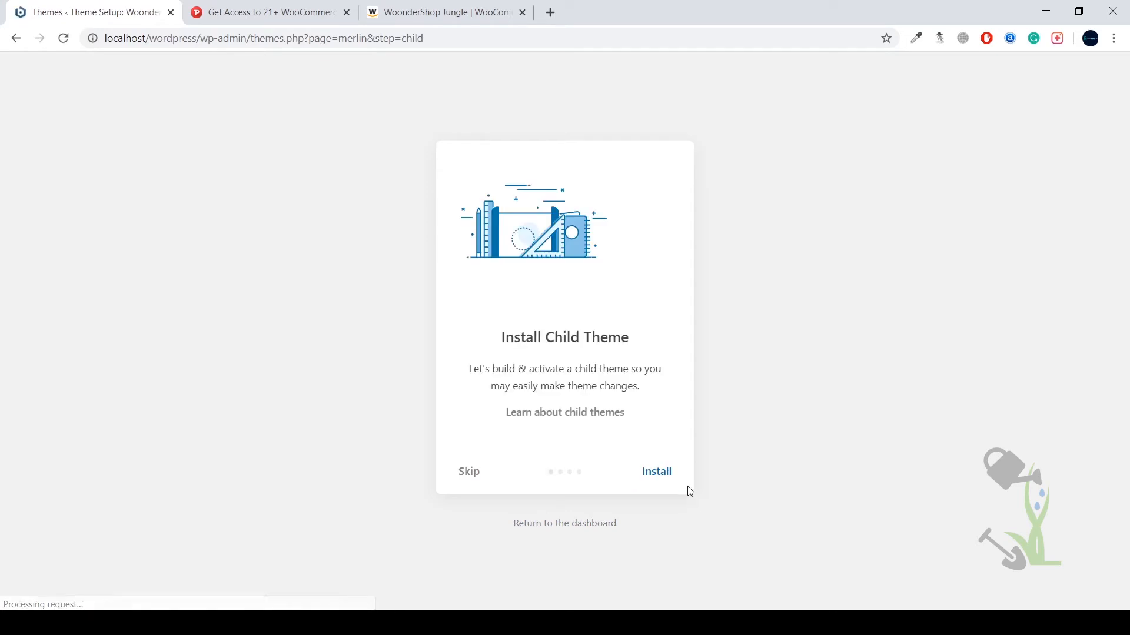
pyautogui.click(655, 470)
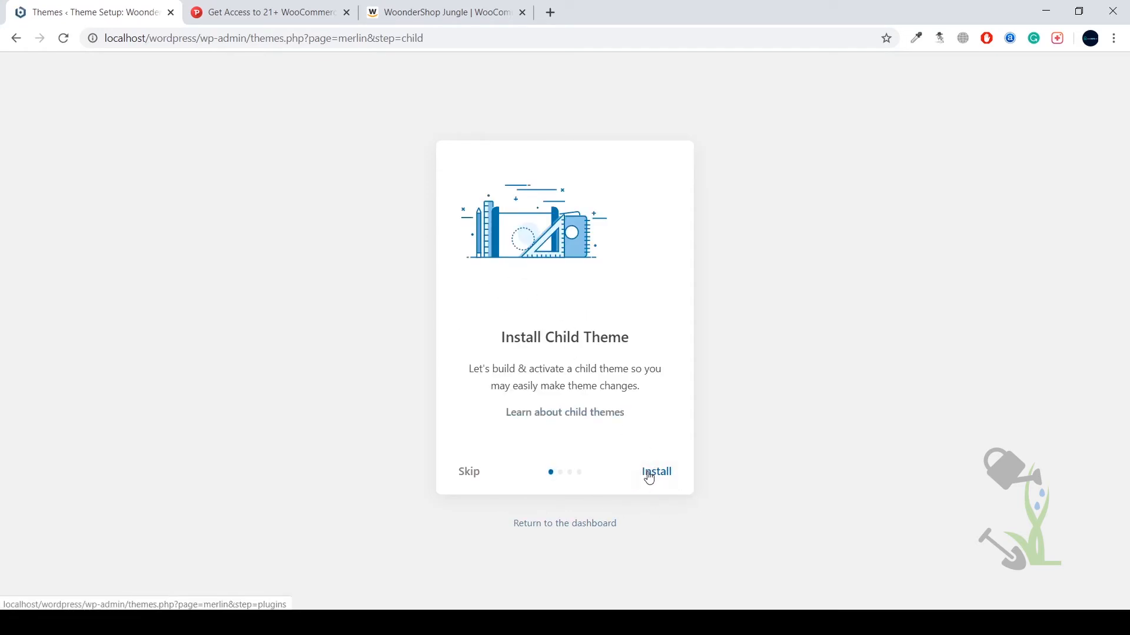
# Step: Create and activate the WoonderShop child theme, reaching the required plugins step
pyautogui.click(656, 471)
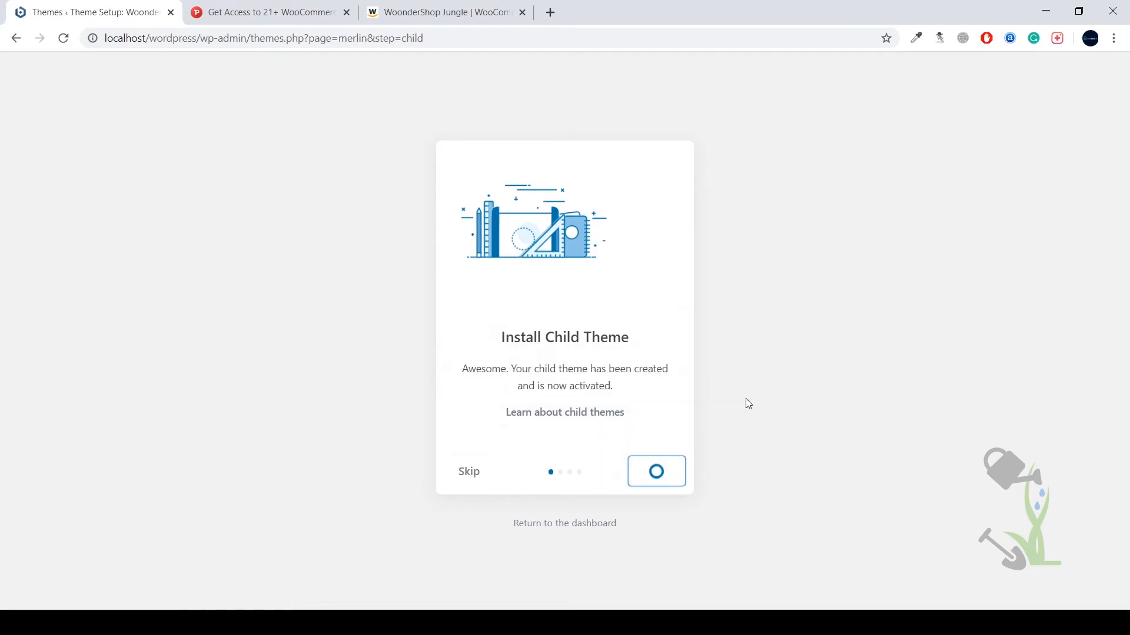
pyautogui.click(656, 471)
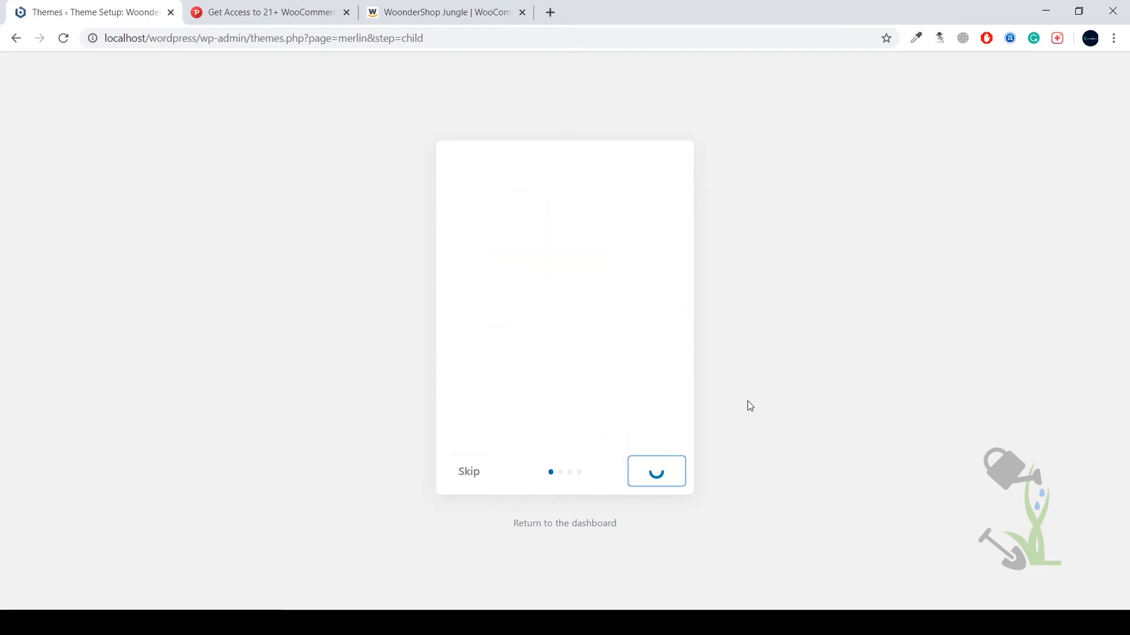
pyautogui.click(655, 470)
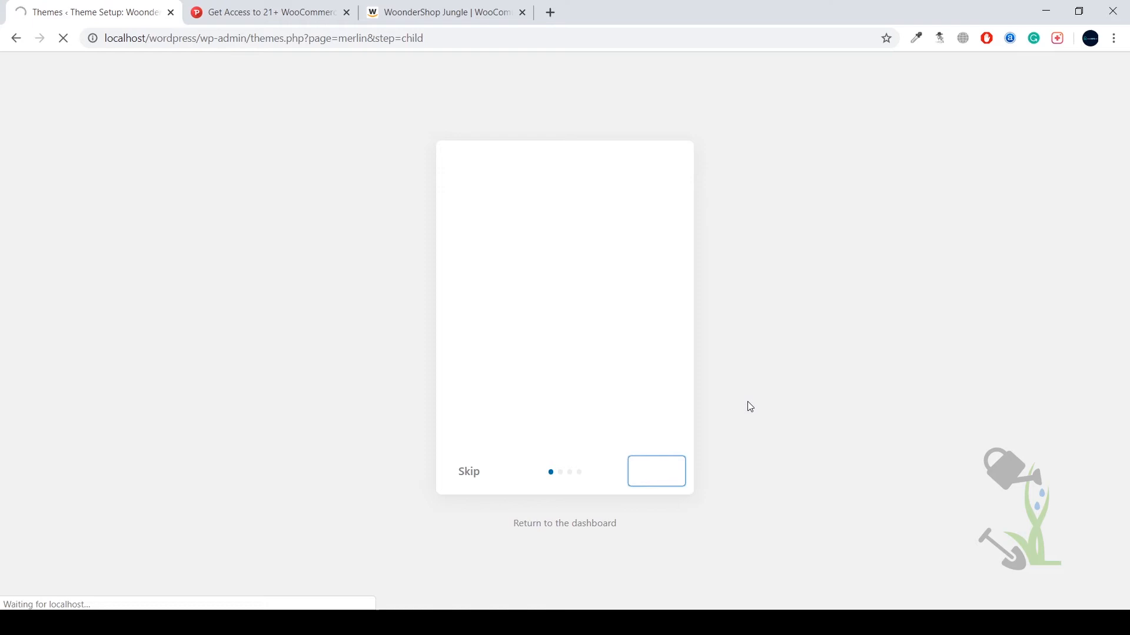
pyautogui.click(655, 471)
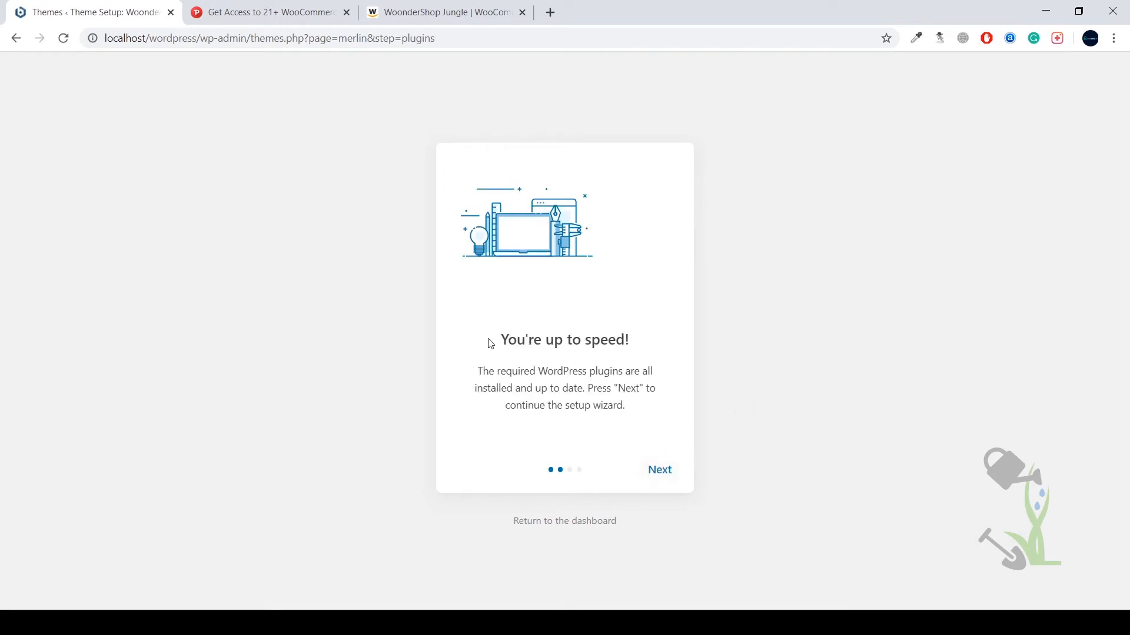
# Step: Continue past the required plugins step of the setup wizard
pyautogui.click(658, 469)
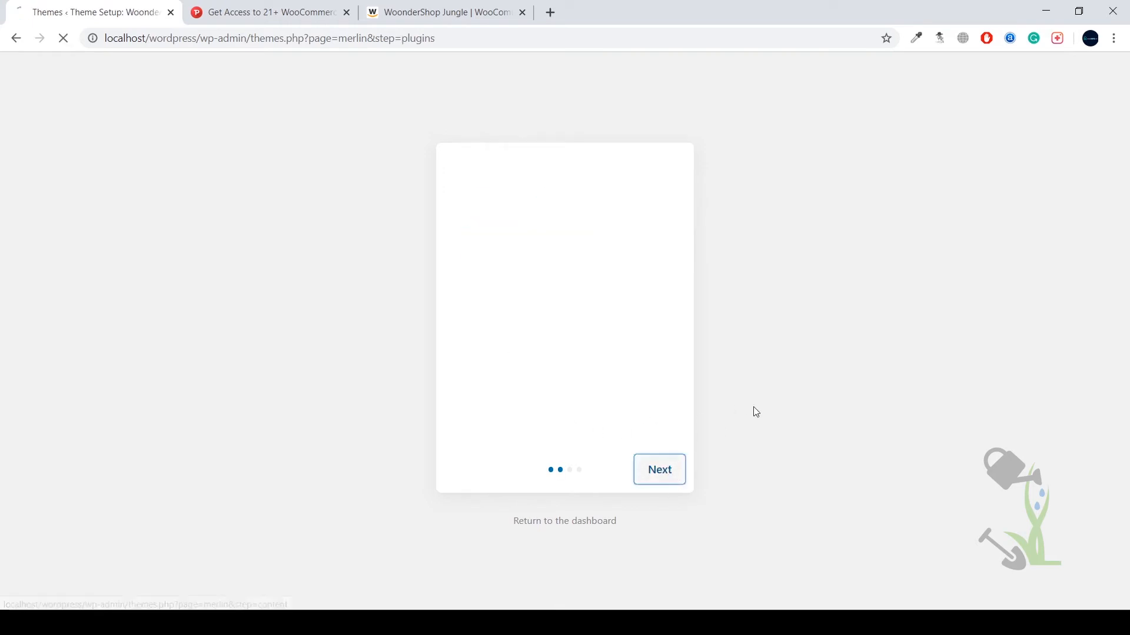
pyautogui.click(658, 470)
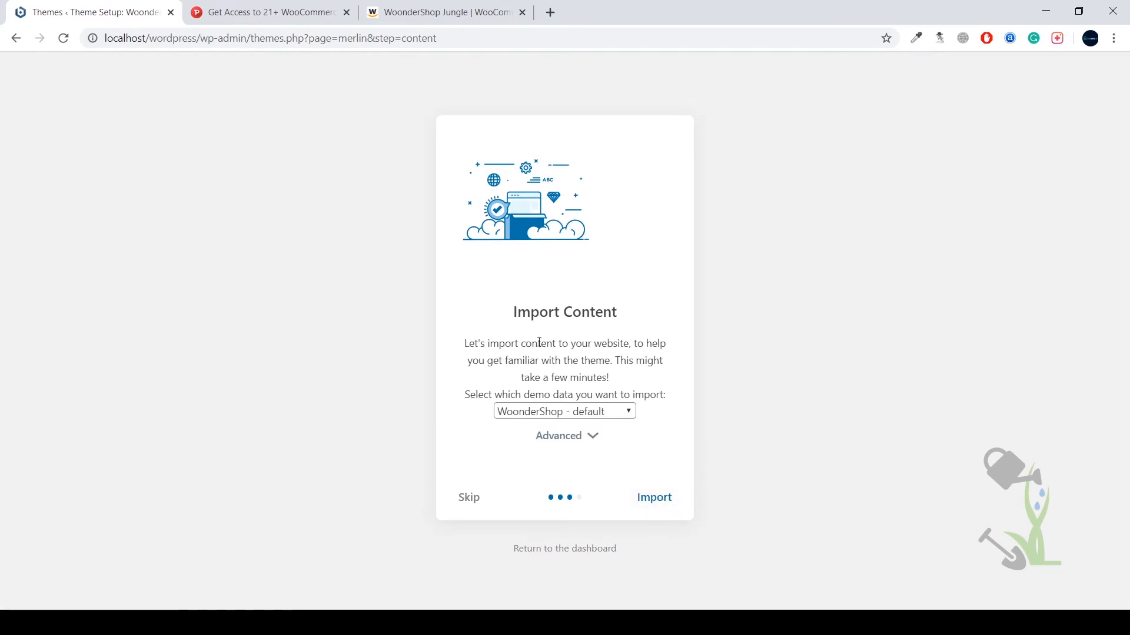
pyautogui.moveTo(676, 475)
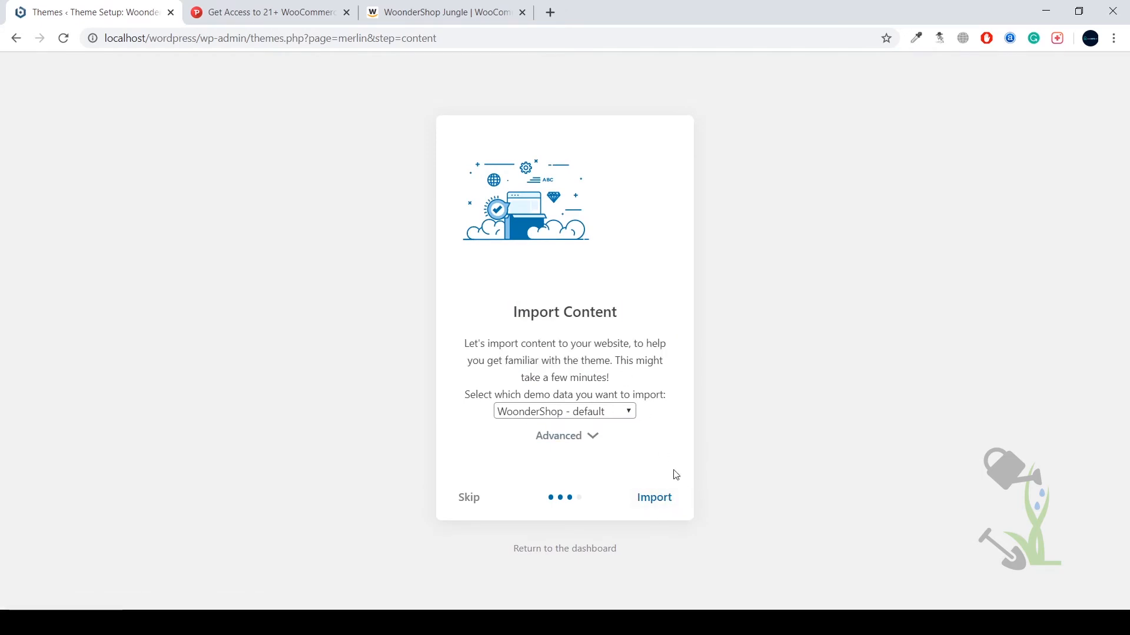
# Step: Import the 'WoonderShop - default' demo content until 'All done. Have fun!' appears
pyautogui.click(653, 496)
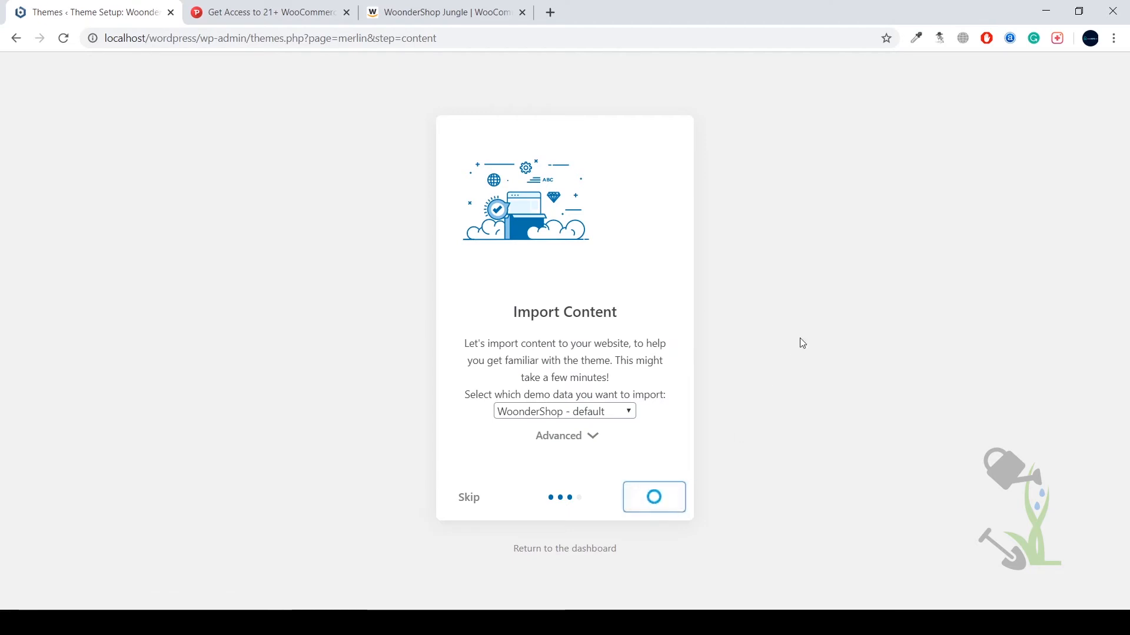
pyautogui.click(653, 497)
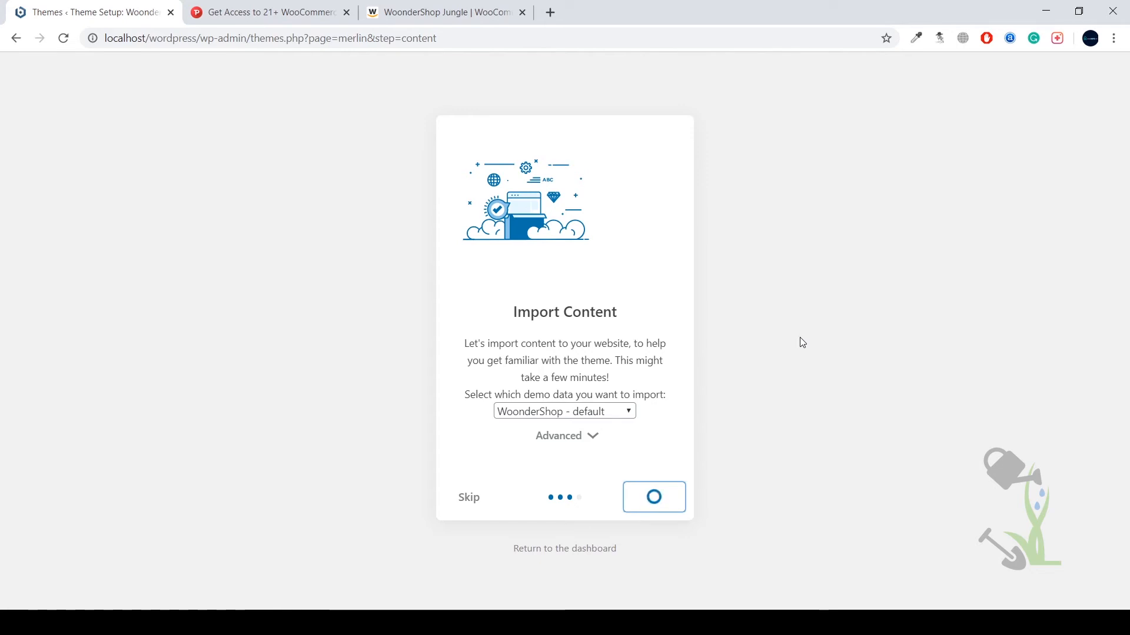
pyautogui.click(653, 496)
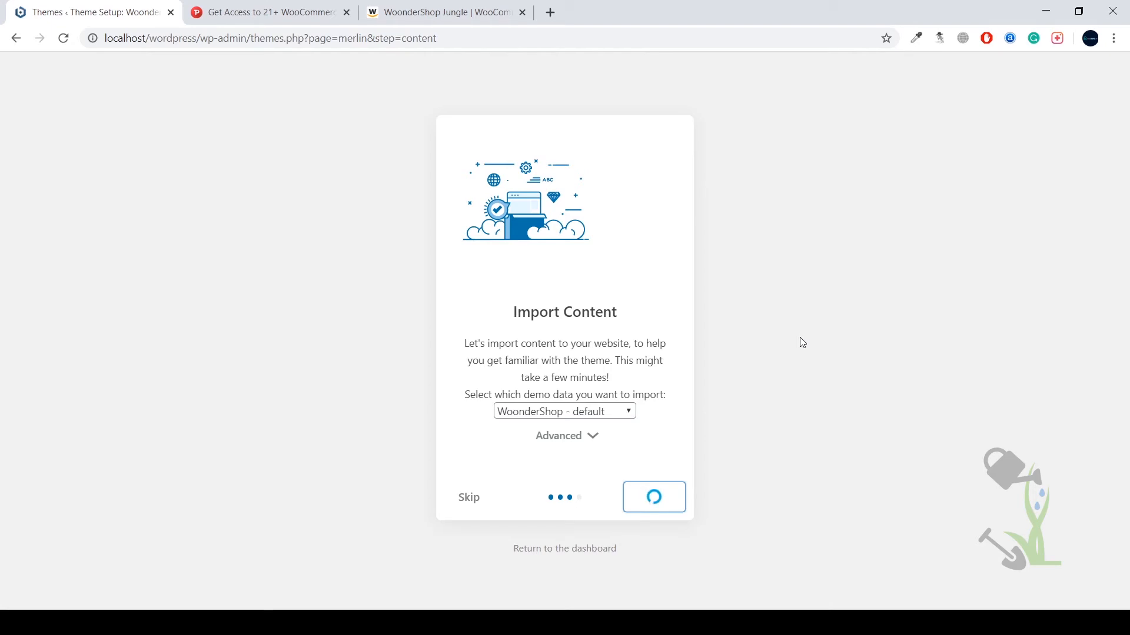
pyautogui.click(653, 496)
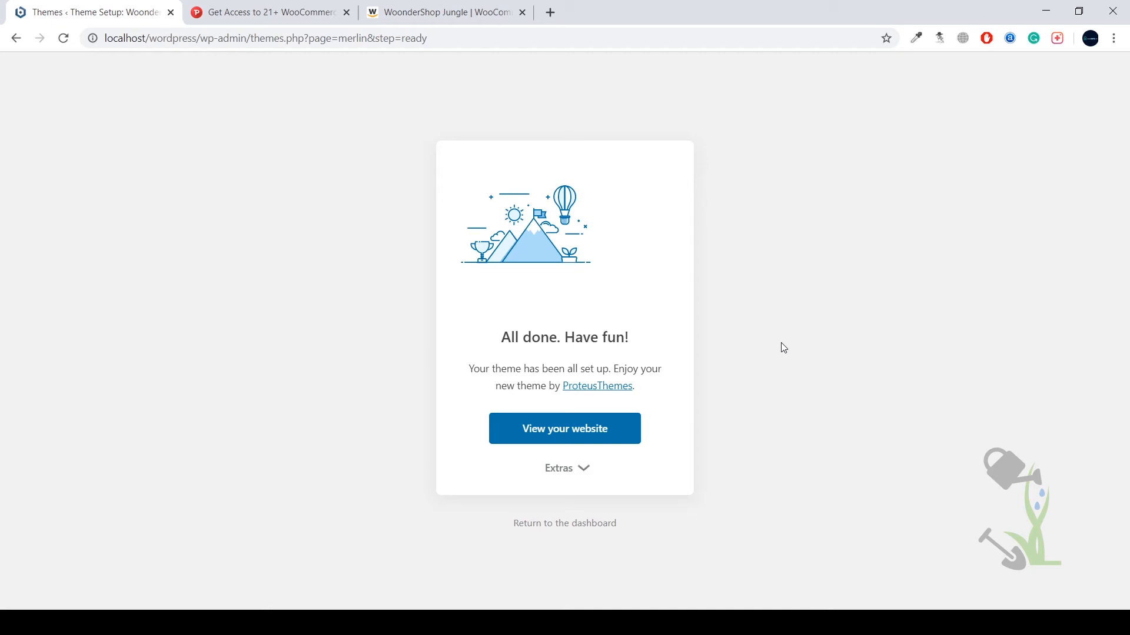
pyautogui.moveTo(757, 362)
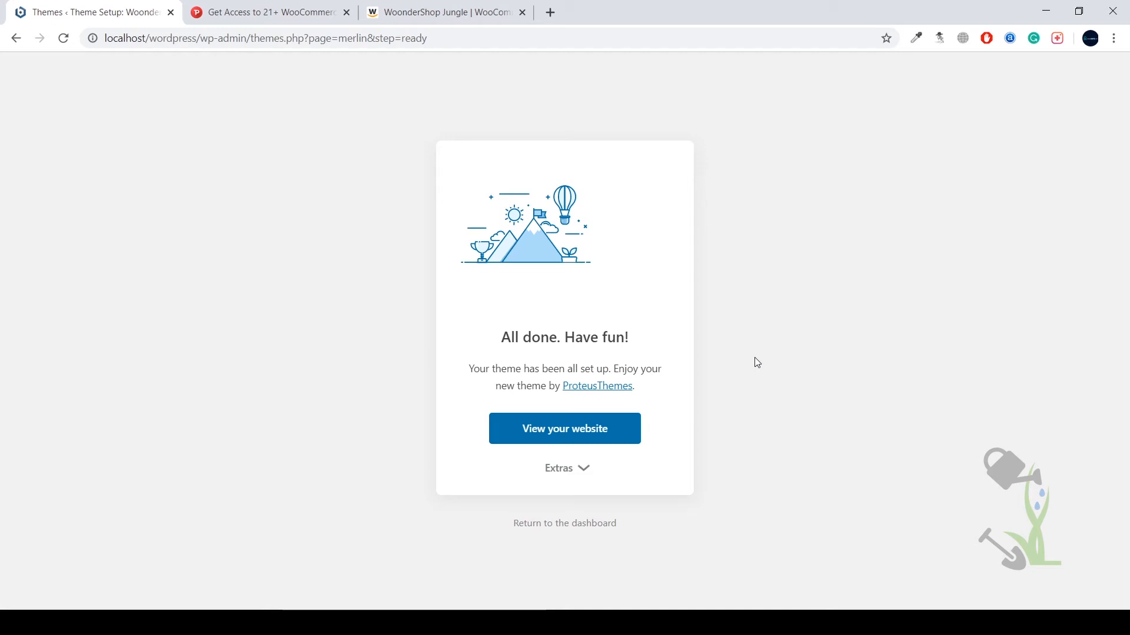
pyautogui.moveTo(593, 438)
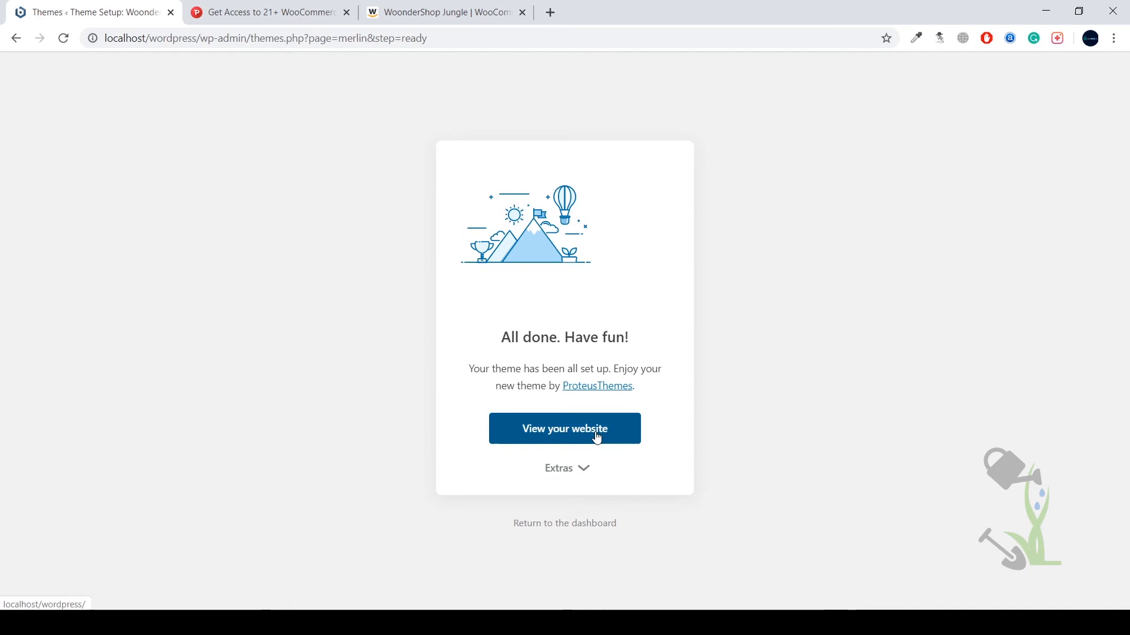
# Step: View the finished WoonderShop storefront, browsing product sliders, recent products, blog posts and footer
pyautogui.click(564, 428)
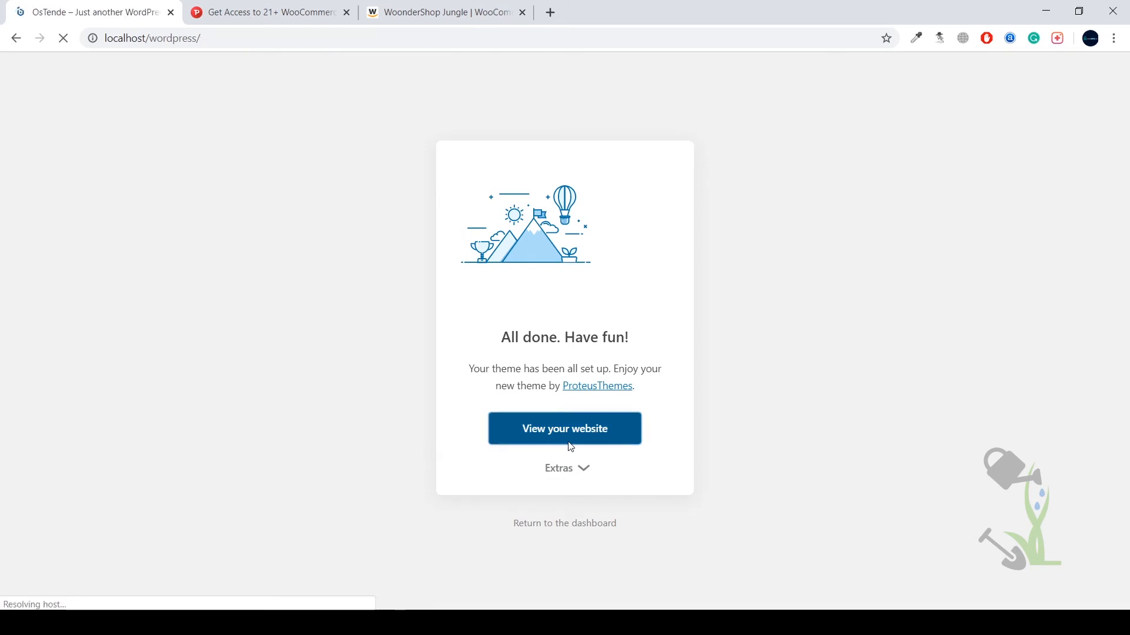
pyautogui.click(563, 428)
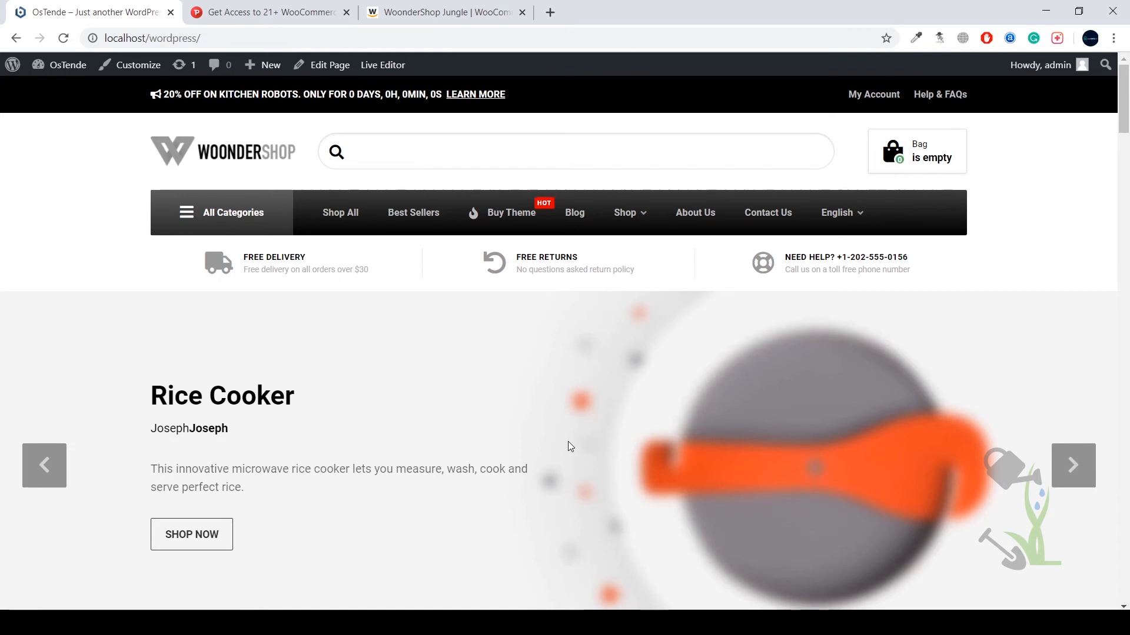
pyautogui.scroll(-3)
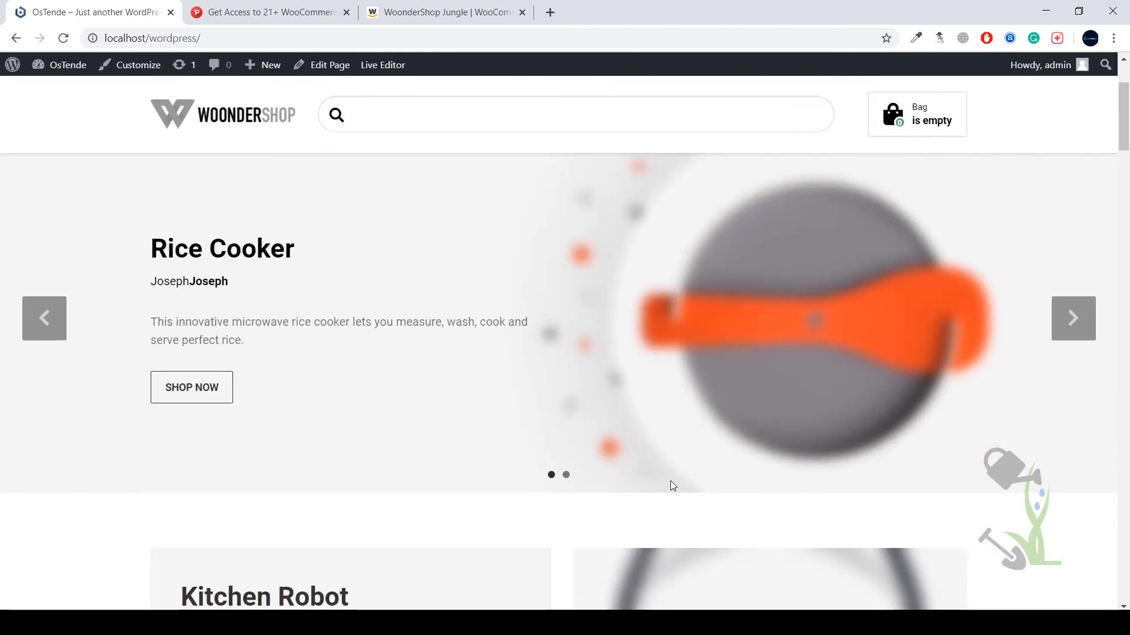
pyautogui.scroll(-3)
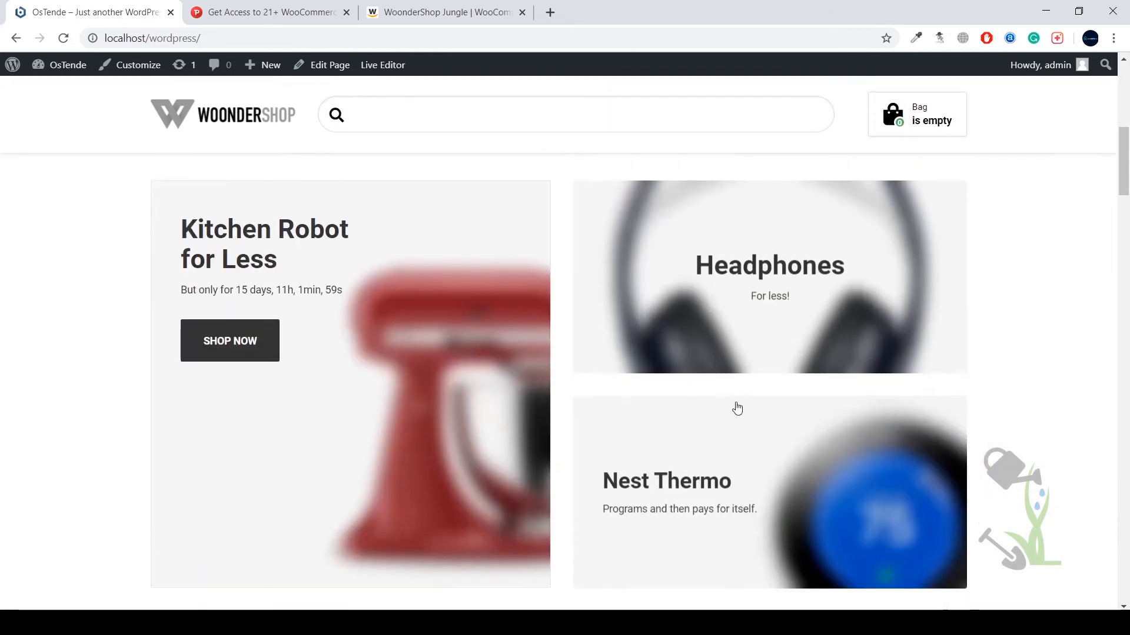
pyautogui.scroll(-3)
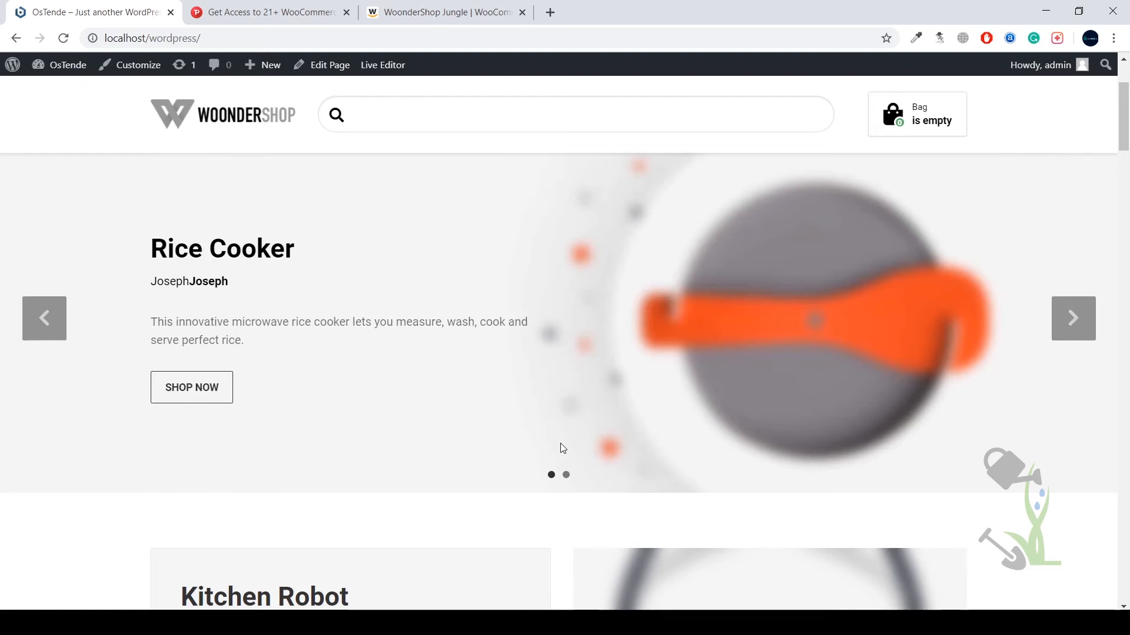
pyautogui.scroll(-3)
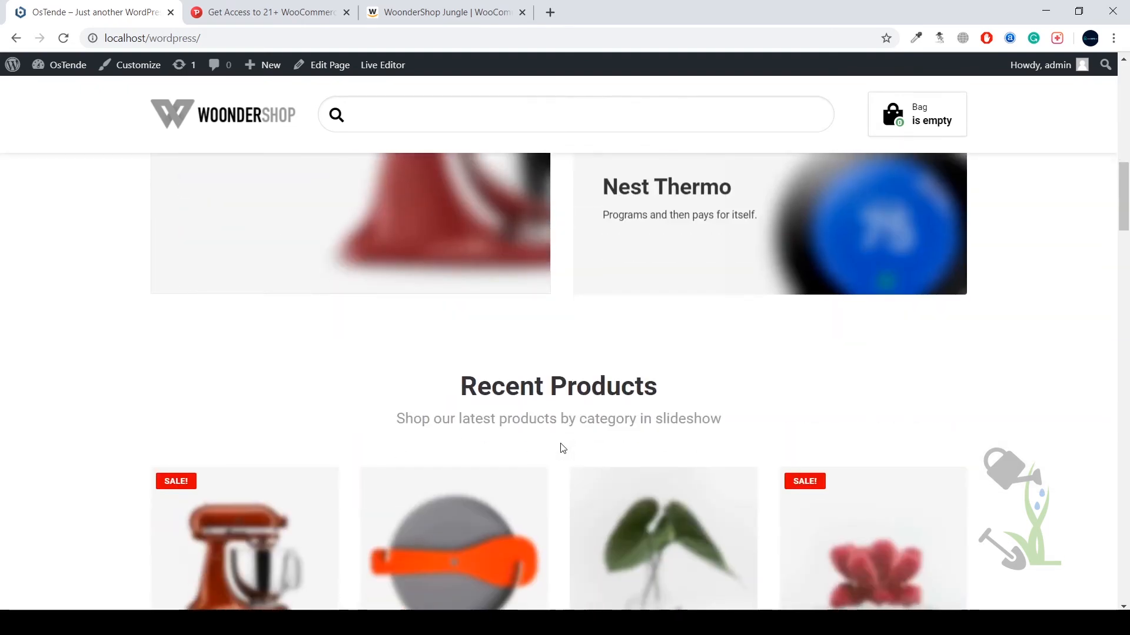
pyautogui.scroll(-3)
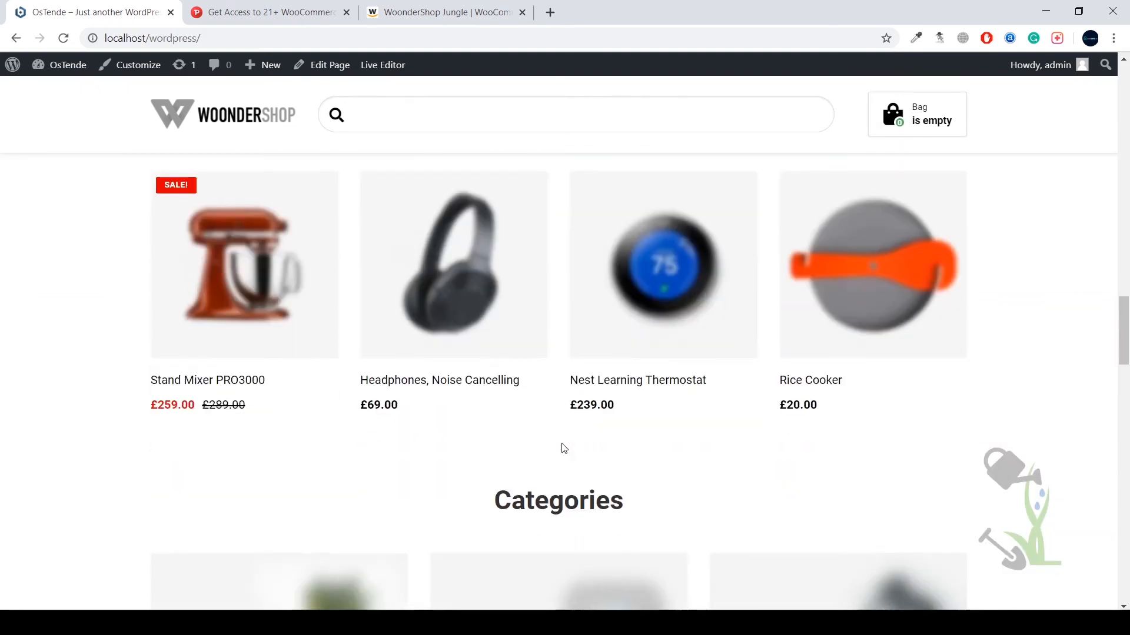
pyautogui.scroll(-3)
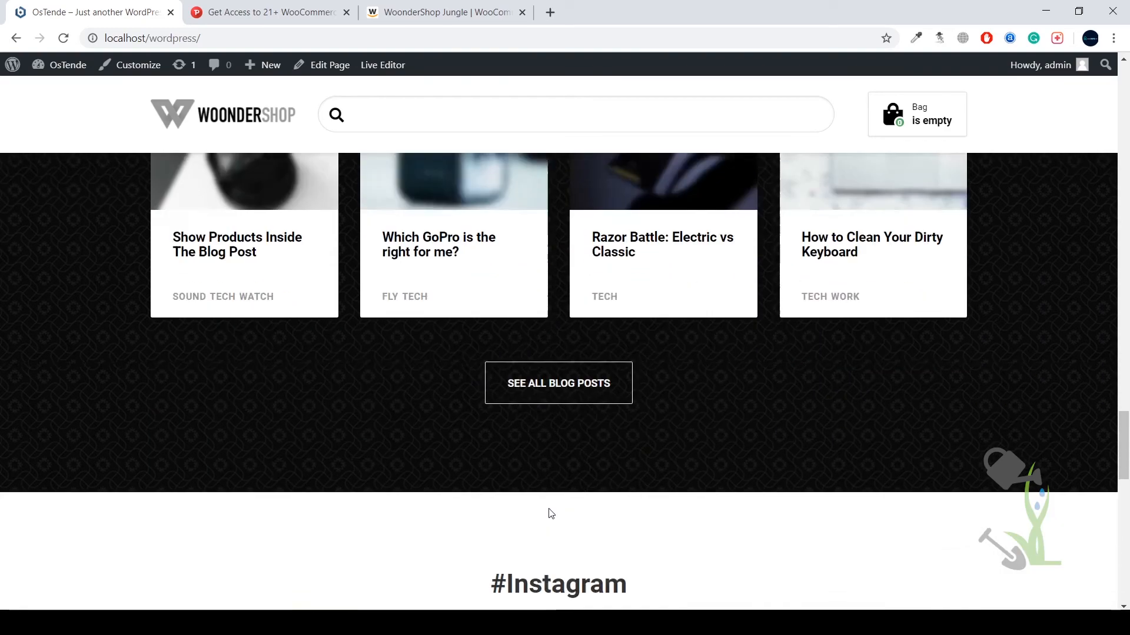
pyautogui.scroll(-3)
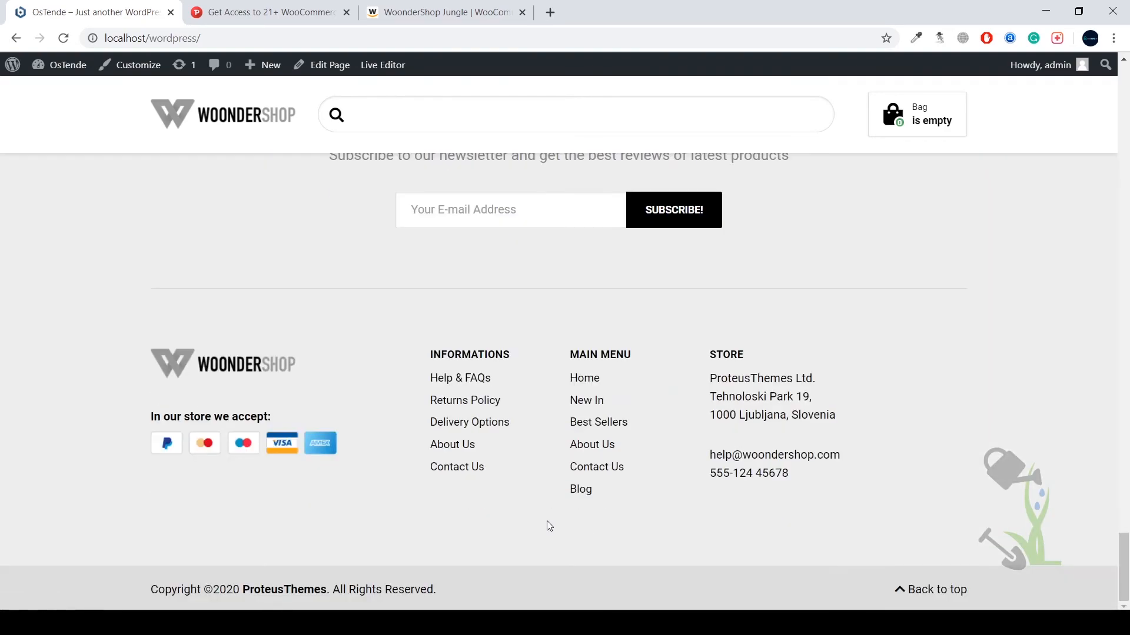
pyautogui.scroll(3)
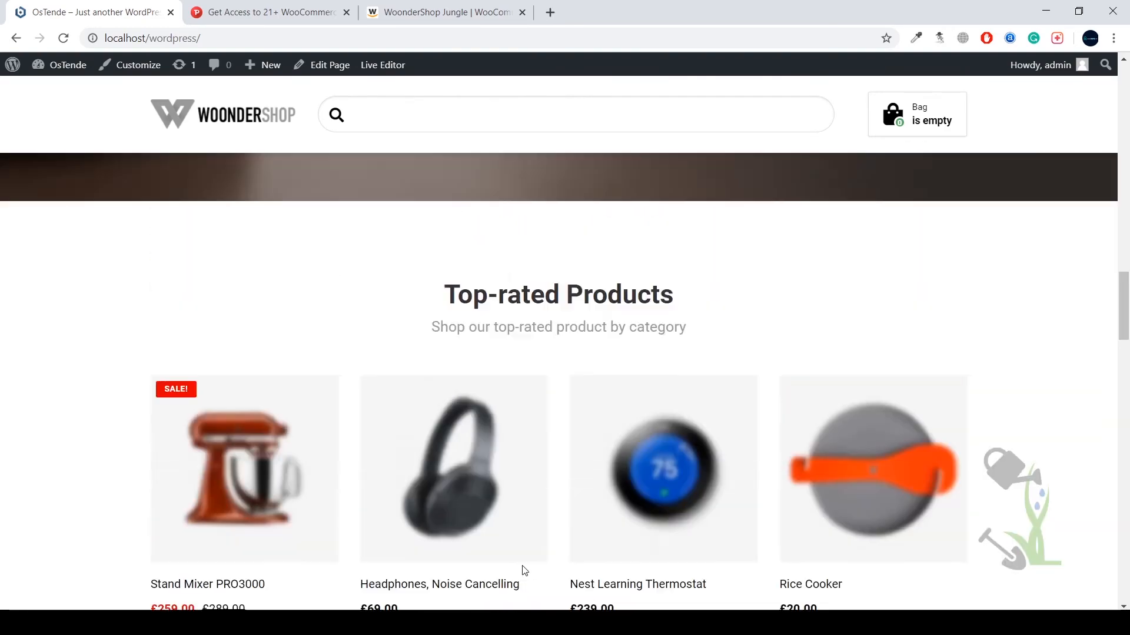
pyautogui.scroll(3)
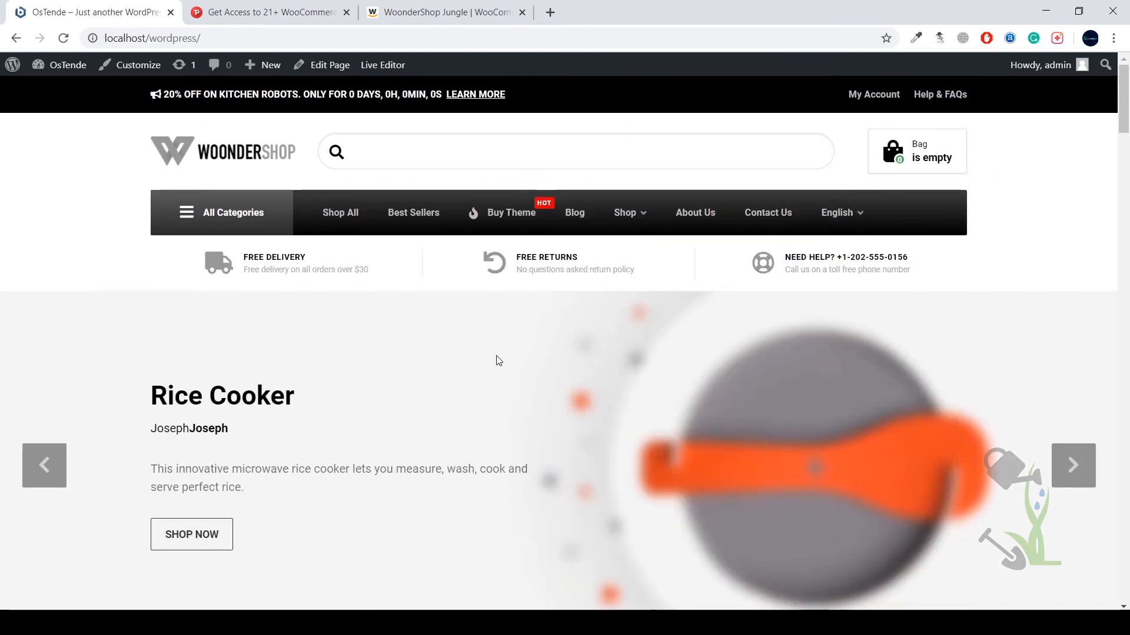
# Step: Inspect the homepage in DevTools at a 400-pixel responsive mobile width, then return to desktop view
pyautogui.rightClick(499, 360)
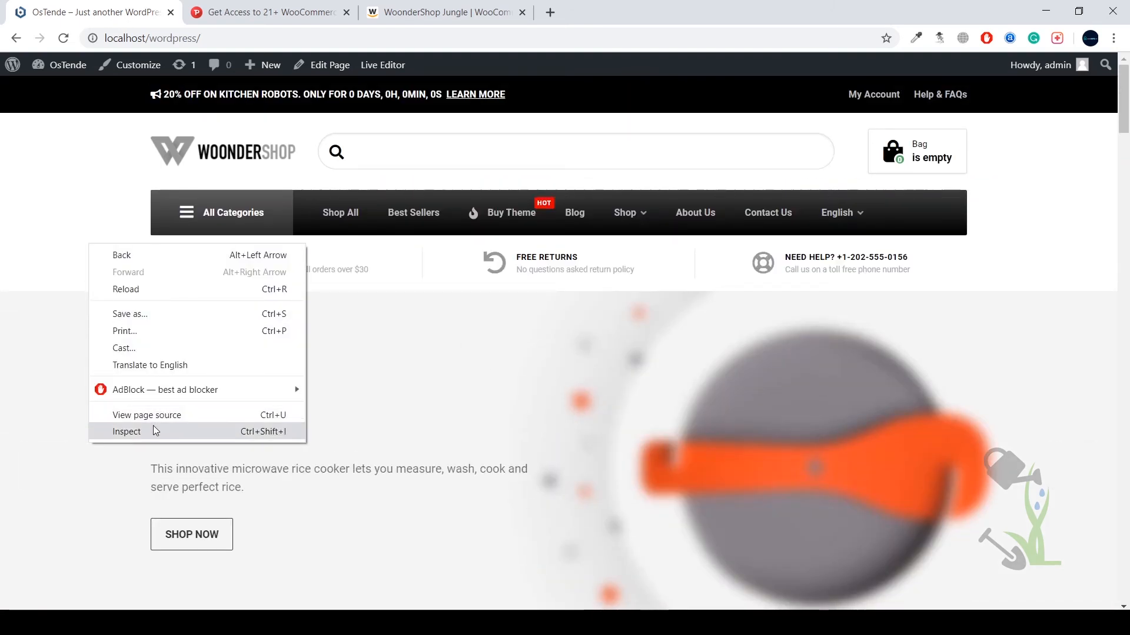
pyautogui.click(126, 432)
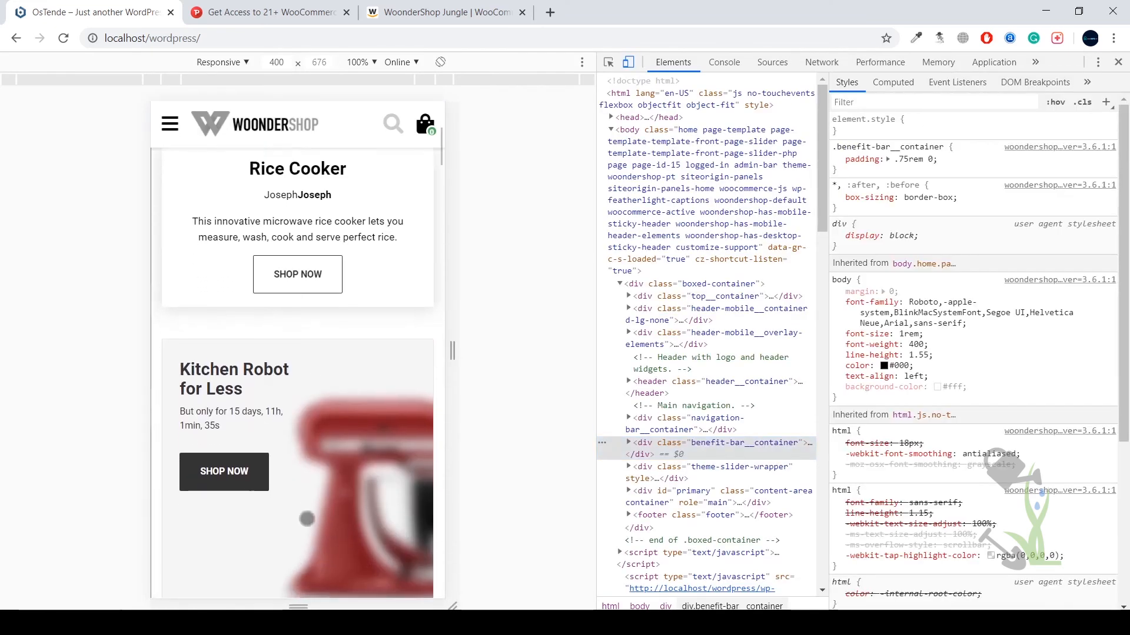
pyautogui.scroll(-3)
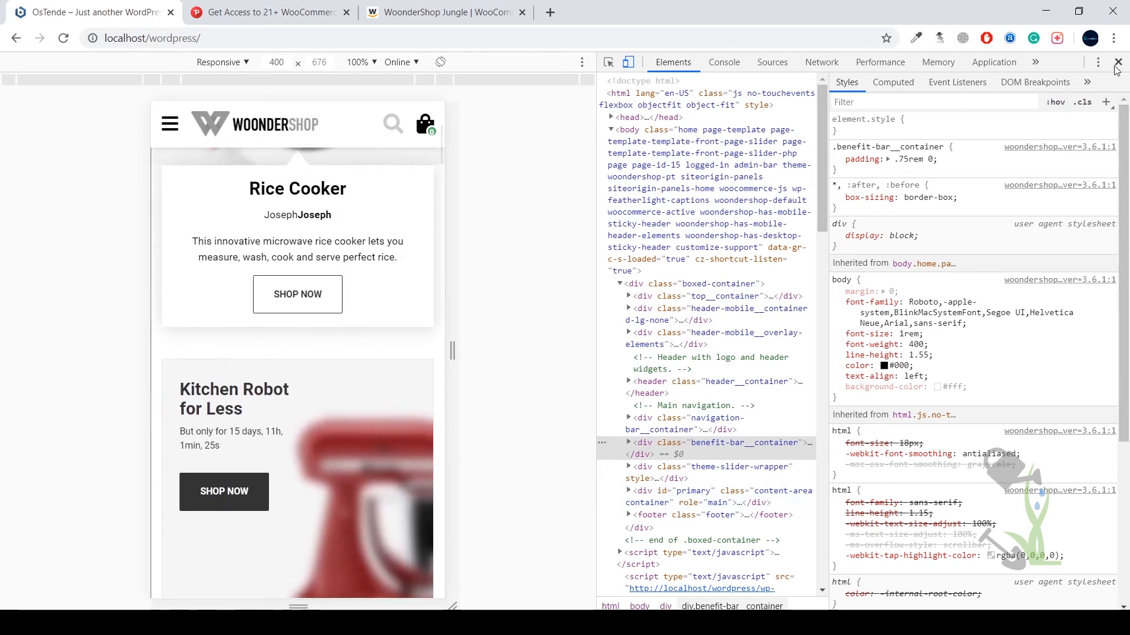
pyautogui.click(1120, 62)
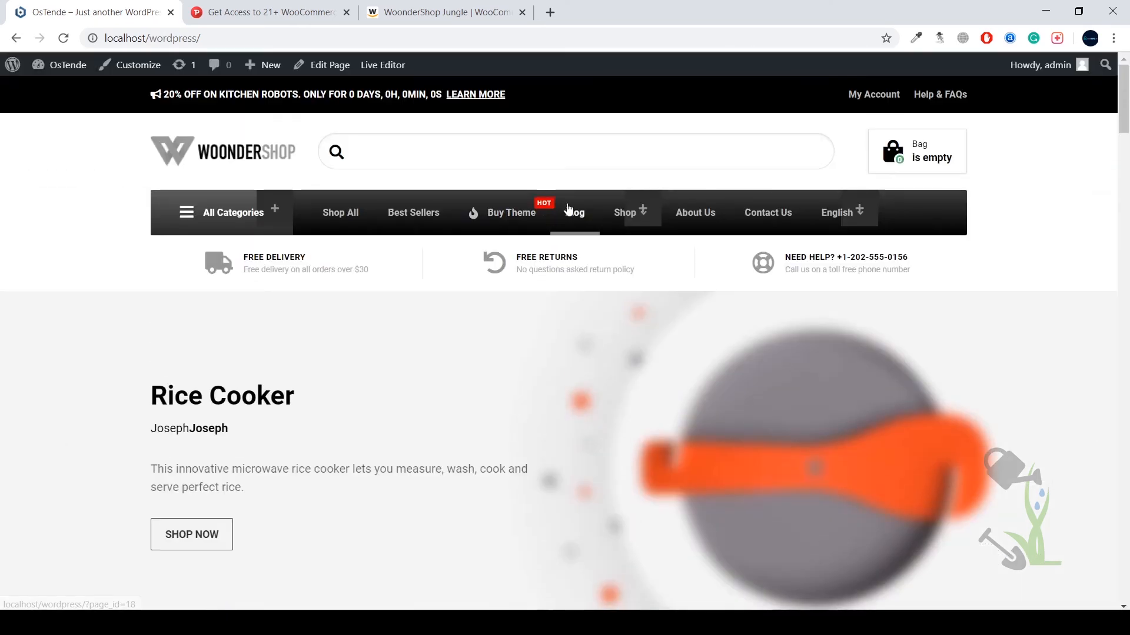
# Step: Reach the Rice Cooker product page from the Best Sellers listing
pyautogui.click(413, 213)
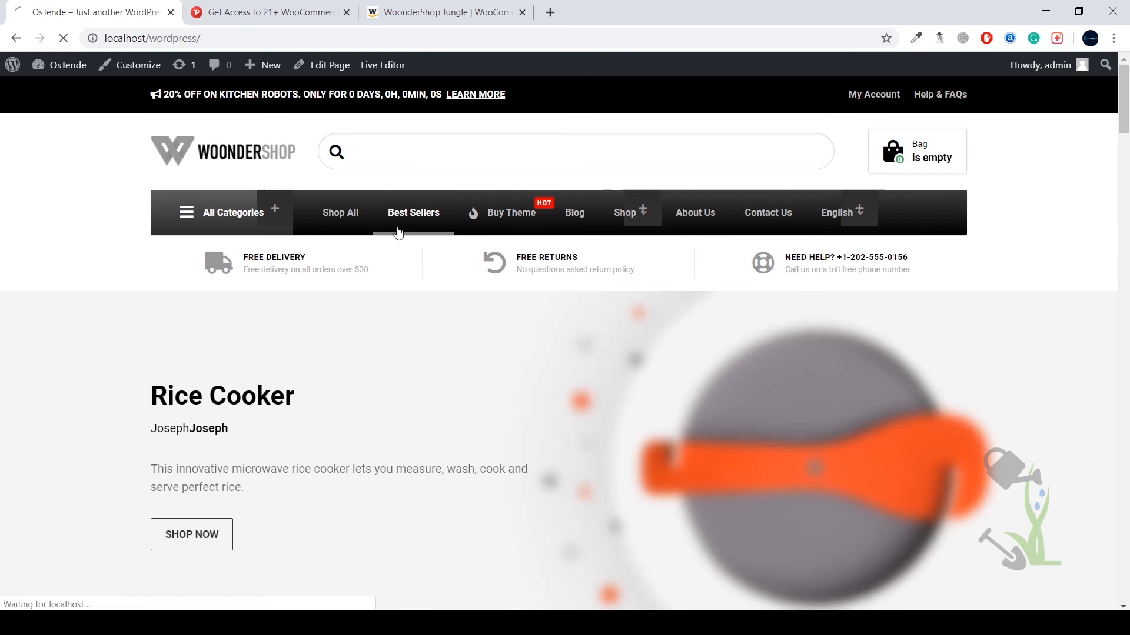
pyautogui.click(413, 213)
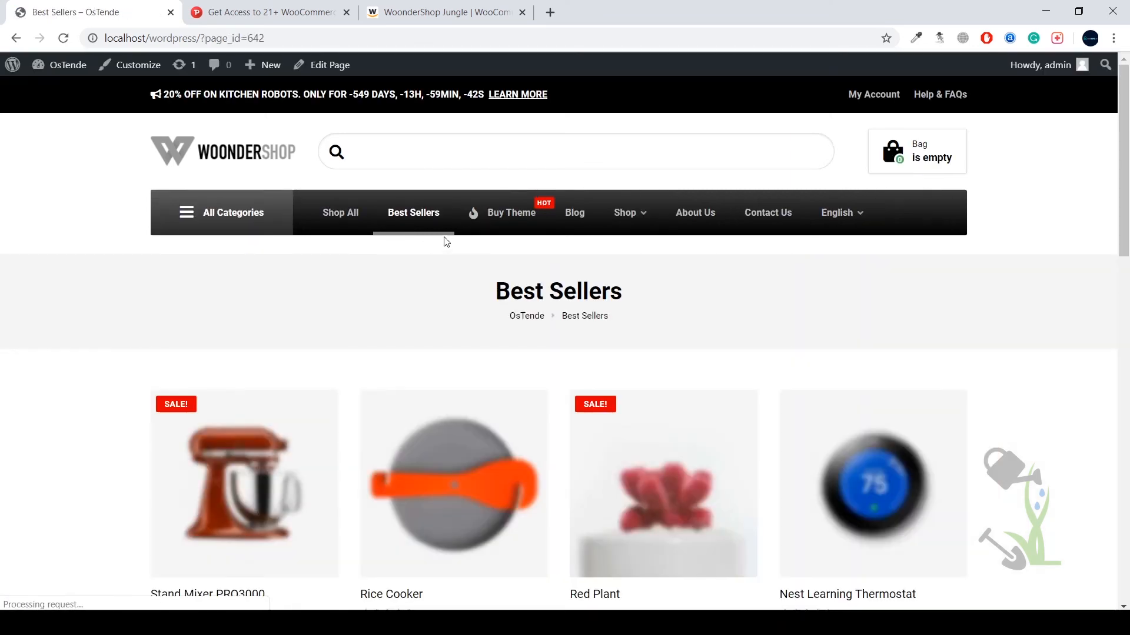
pyautogui.click(454, 483)
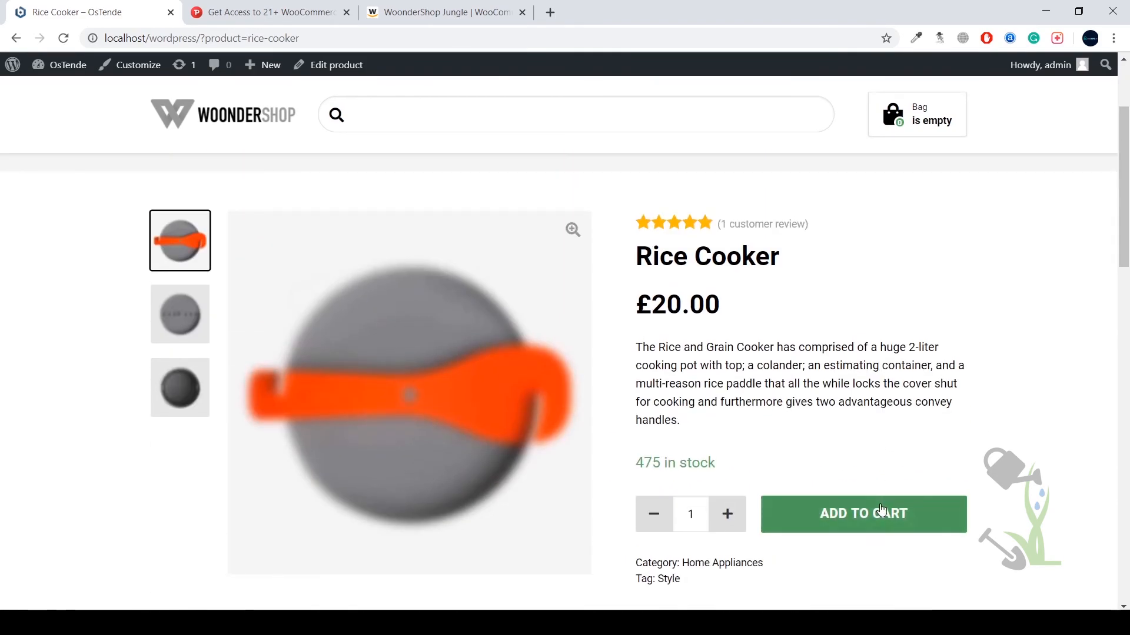
# Step: Add the Rice Cooker to the cart and proceed with the £20.00 order to checkout
pyautogui.click(862, 514)
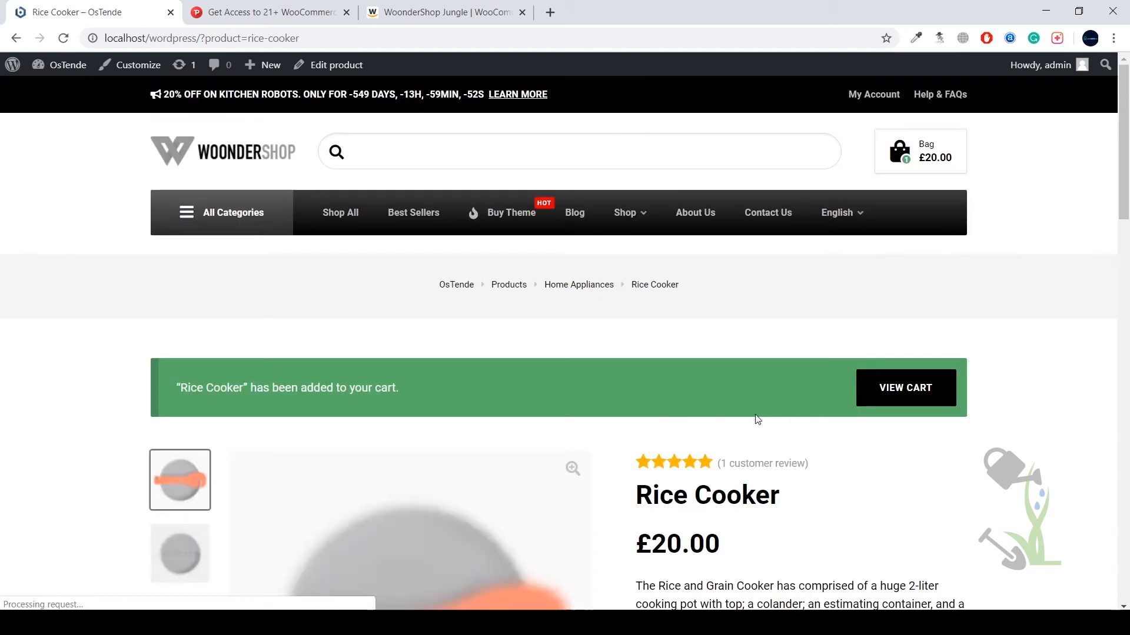
pyautogui.click(905, 387)
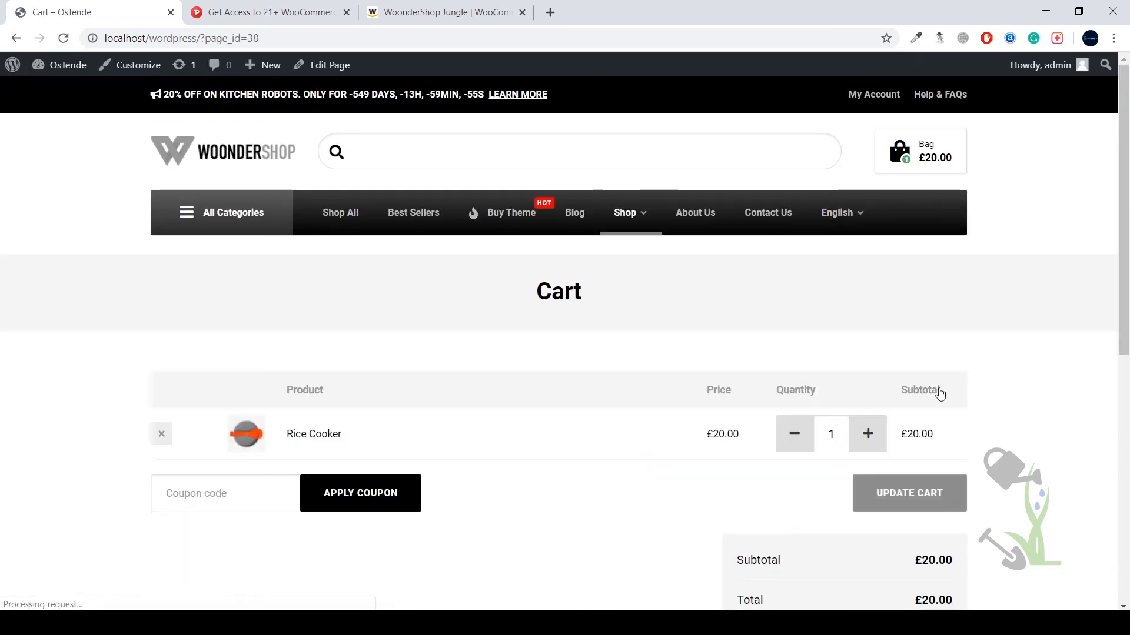
pyautogui.click(909, 493)
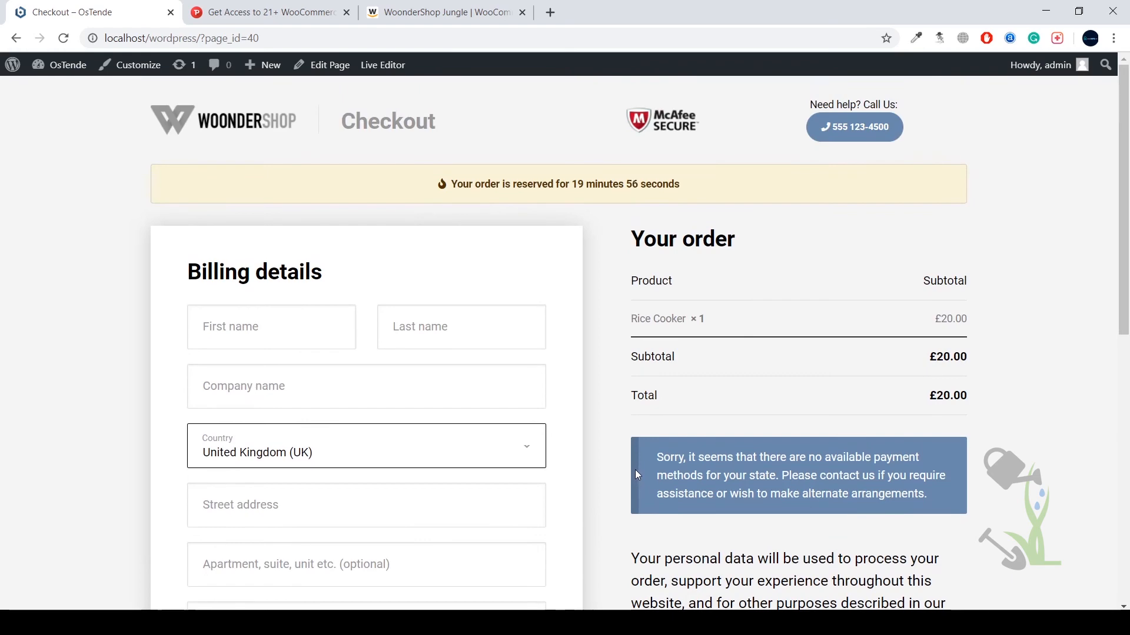
# Step: Highlight the checkout's missing payment methods notice, then switch to the ProteusThemes pricing page
pyautogui.scroll(-3)
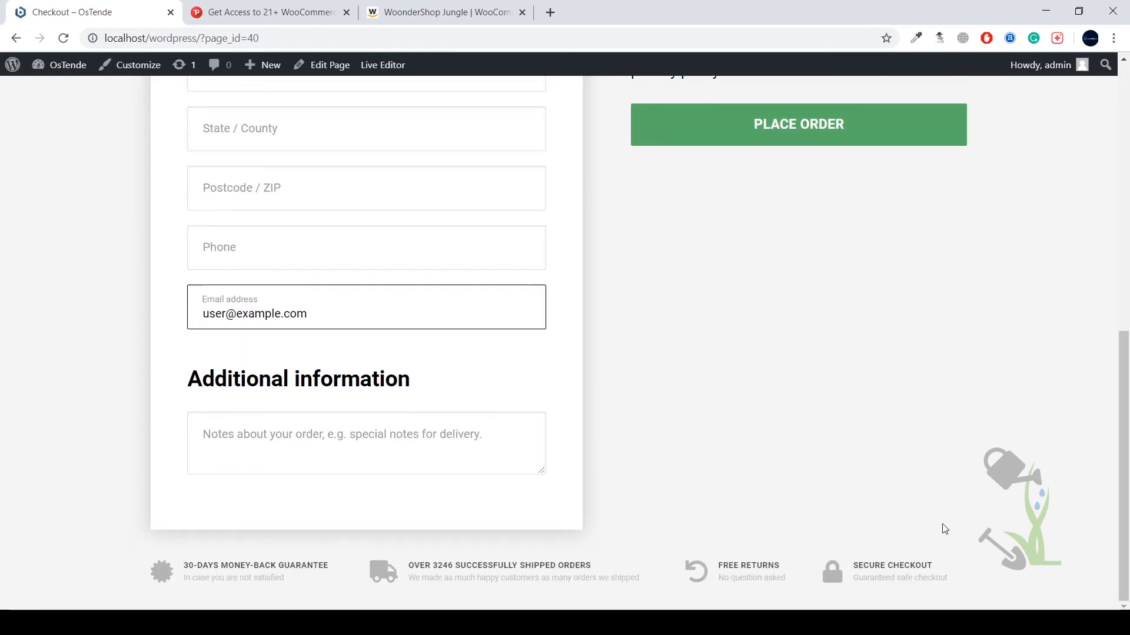
pyautogui.scroll(3)
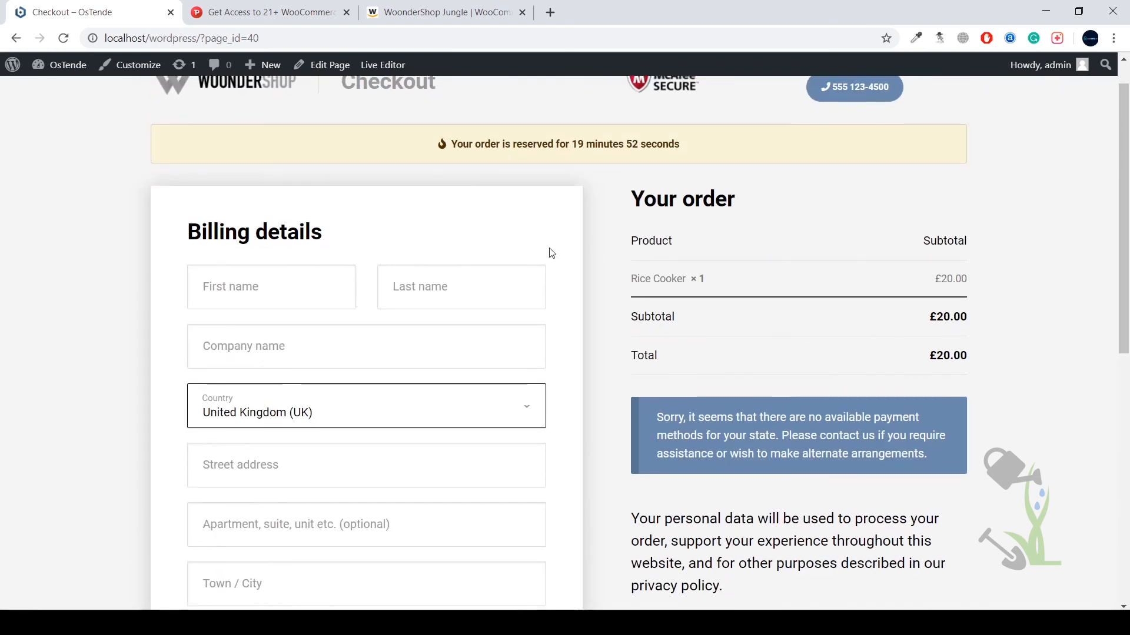
pyautogui.moveTo(656, 416); pyautogui.dragTo(927, 454)
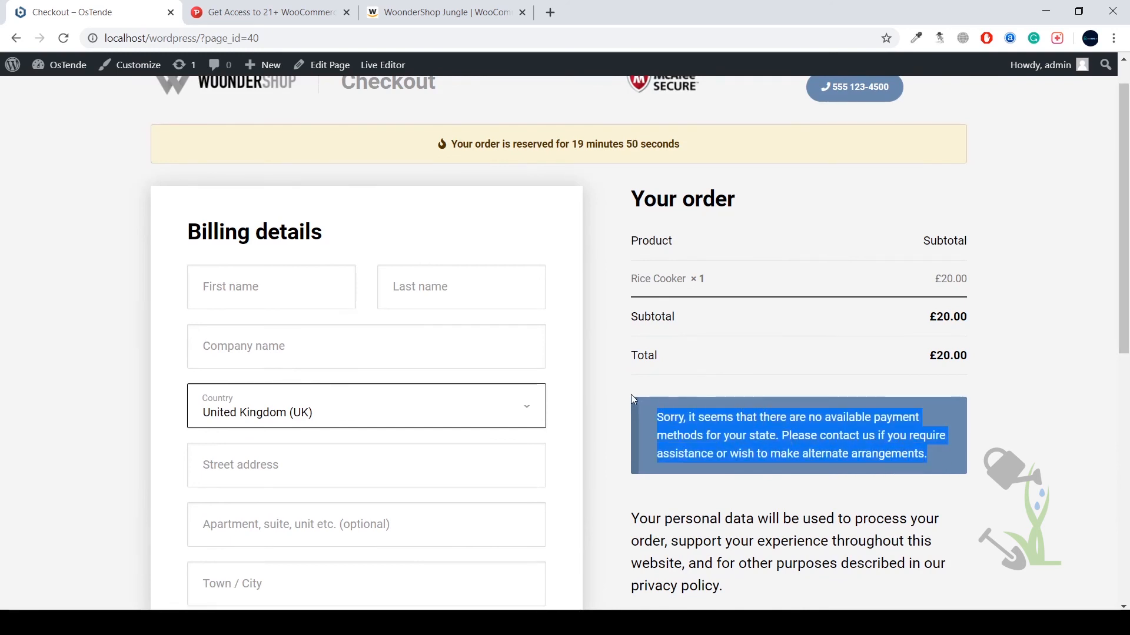
pyautogui.moveTo(935, 460)
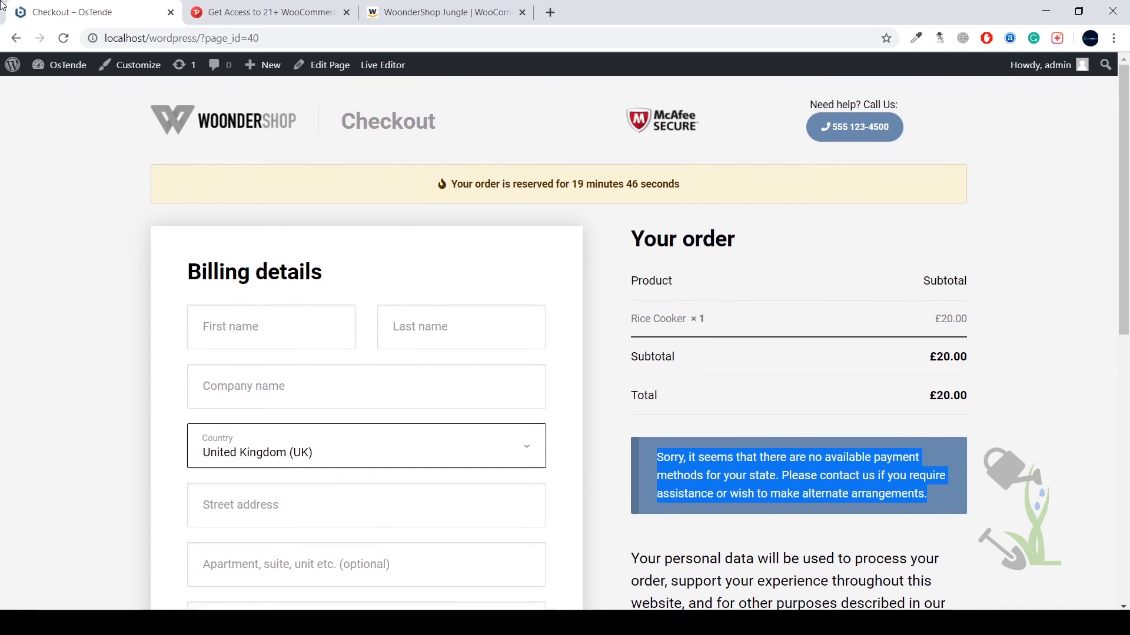
pyautogui.moveTo(242, 111)
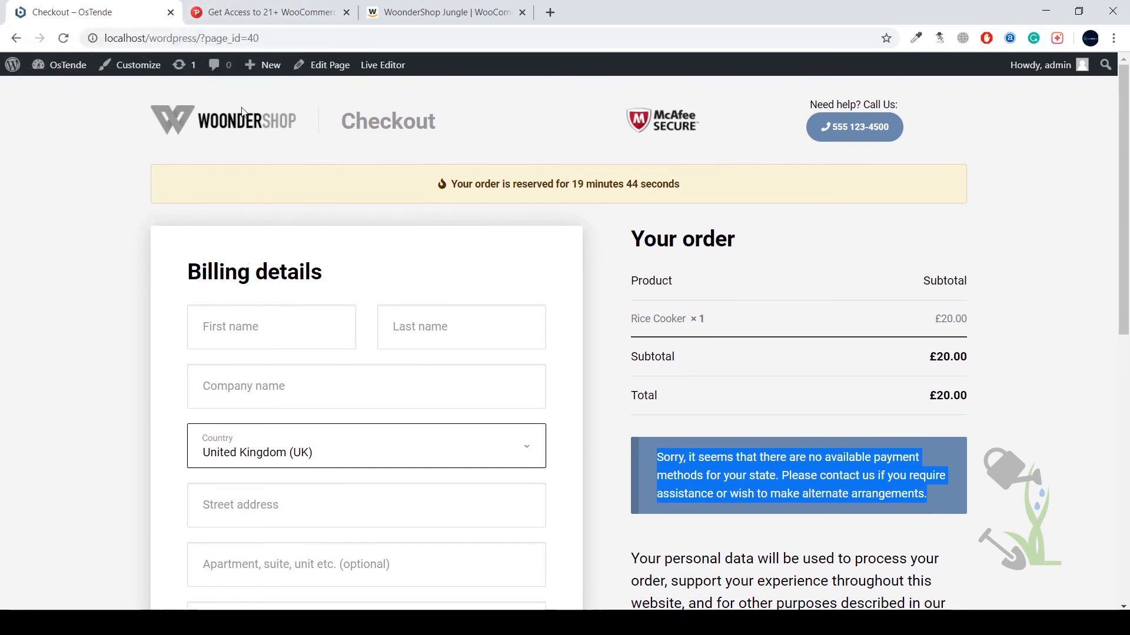
pyautogui.click(267, 12)
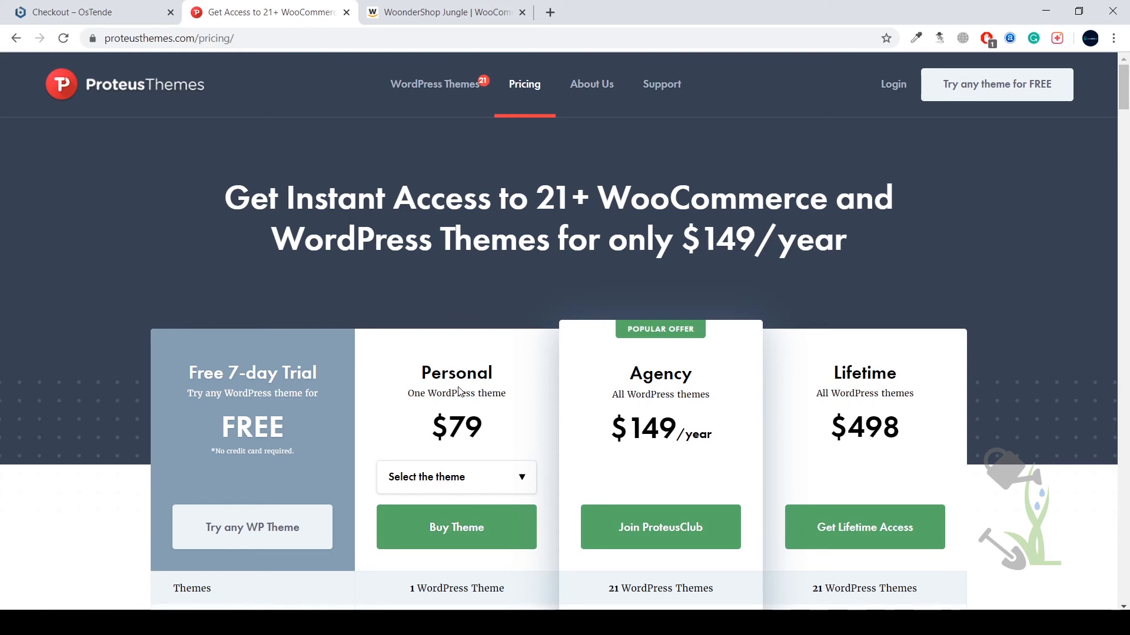
pyautogui.moveTo(464, 409)
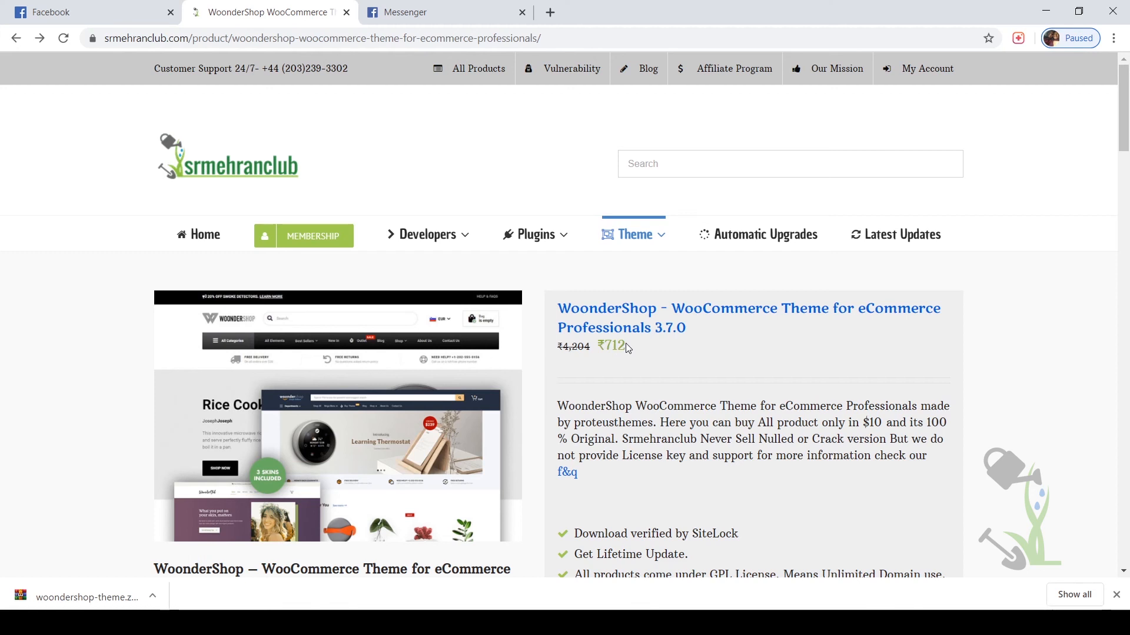
pyautogui.moveTo(730, 372)
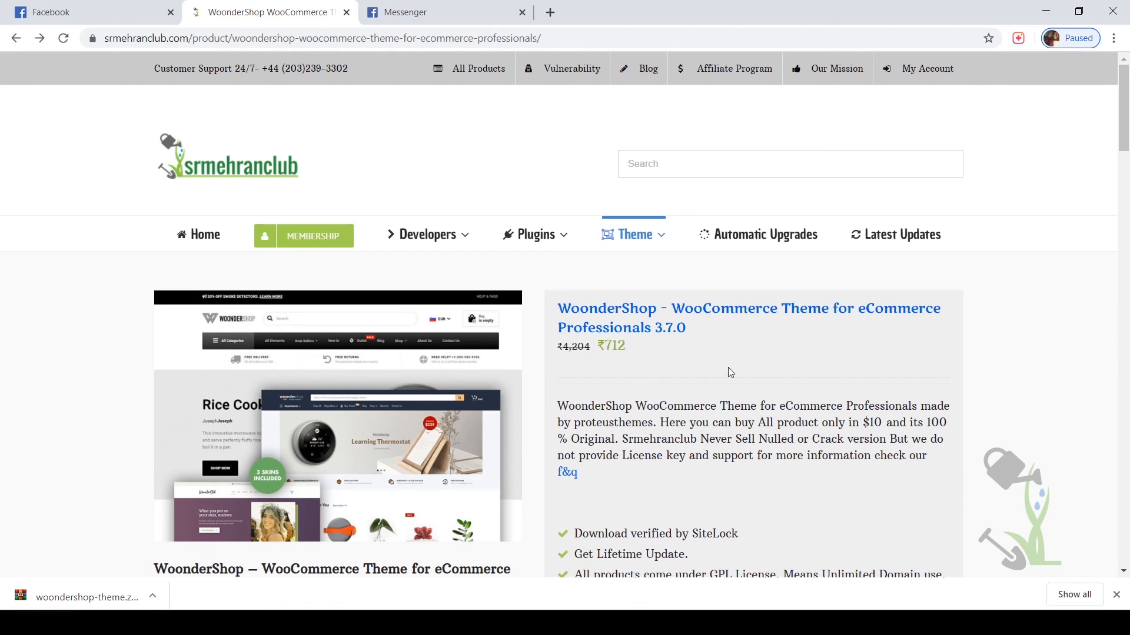
pyautogui.moveTo(704, 367)
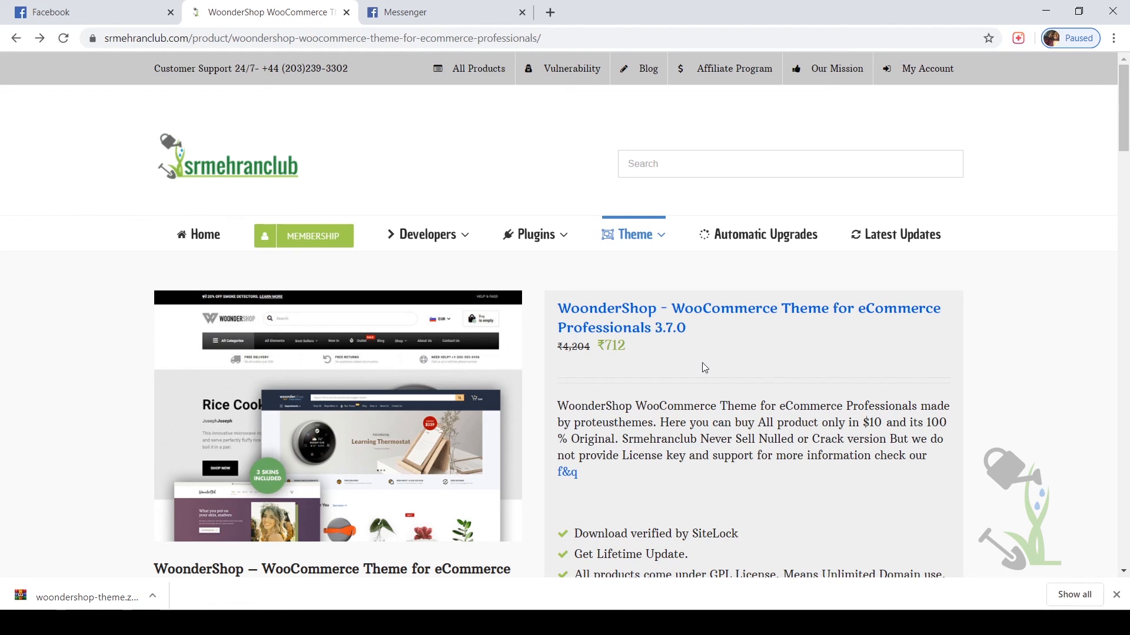
pyautogui.moveTo(684, 367)
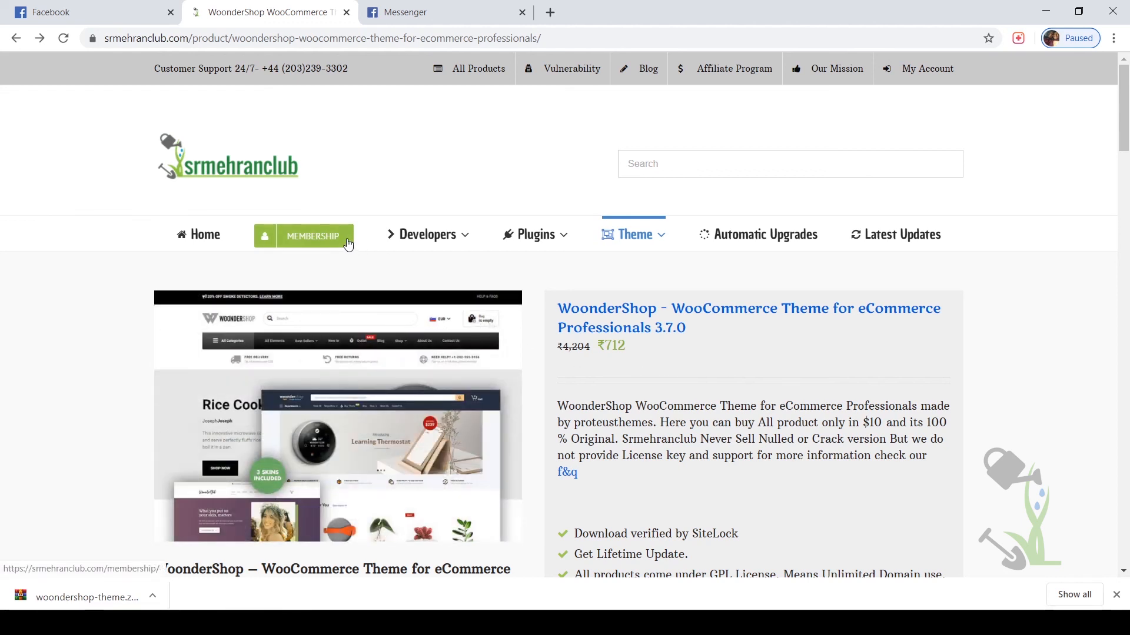
# Step: Go to the 'Join Membership To Download' page via the MEMBERSHIP button
pyautogui.click(312, 236)
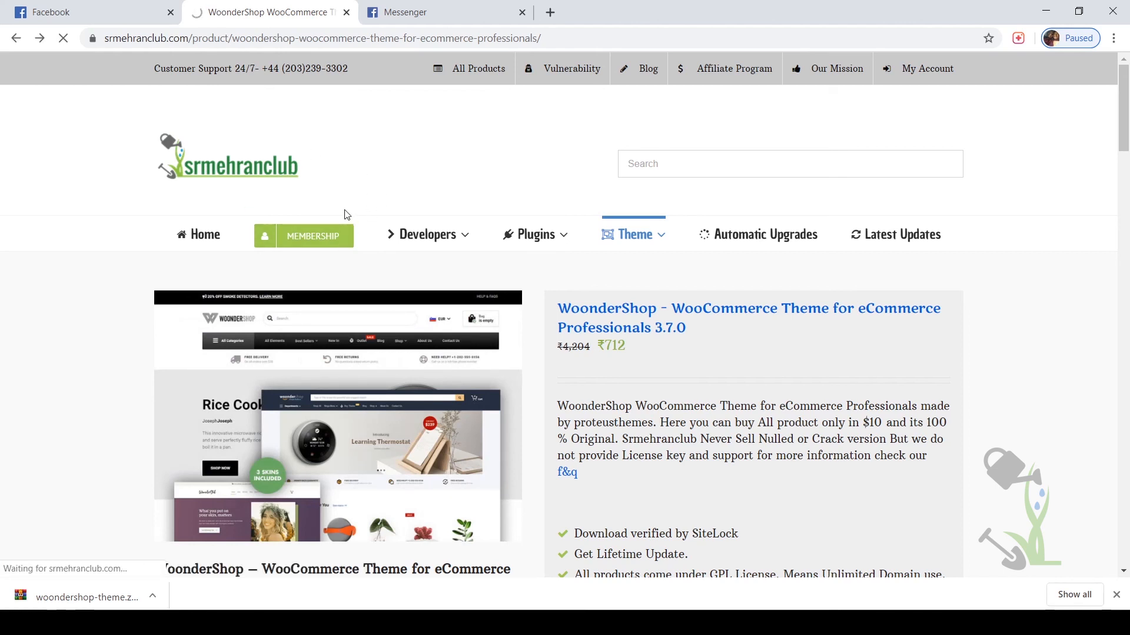
pyautogui.click(311, 237)
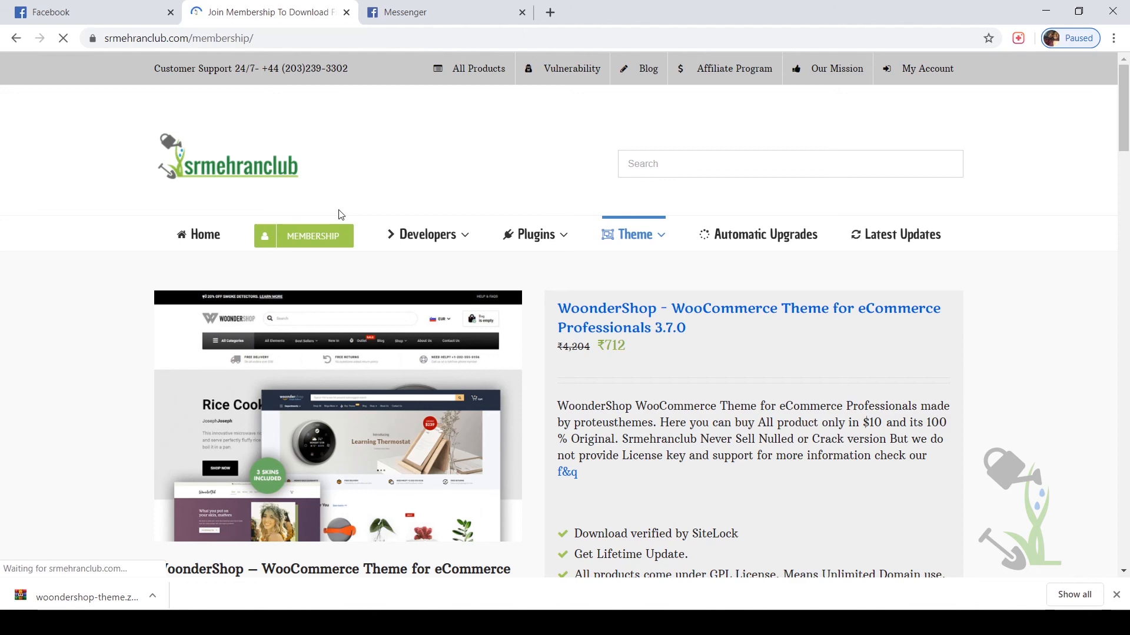
pyautogui.click(312, 235)
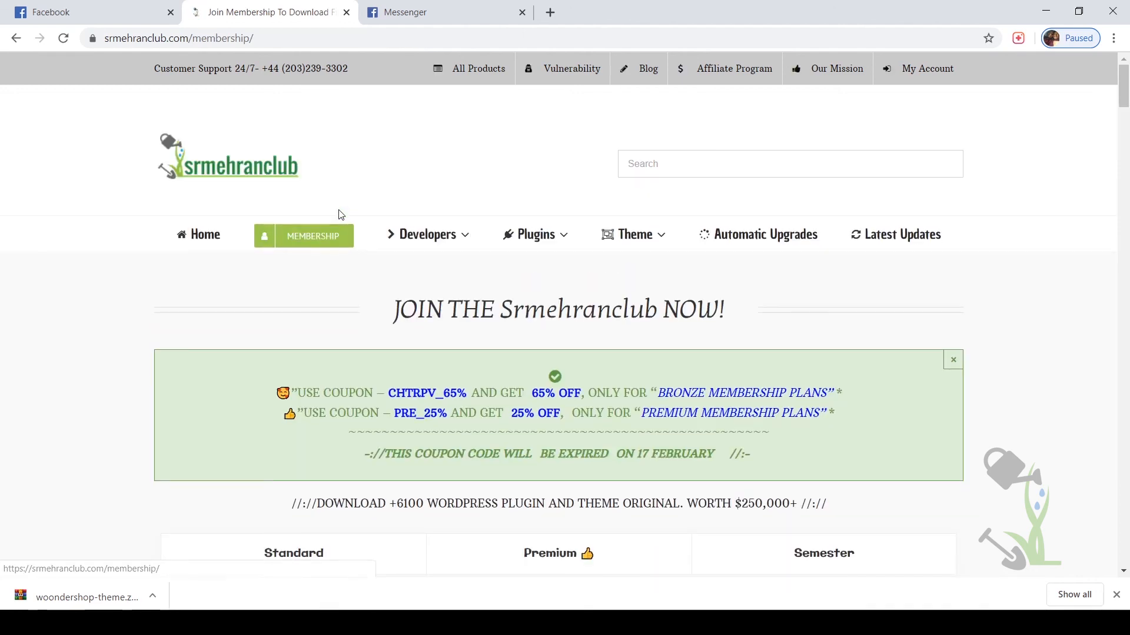
pyautogui.scroll(-3)
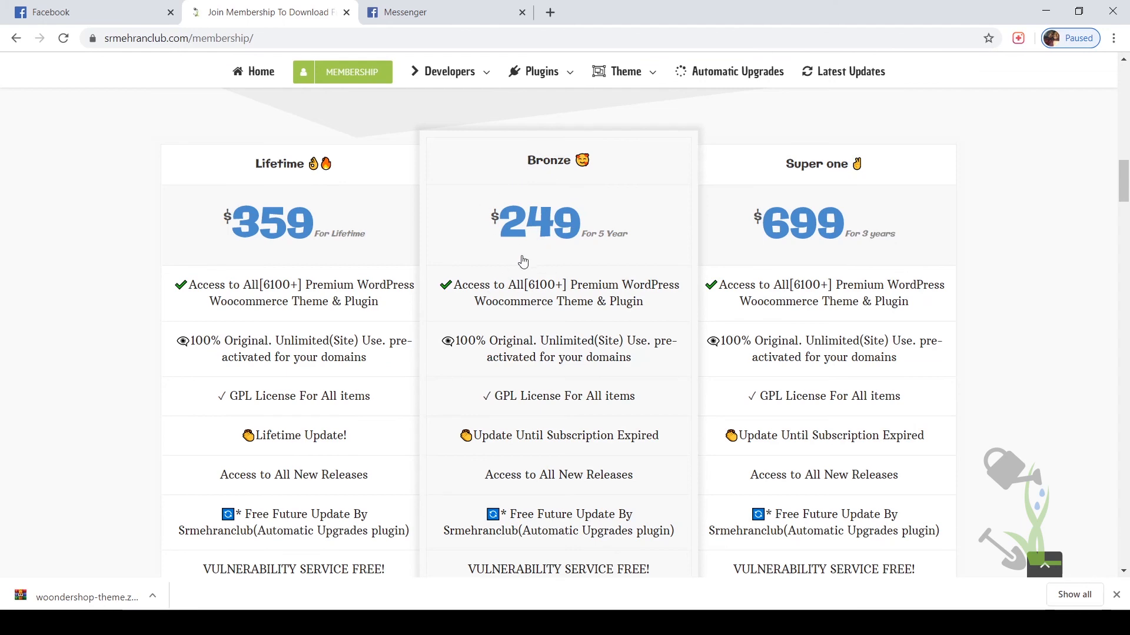
pyautogui.moveTo(629, 255)
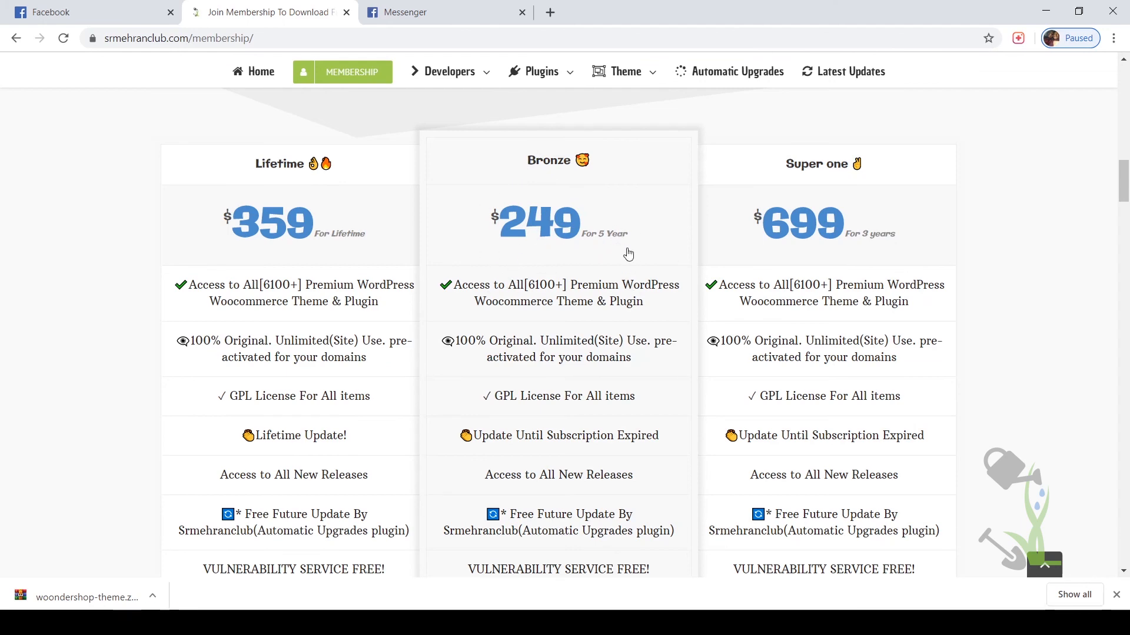
pyautogui.scroll(-3)
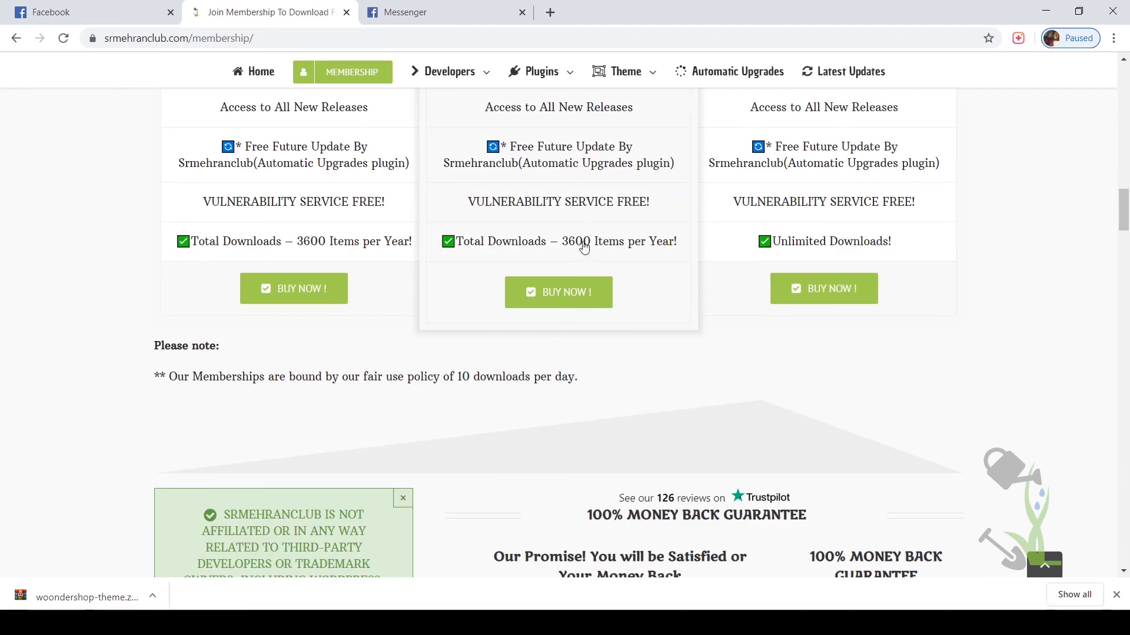
pyautogui.moveTo(670, 289)
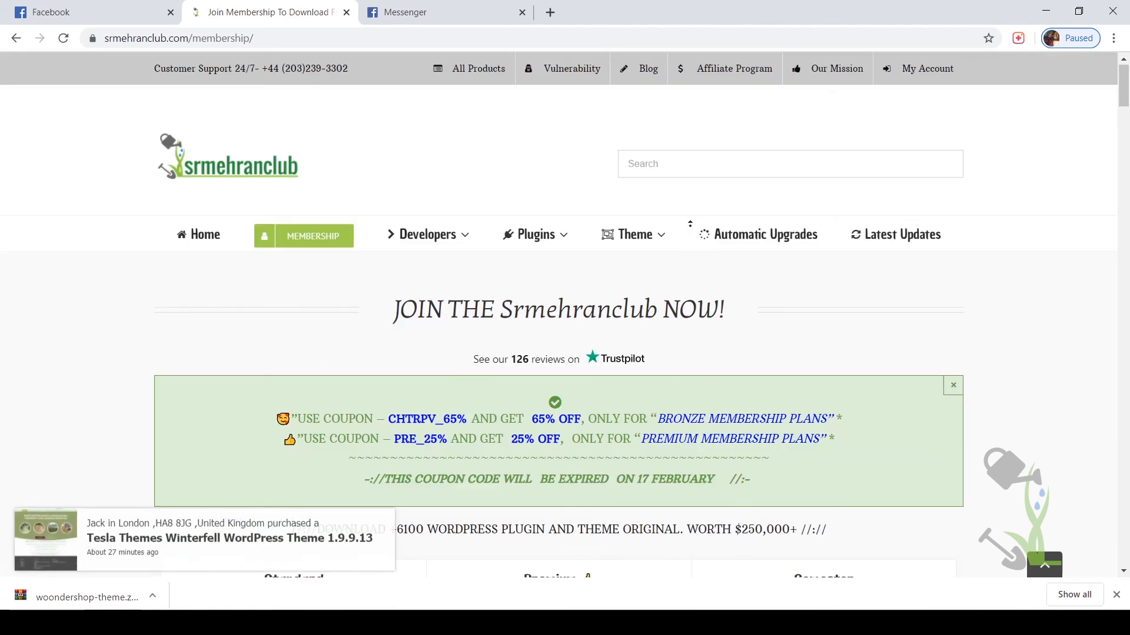
pyautogui.scroll(-3)
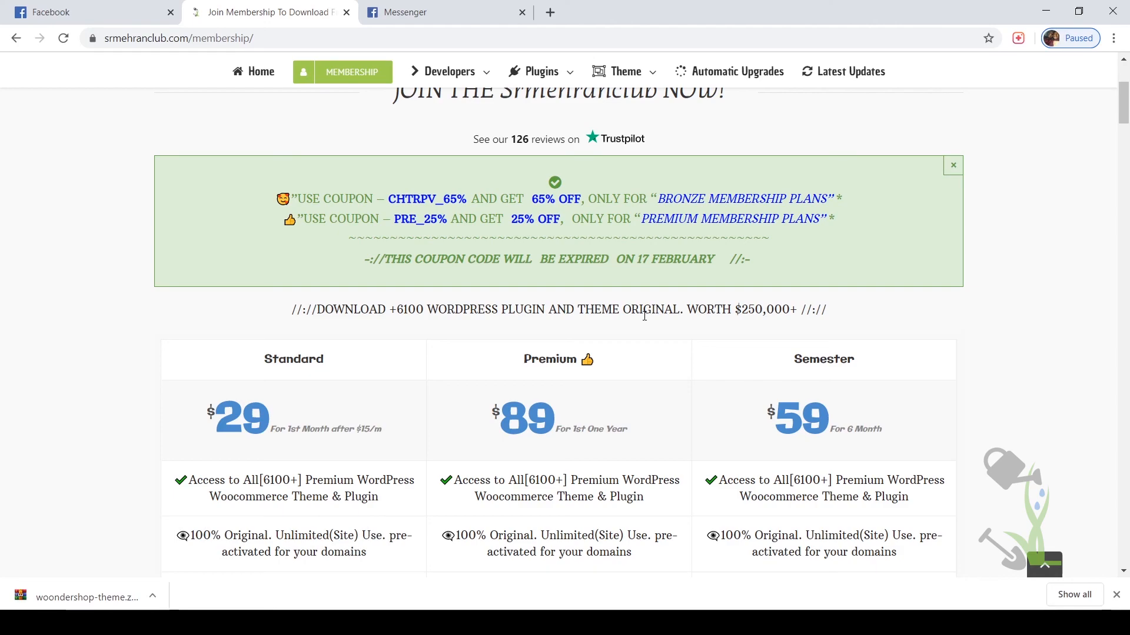
pyautogui.scroll(-3)
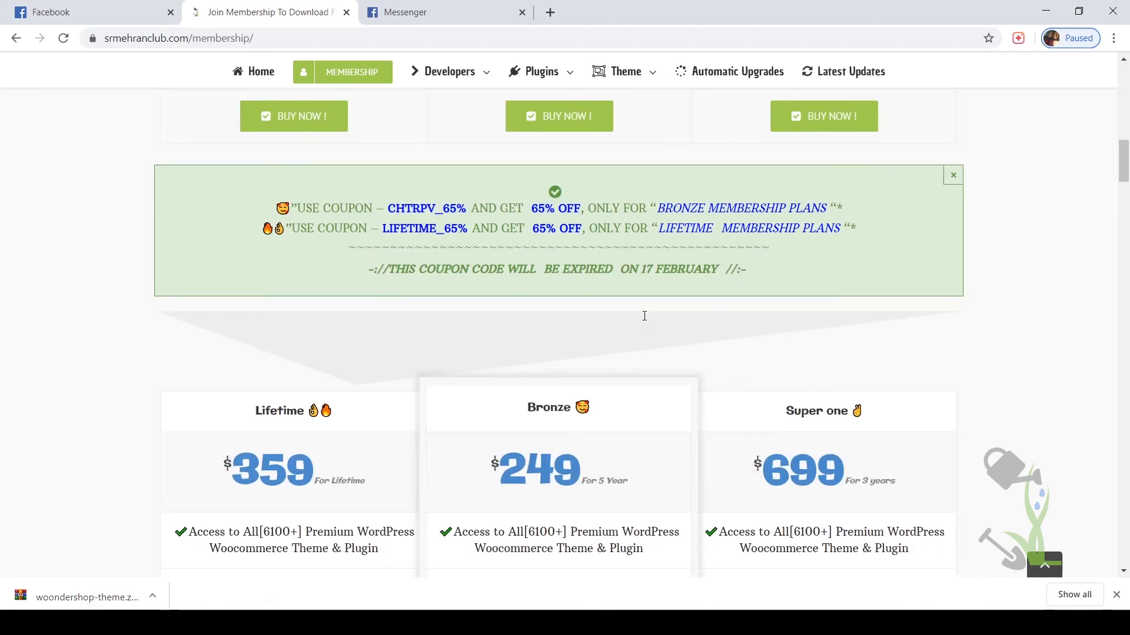
pyautogui.scroll(-3)
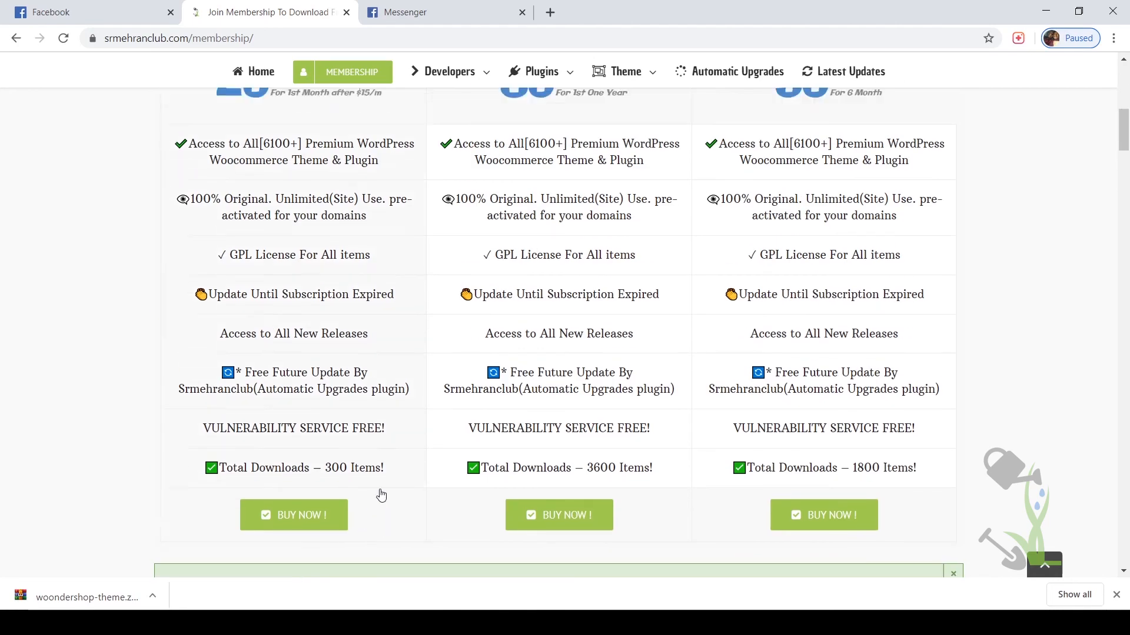
pyautogui.scroll(3)
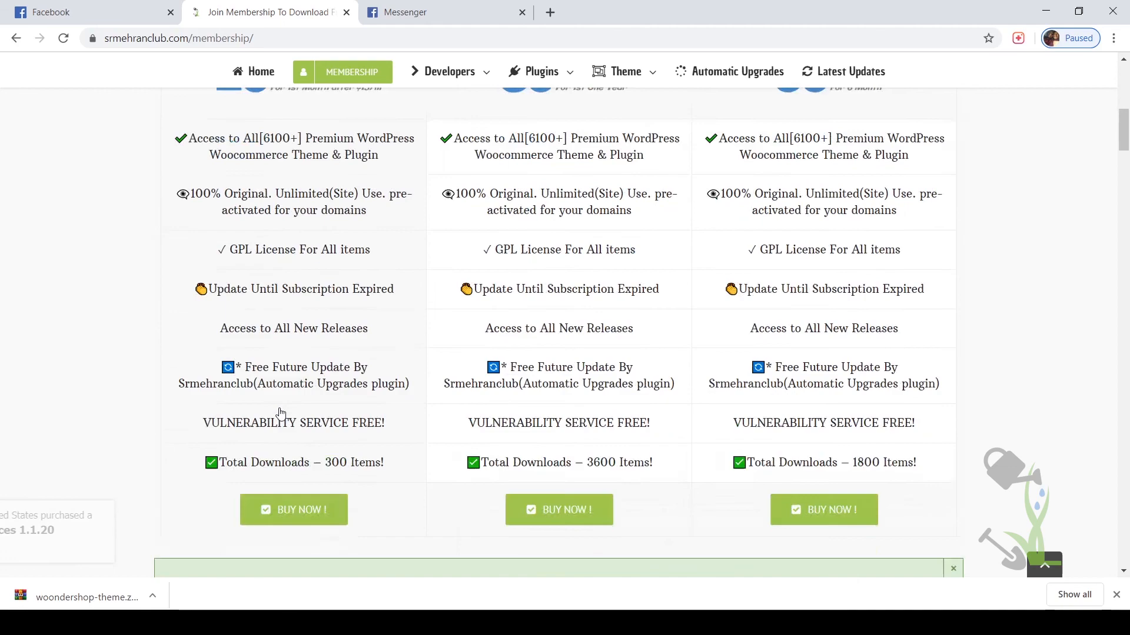
pyautogui.scroll(3)
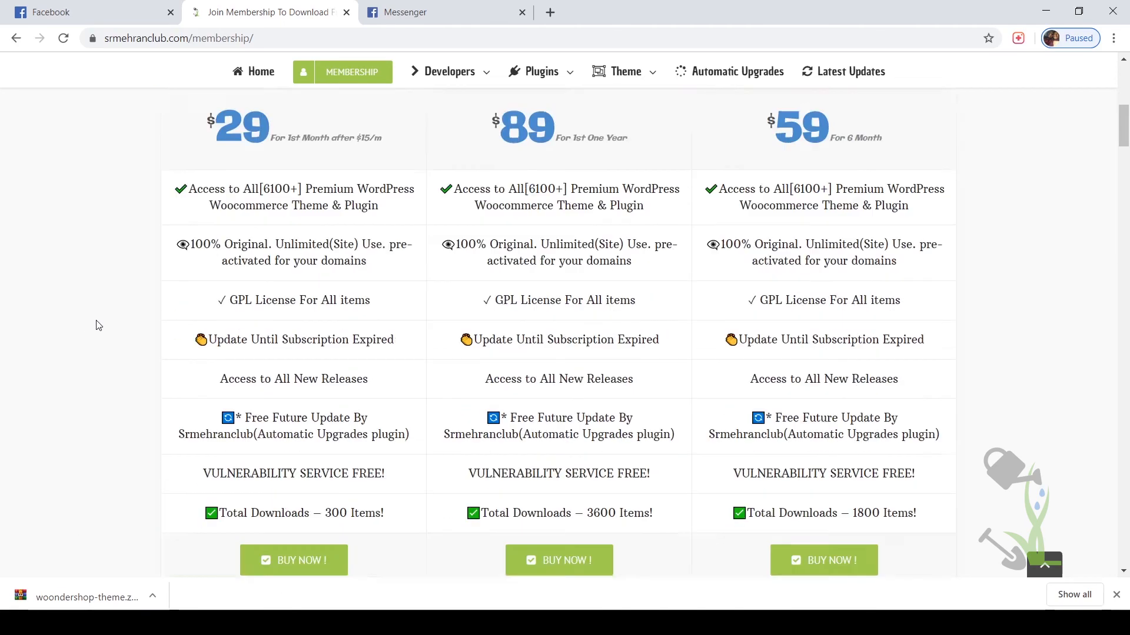
pyautogui.scroll(-3)
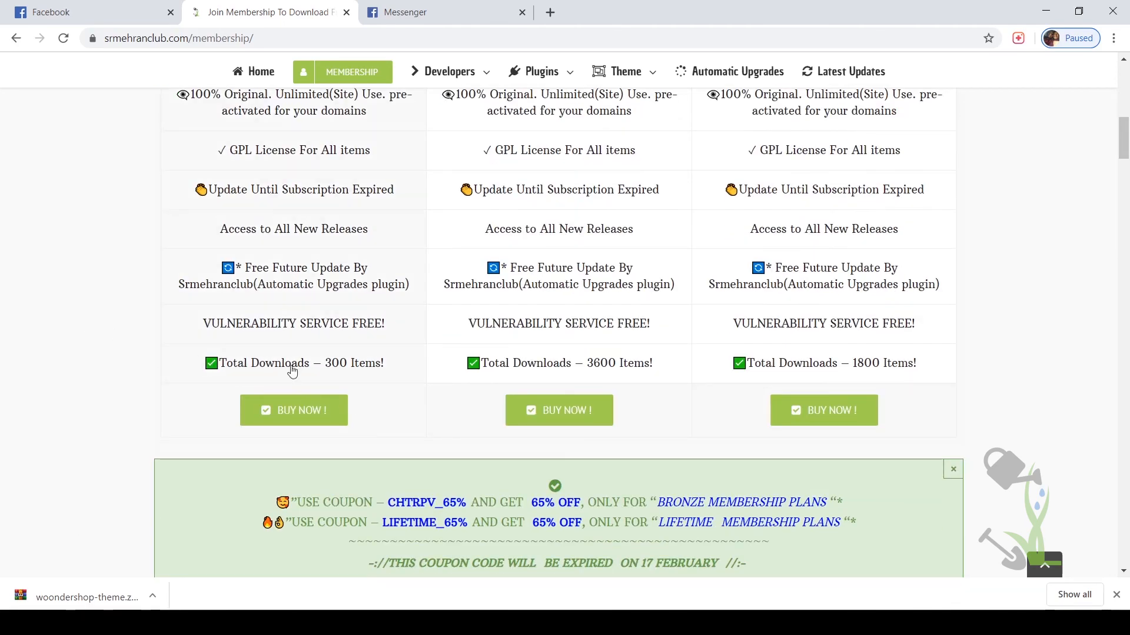